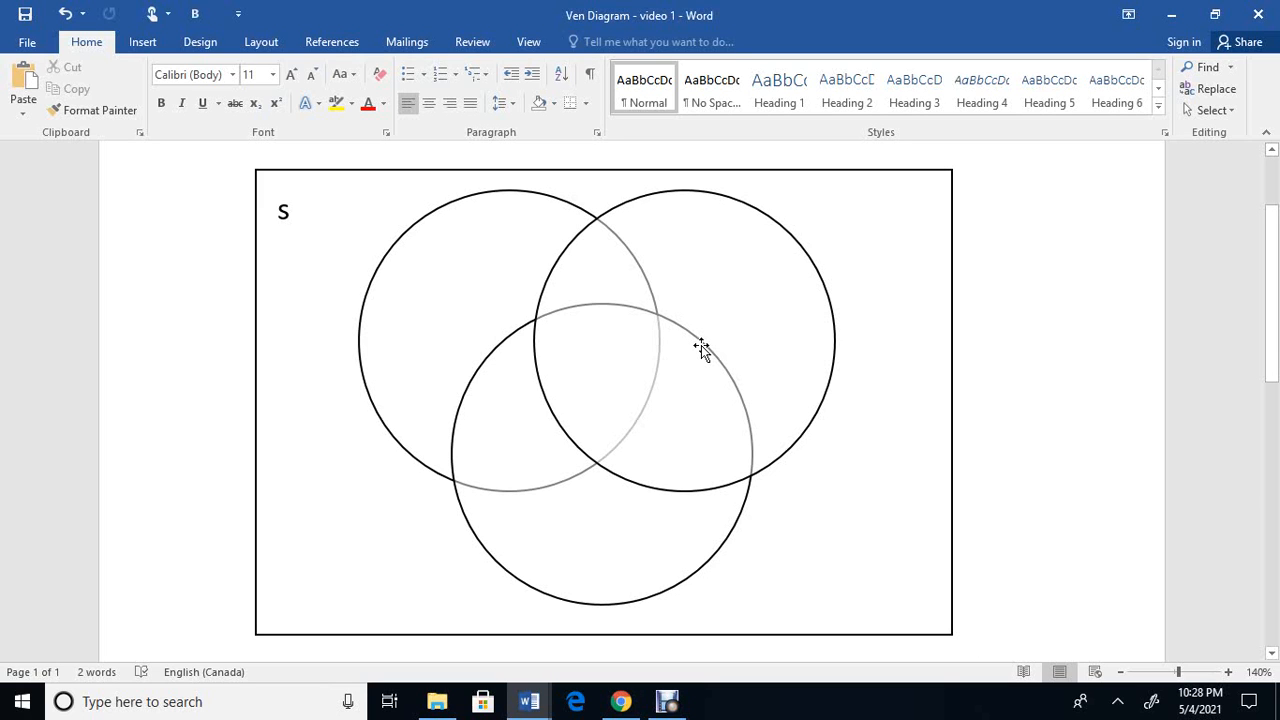
mouse_move(532, 210)
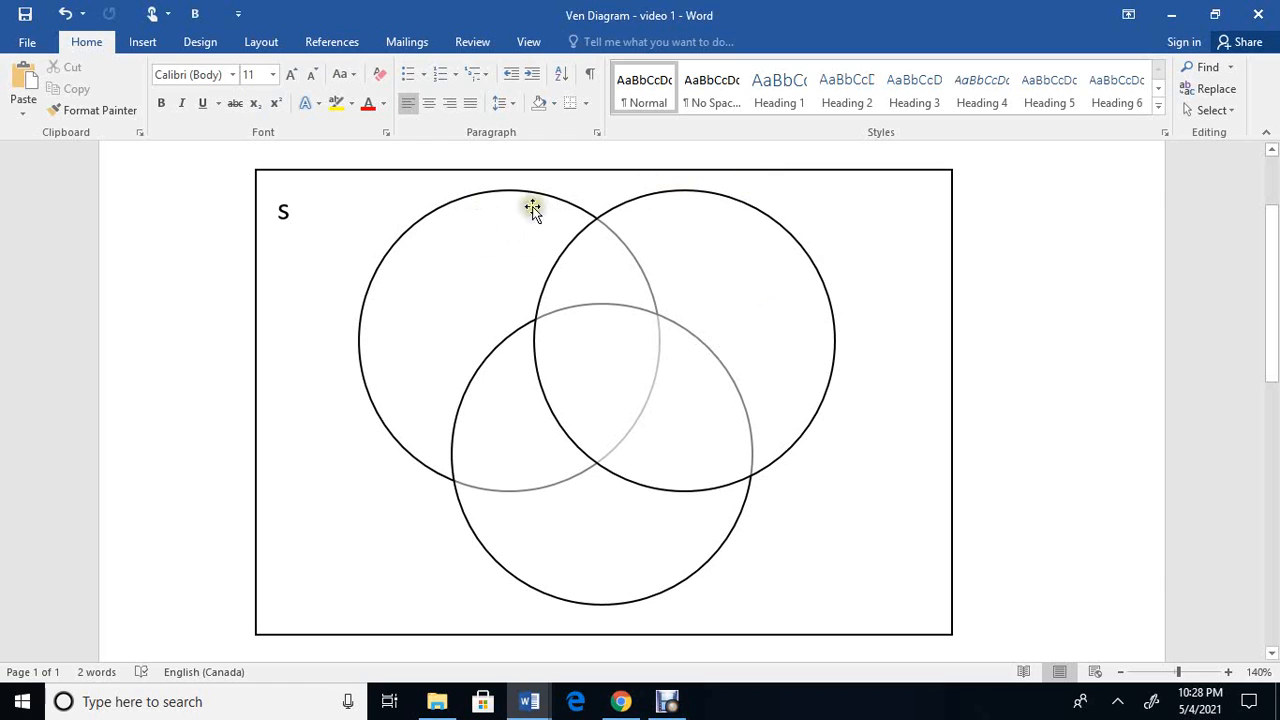
mouse_move(564, 532)
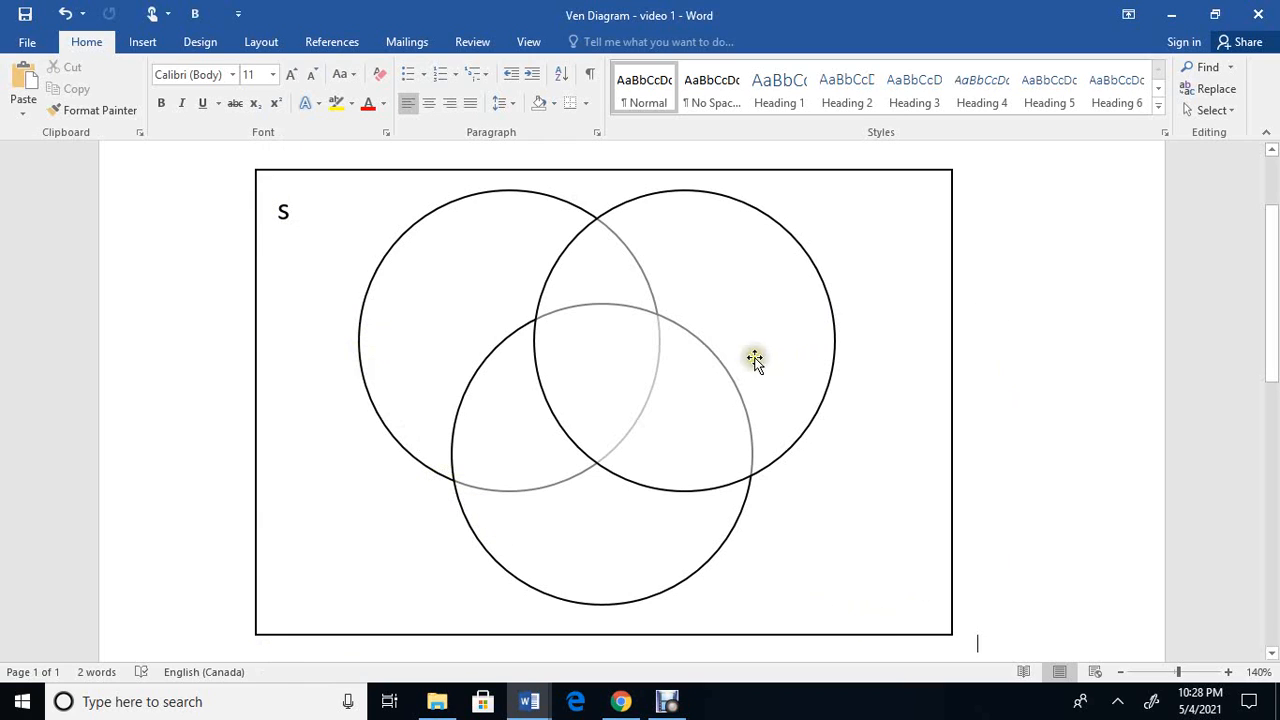
mouse_move(800, 626)
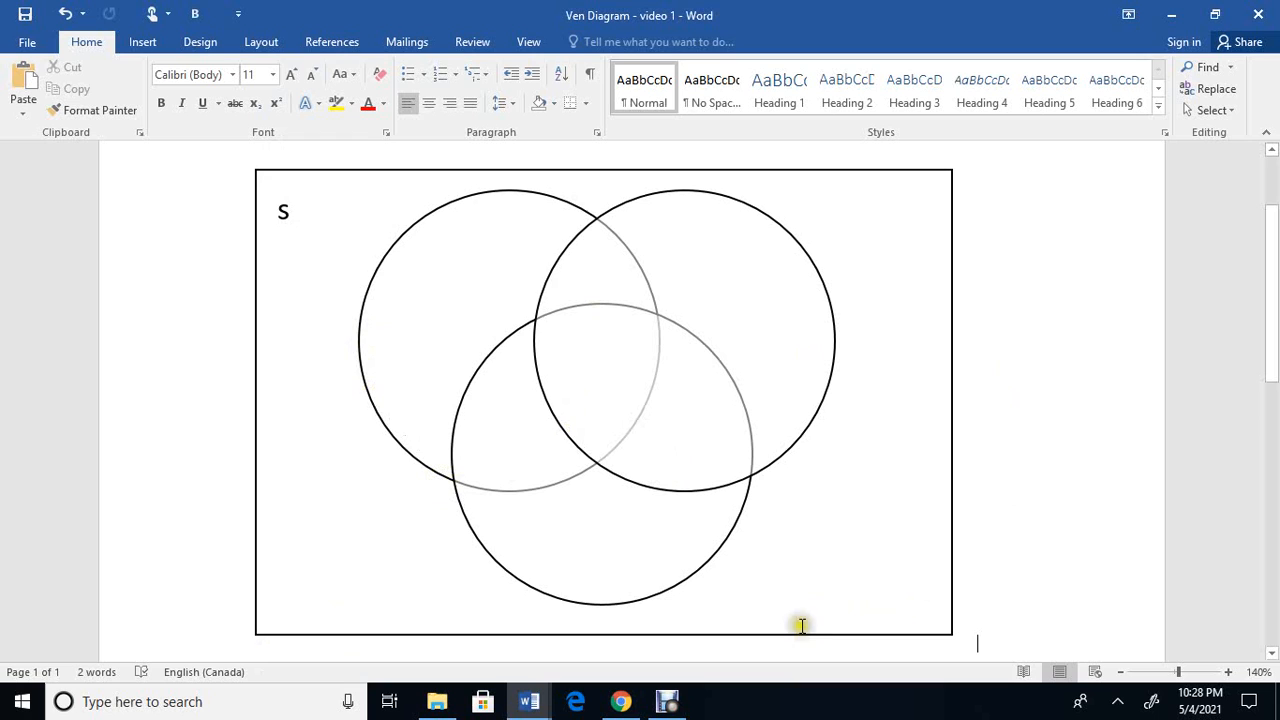
mouse_move(528, 700)
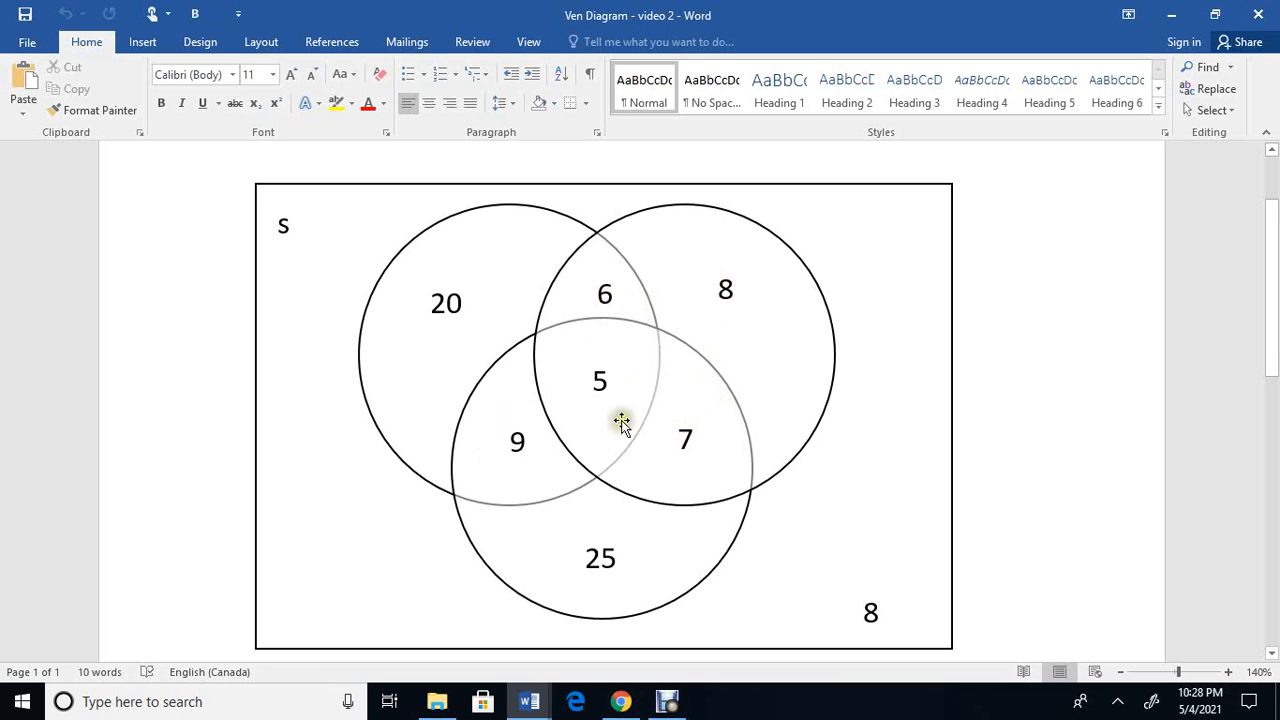
mouse_move(490, 424)
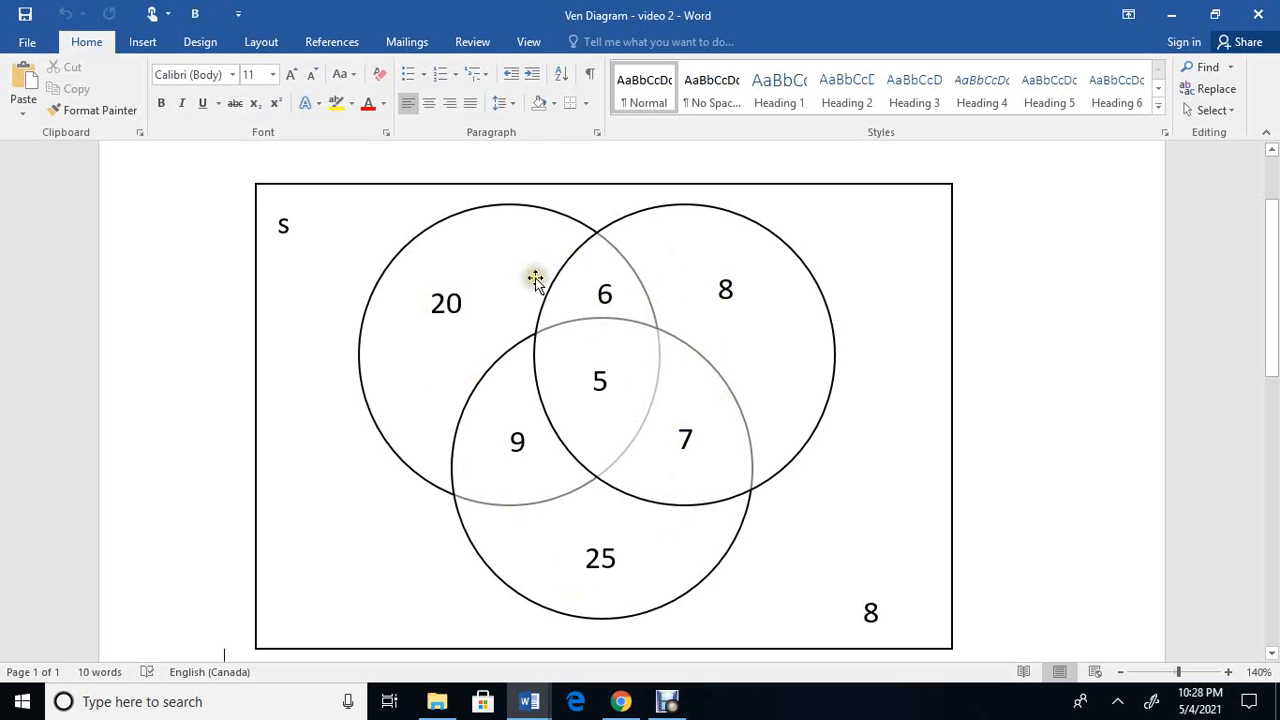
mouse_move(624, 230)
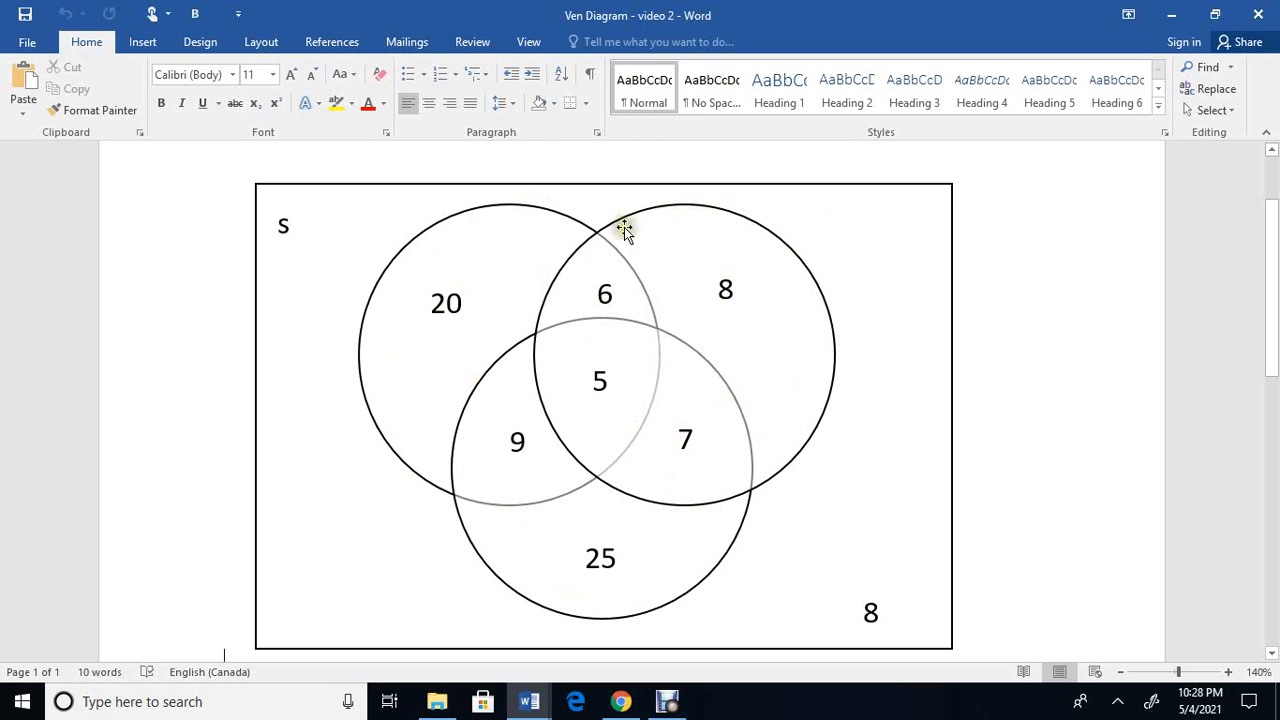
mouse_move(928, 608)
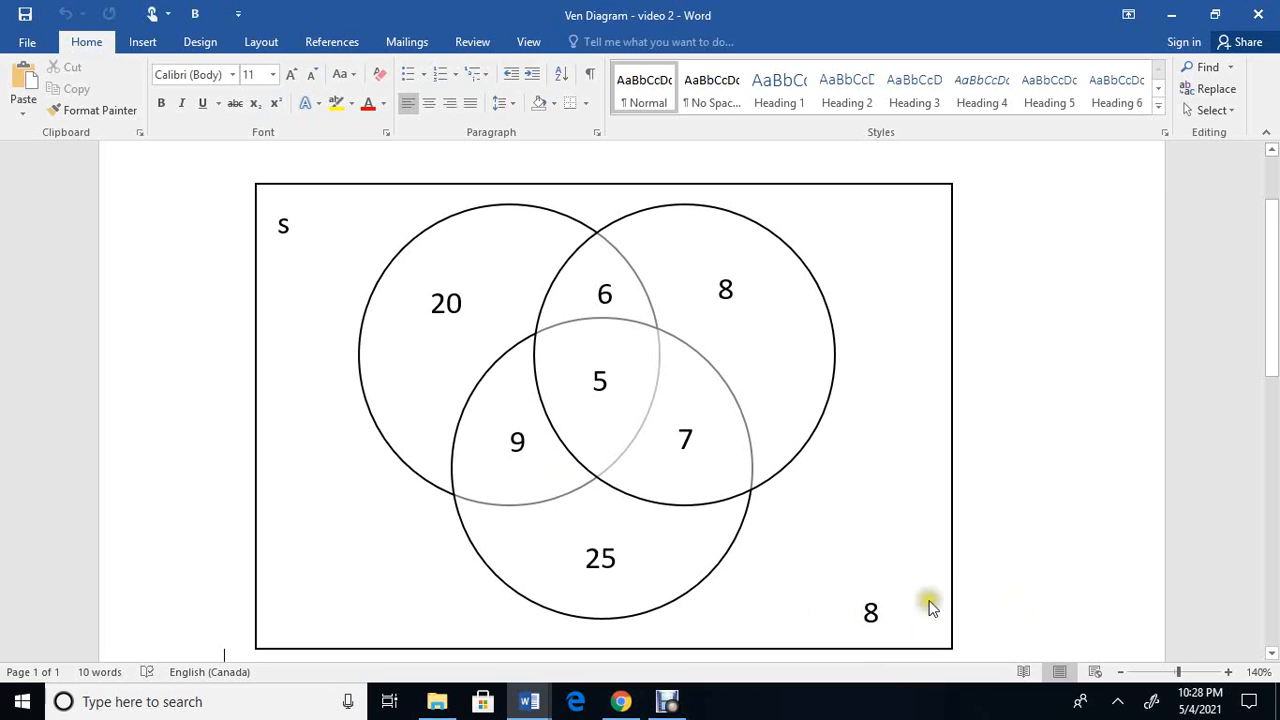
mouse_move(652, 322)
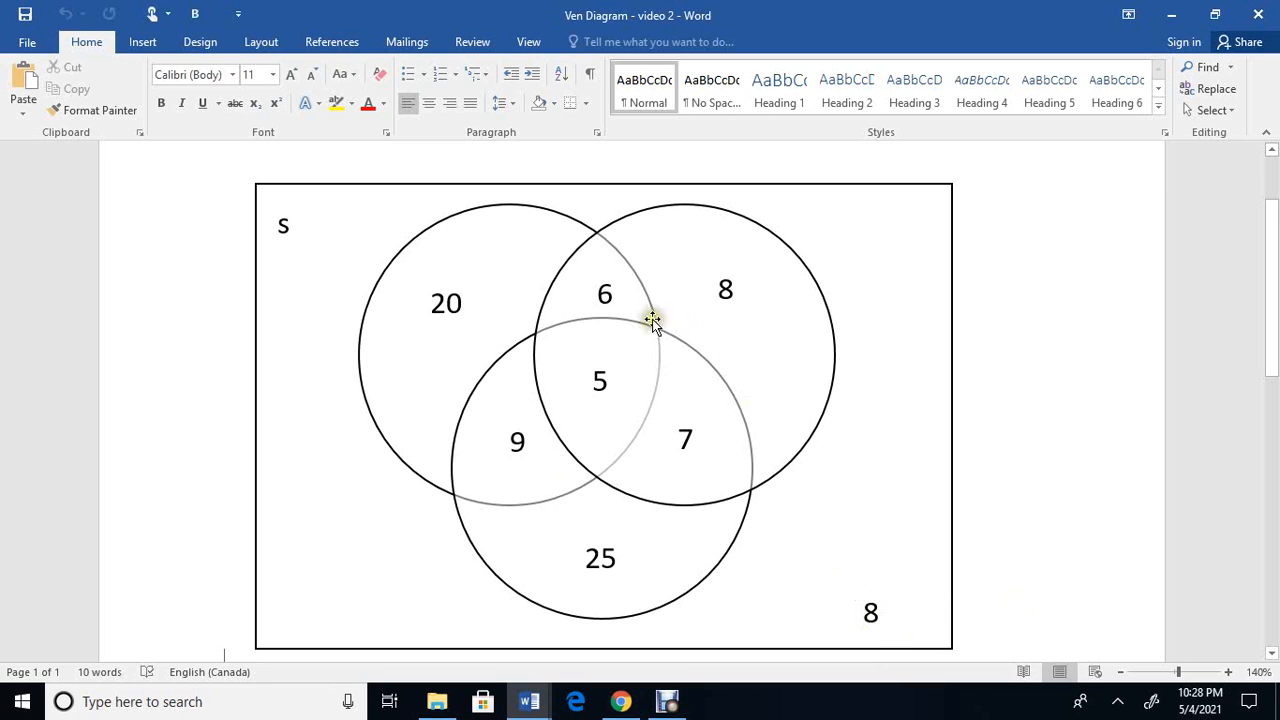
mouse_move(490, 448)
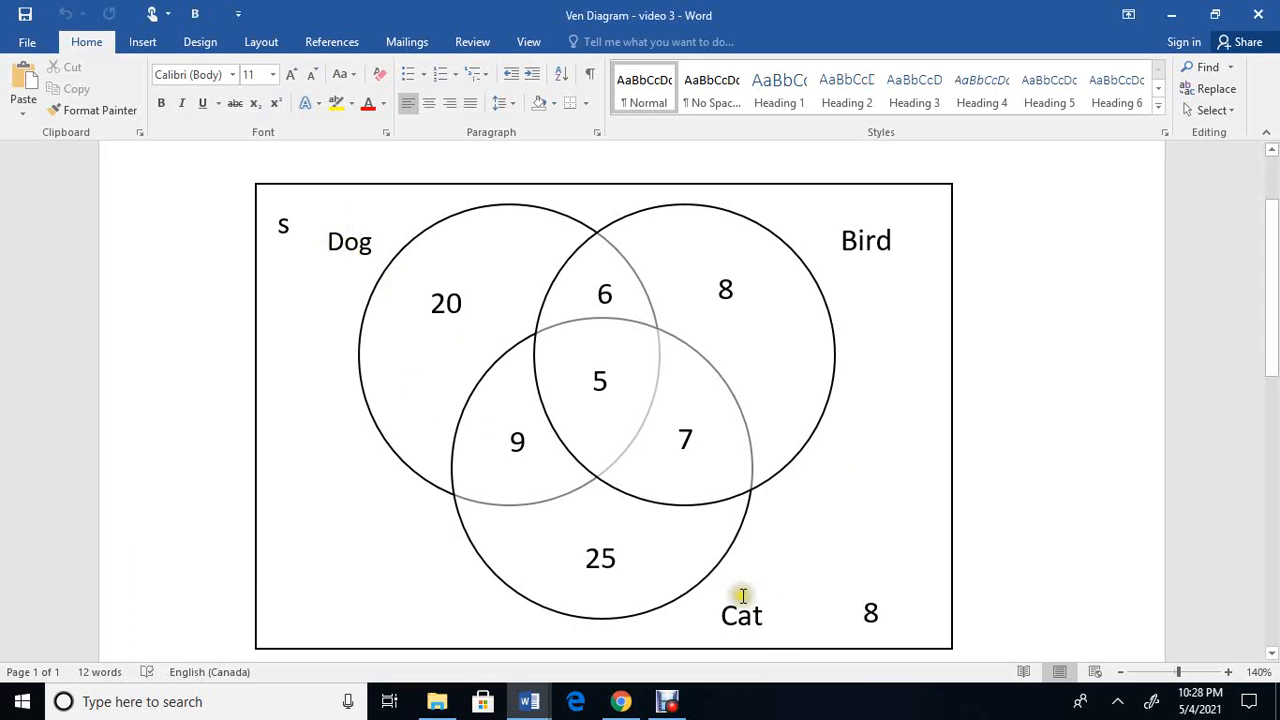
mouse_move(836, 400)
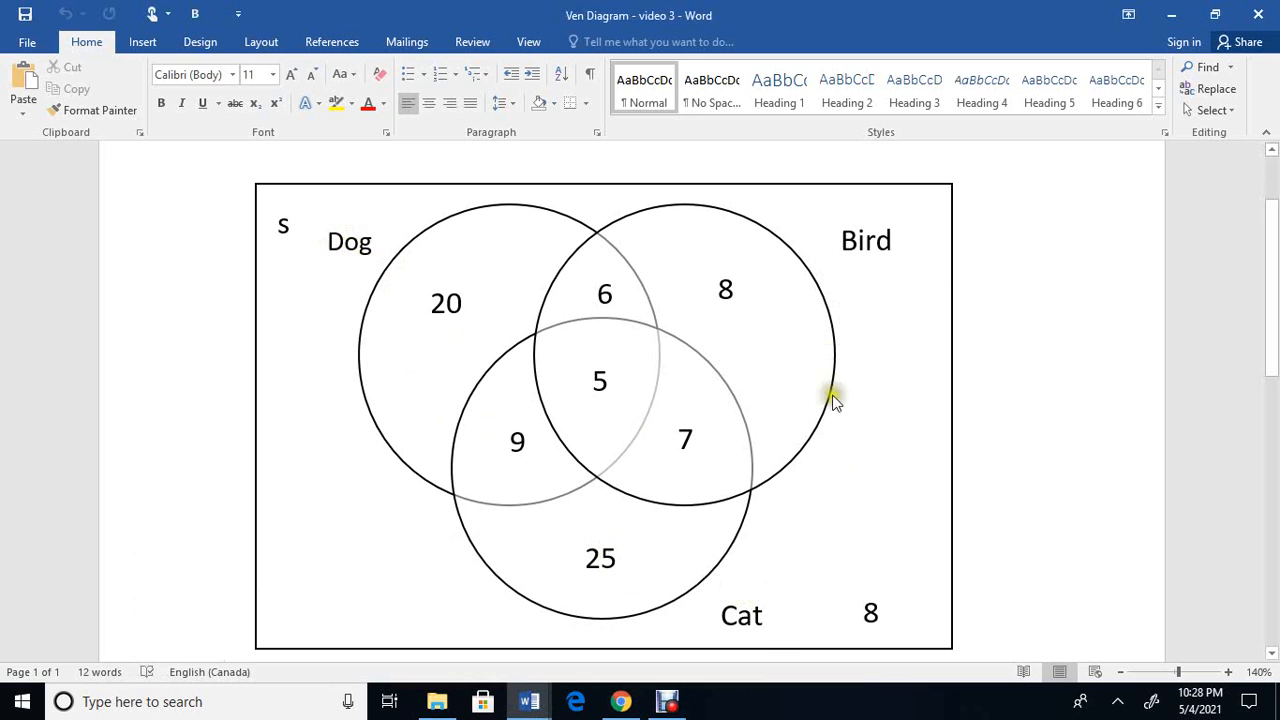
mouse_move(968, 260)
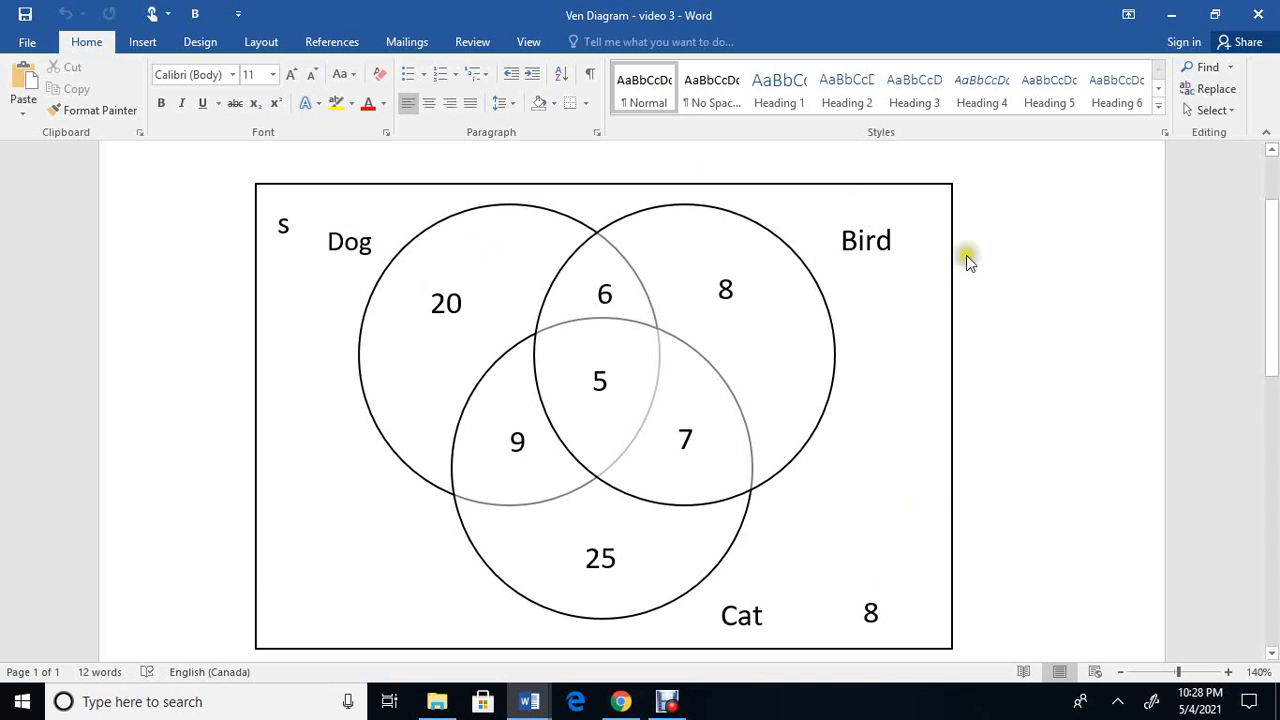
mouse_move(432, 232)
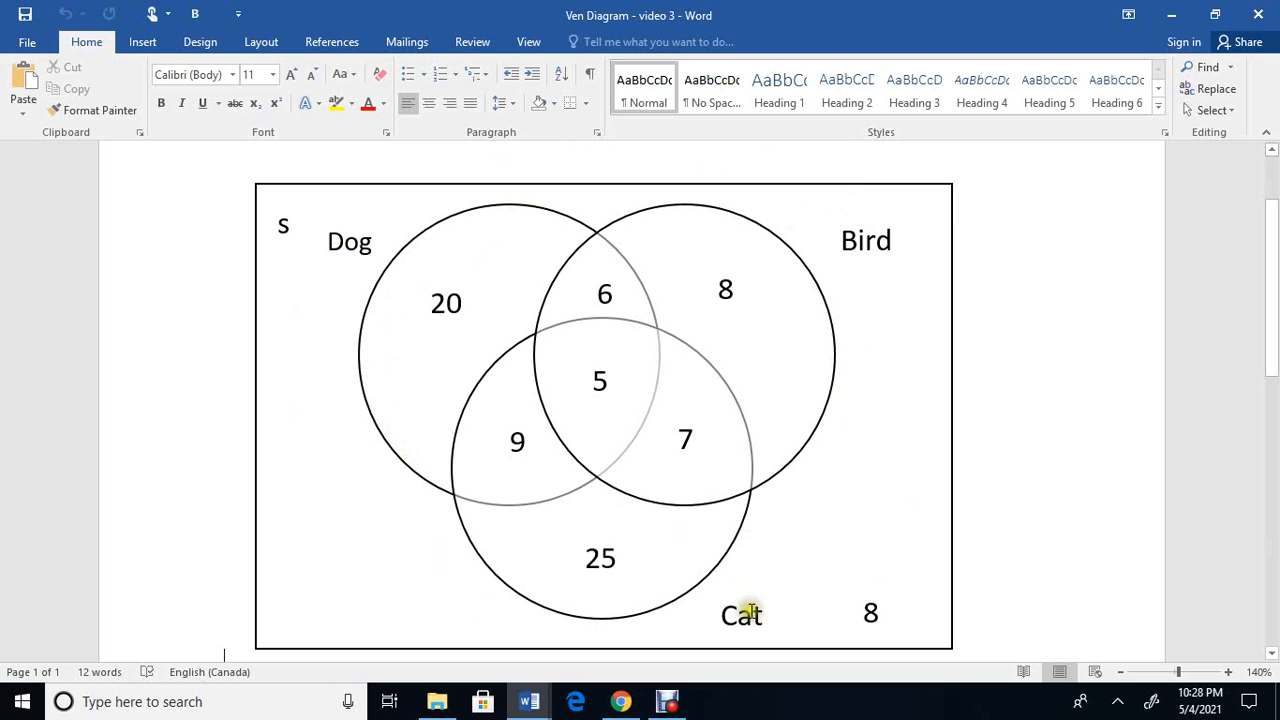
mouse_move(388, 406)
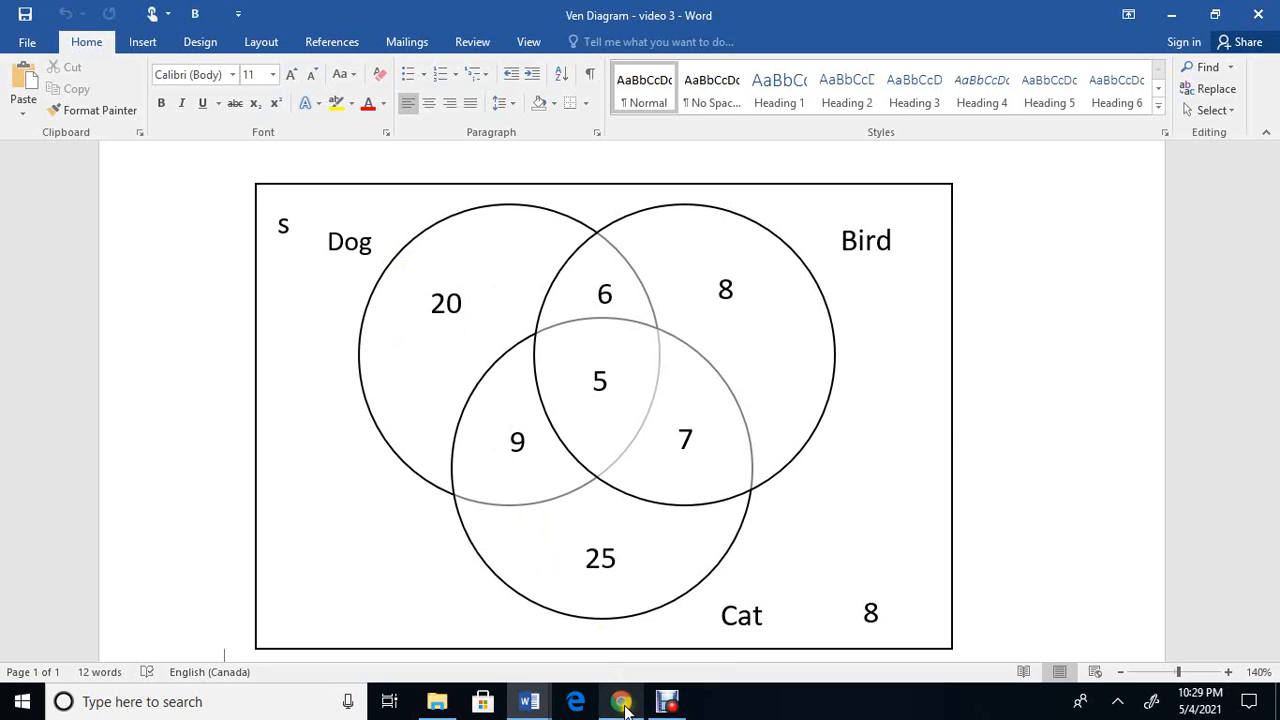
mouse_move(622, 700)
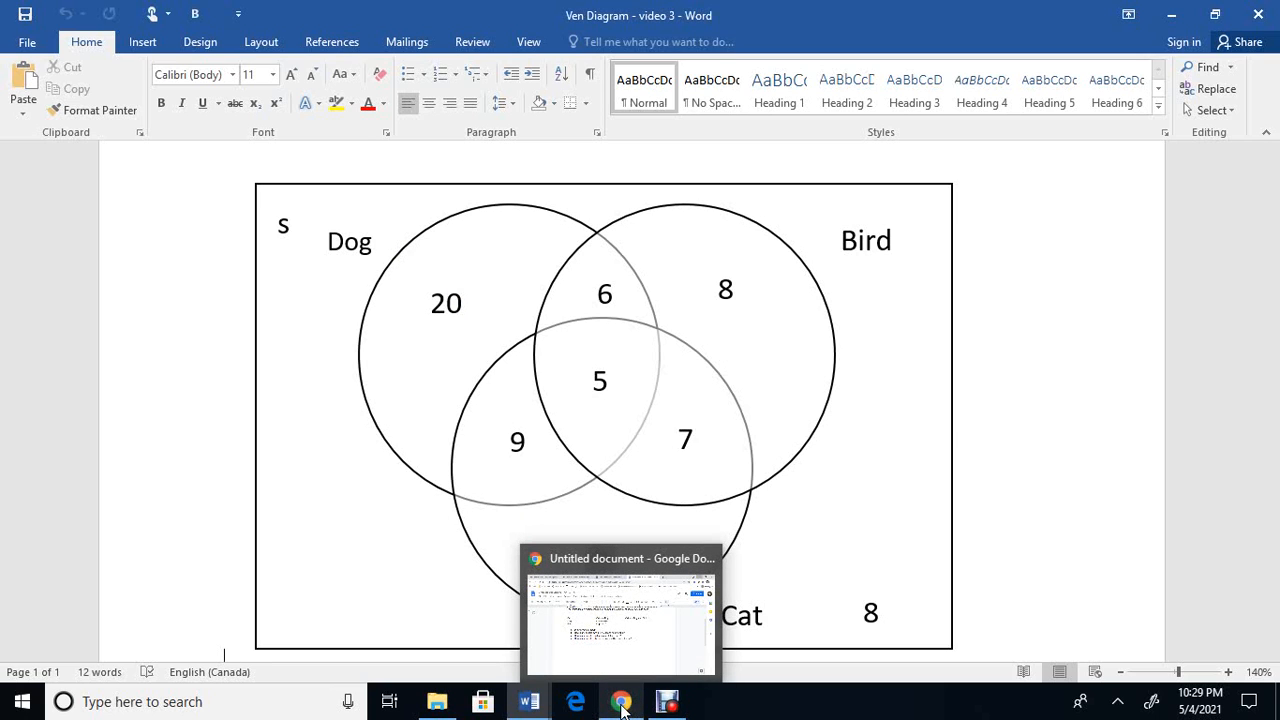
left_click(620, 700)
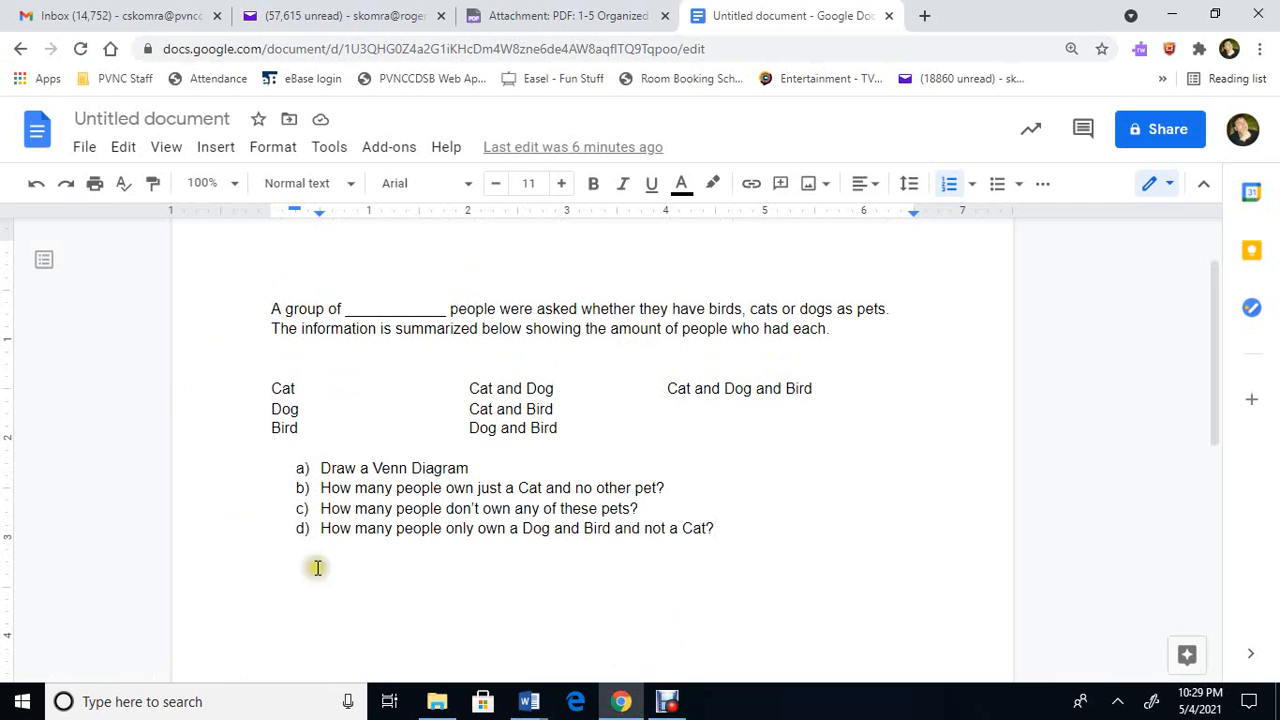
mouse_move(356, 252)
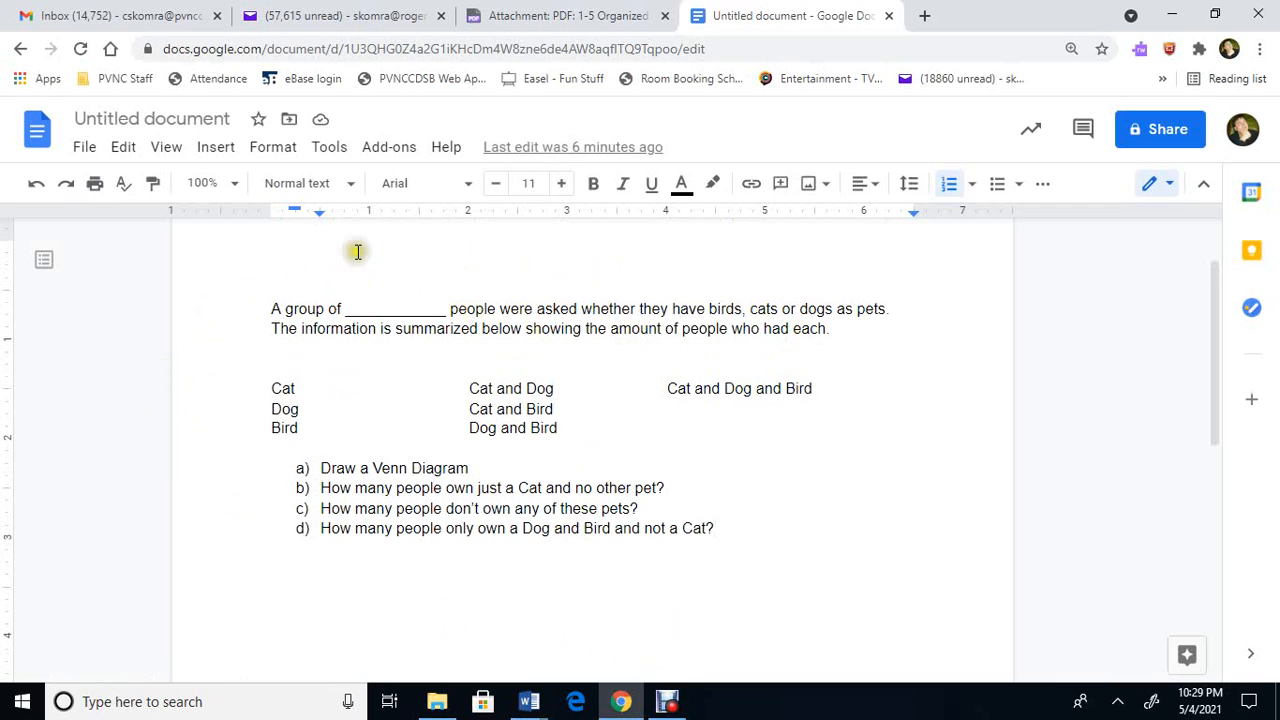
mouse_move(618, 310)
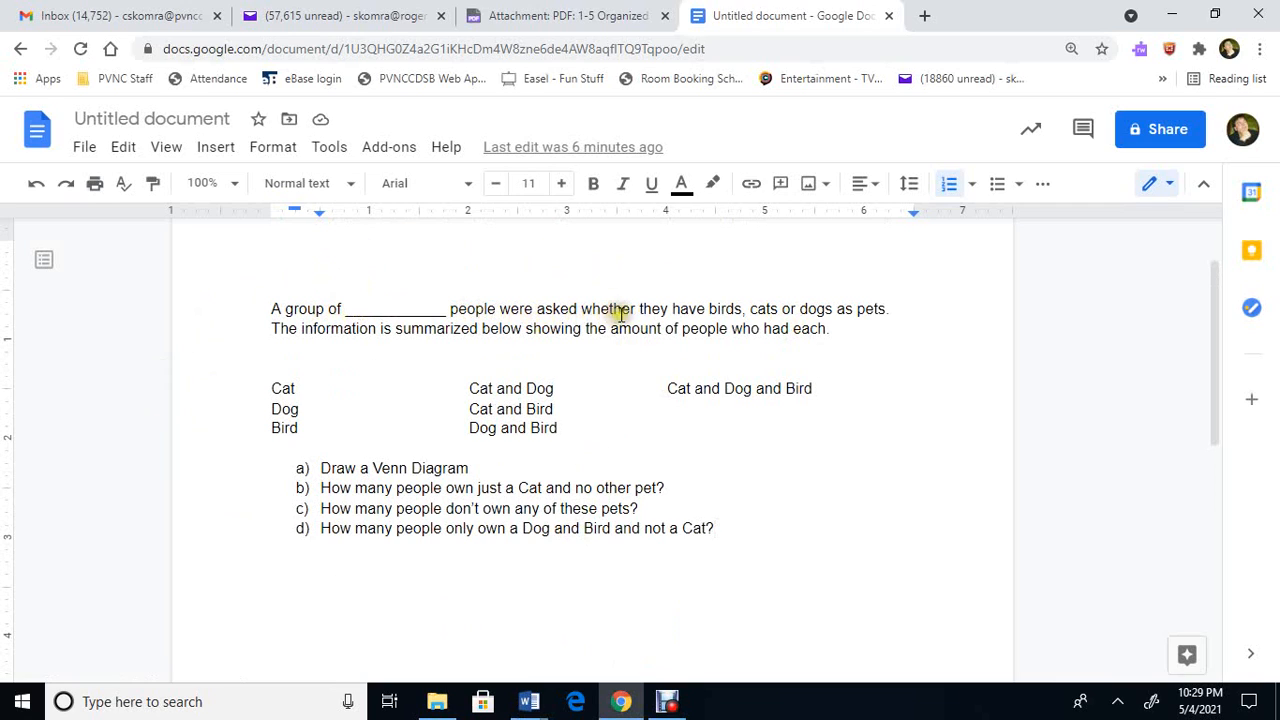
mouse_move(810, 308)
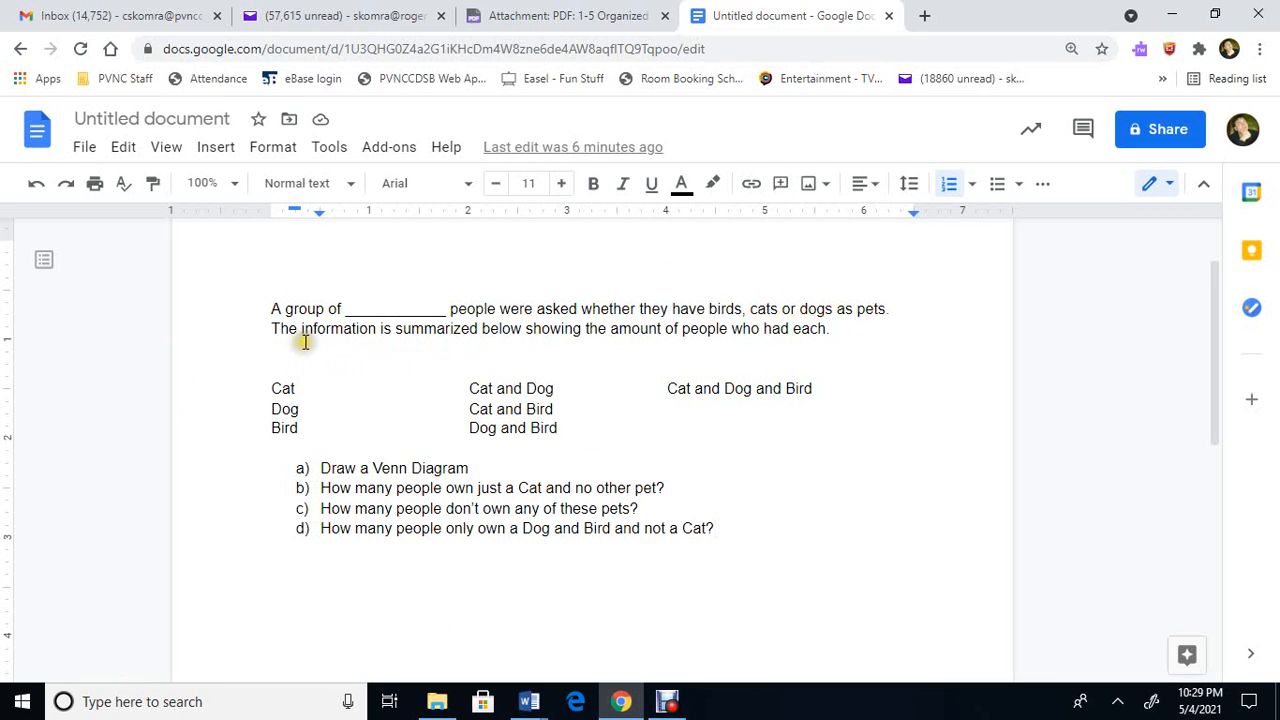
mouse_move(628, 344)
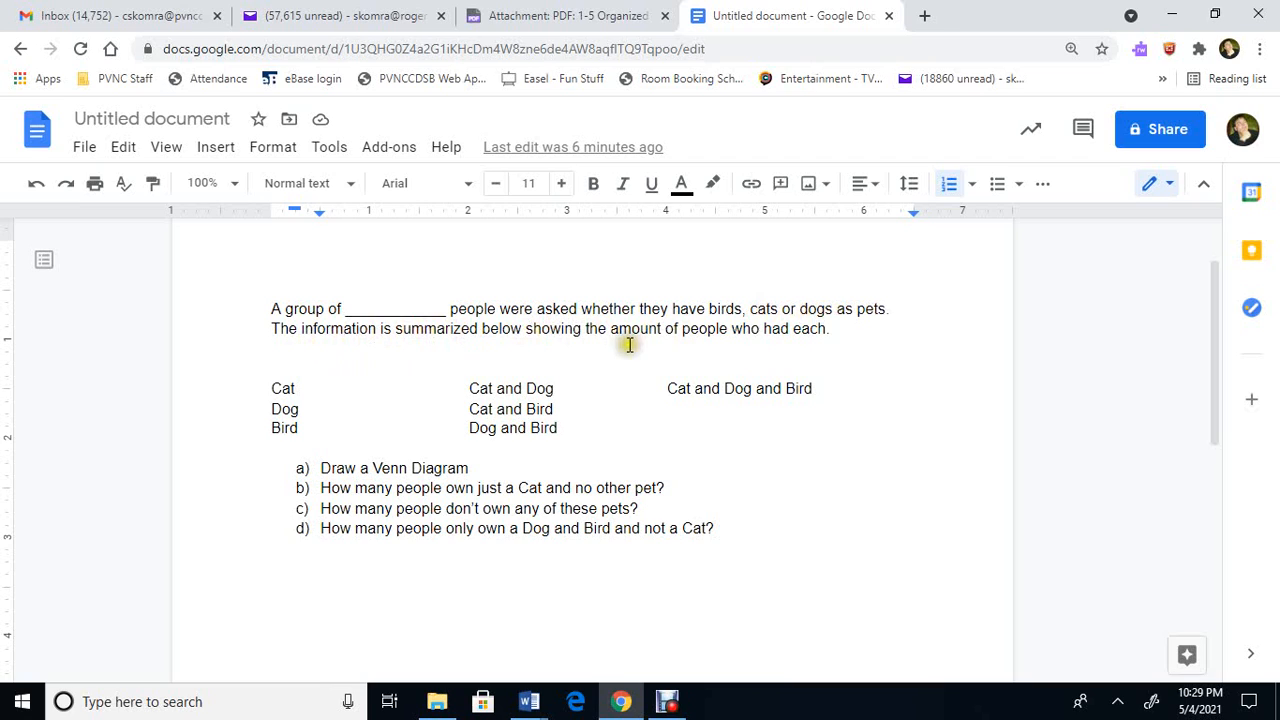
mouse_move(818, 338)
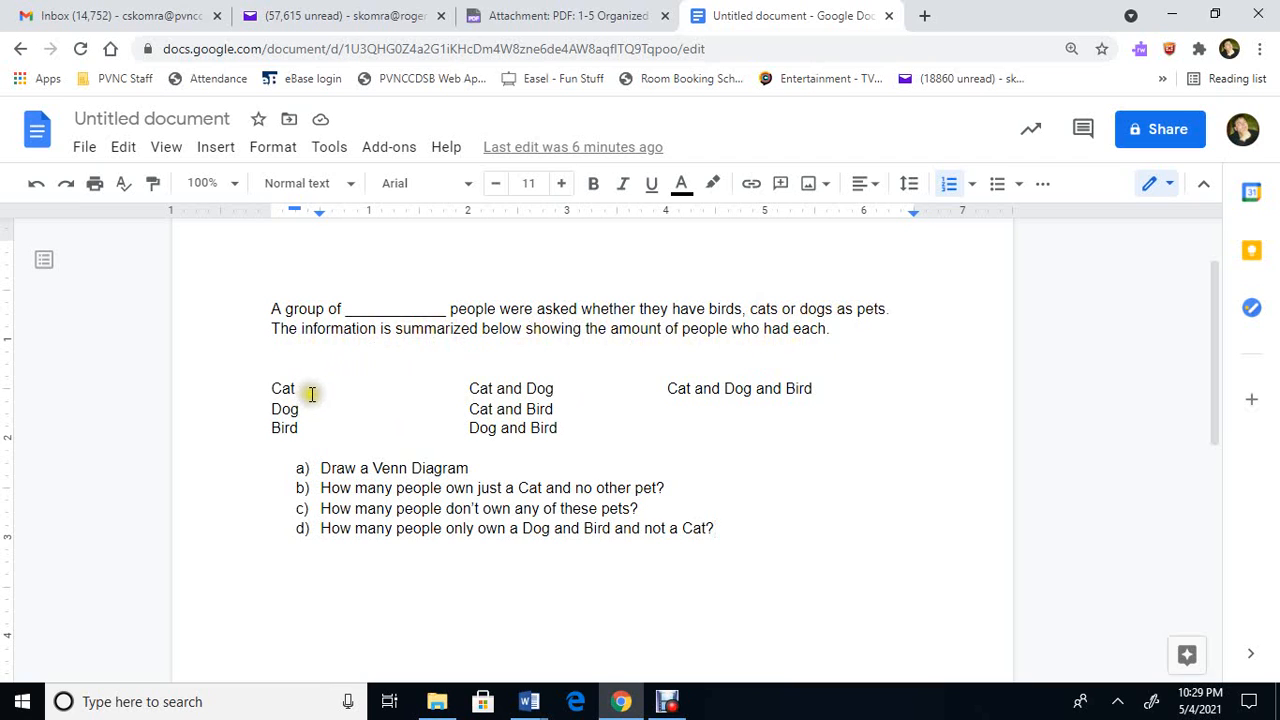
mouse_move(360, 452)
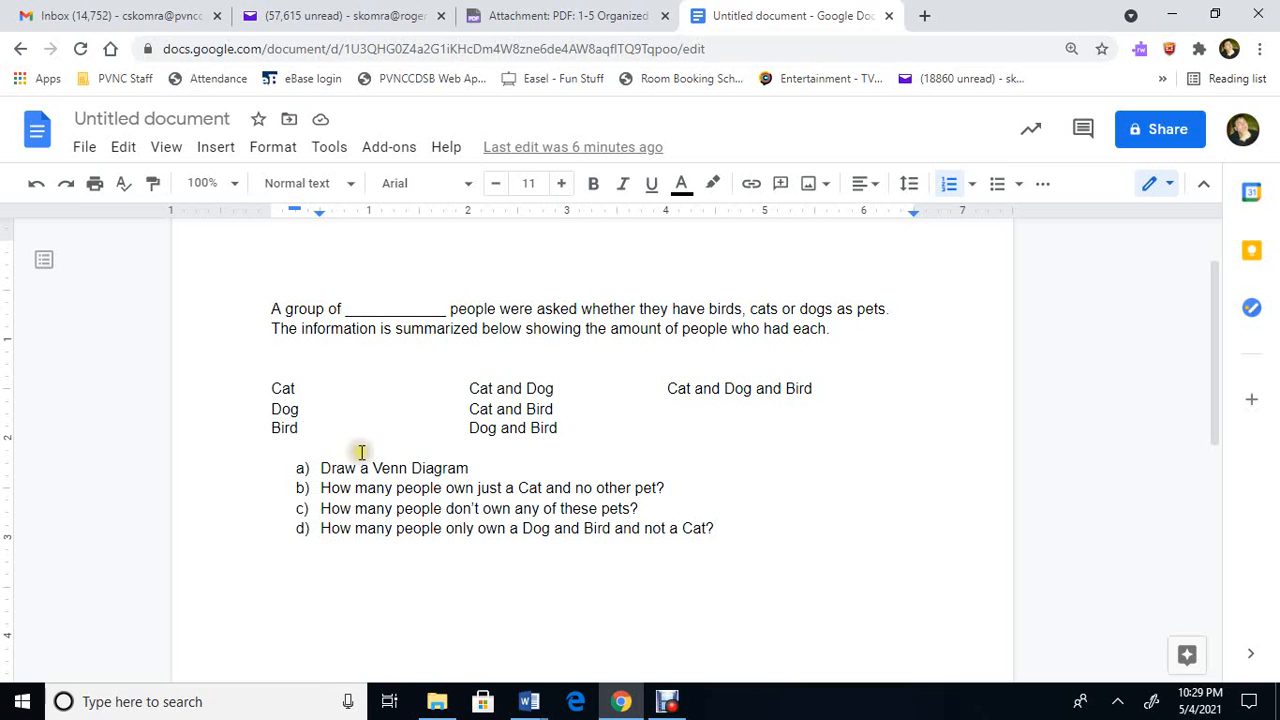
mouse_move(588, 428)
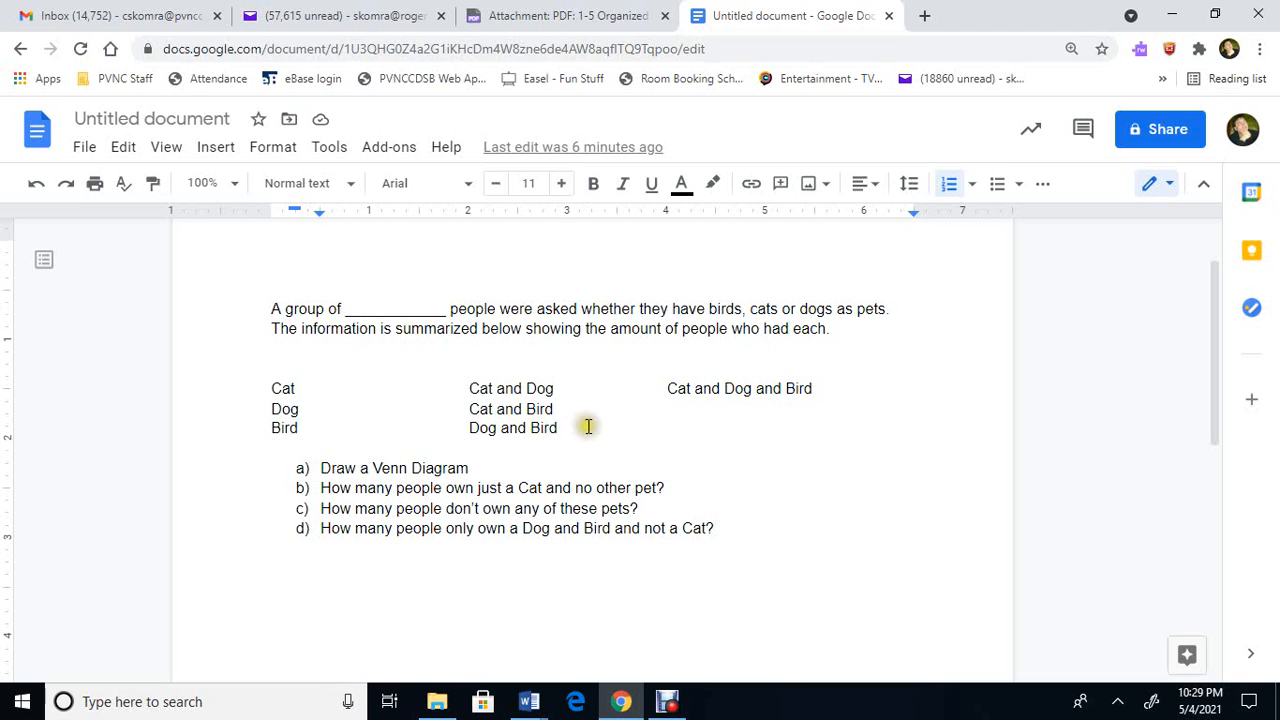
mouse_move(444, 608)
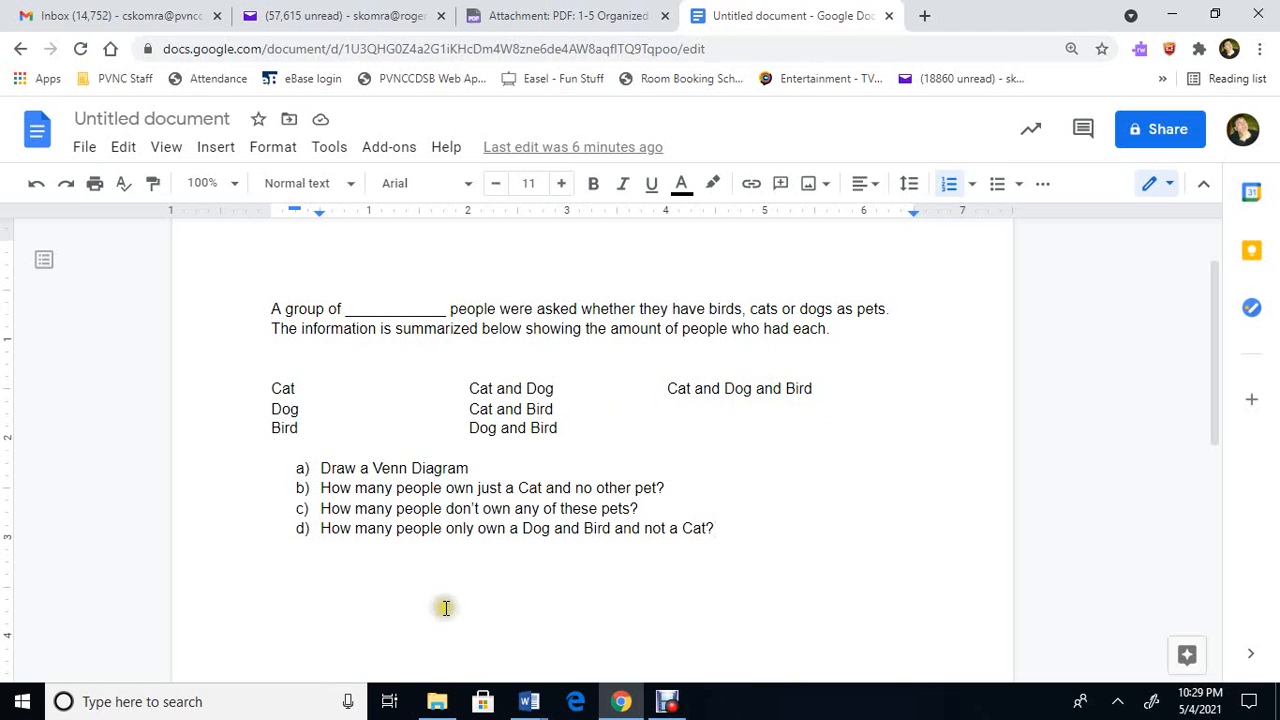
mouse_move(590, 532)
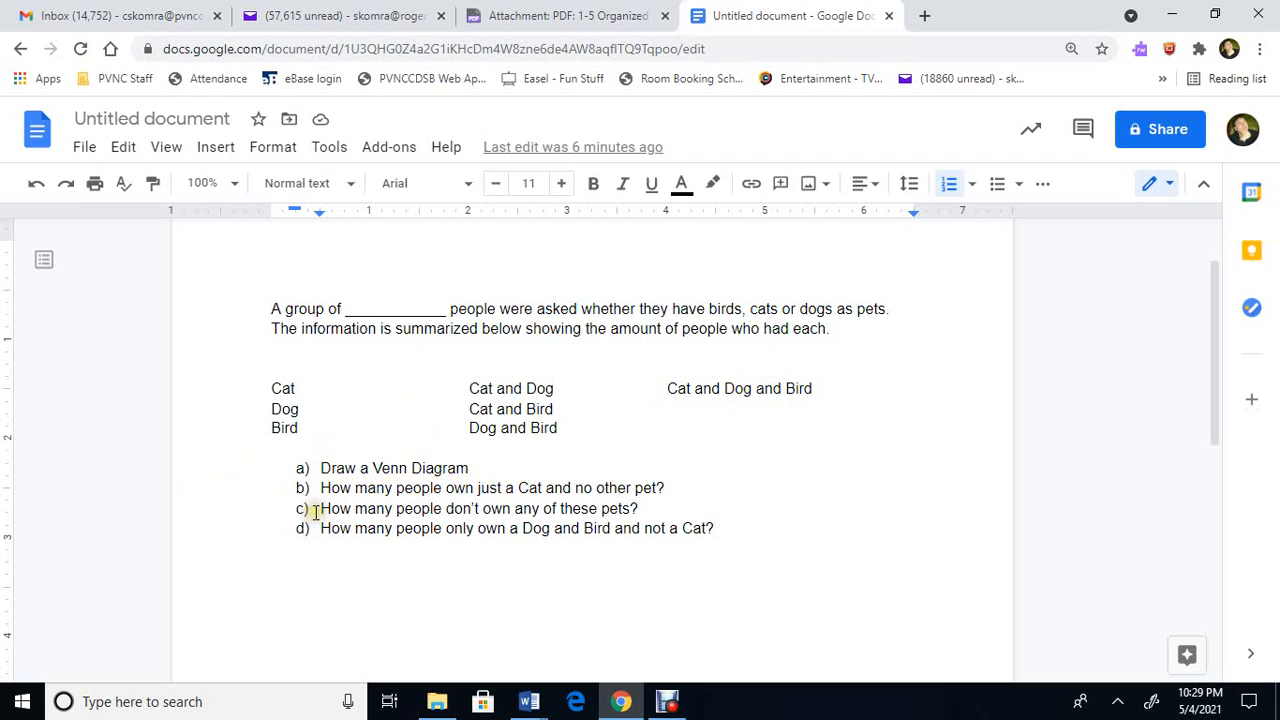
mouse_move(440, 504)
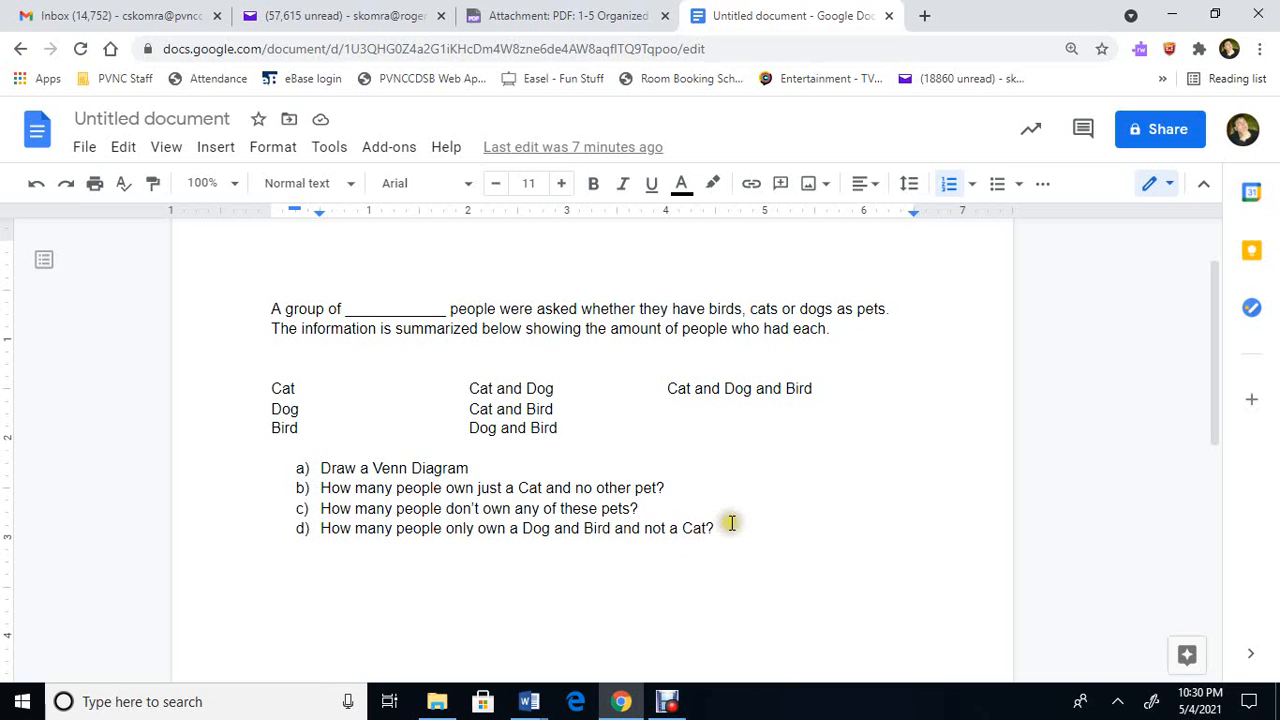
mouse_move(708, 676)
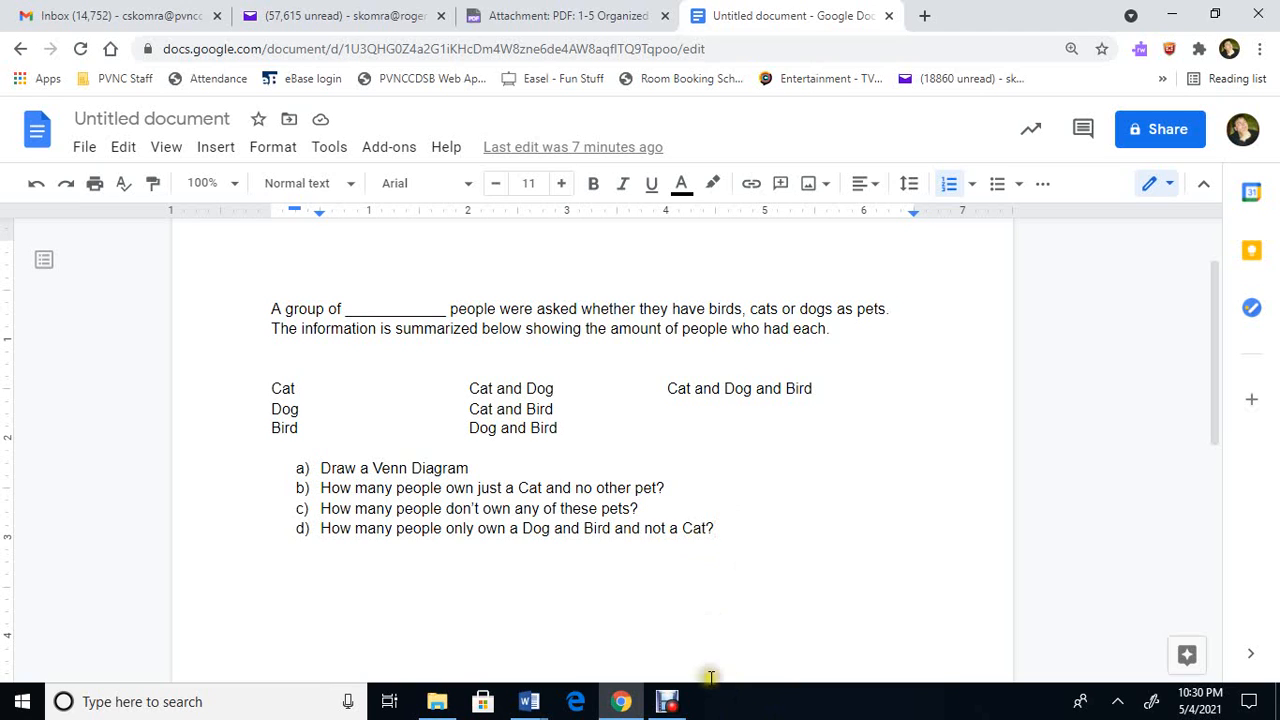
mouse_move(288, 302)
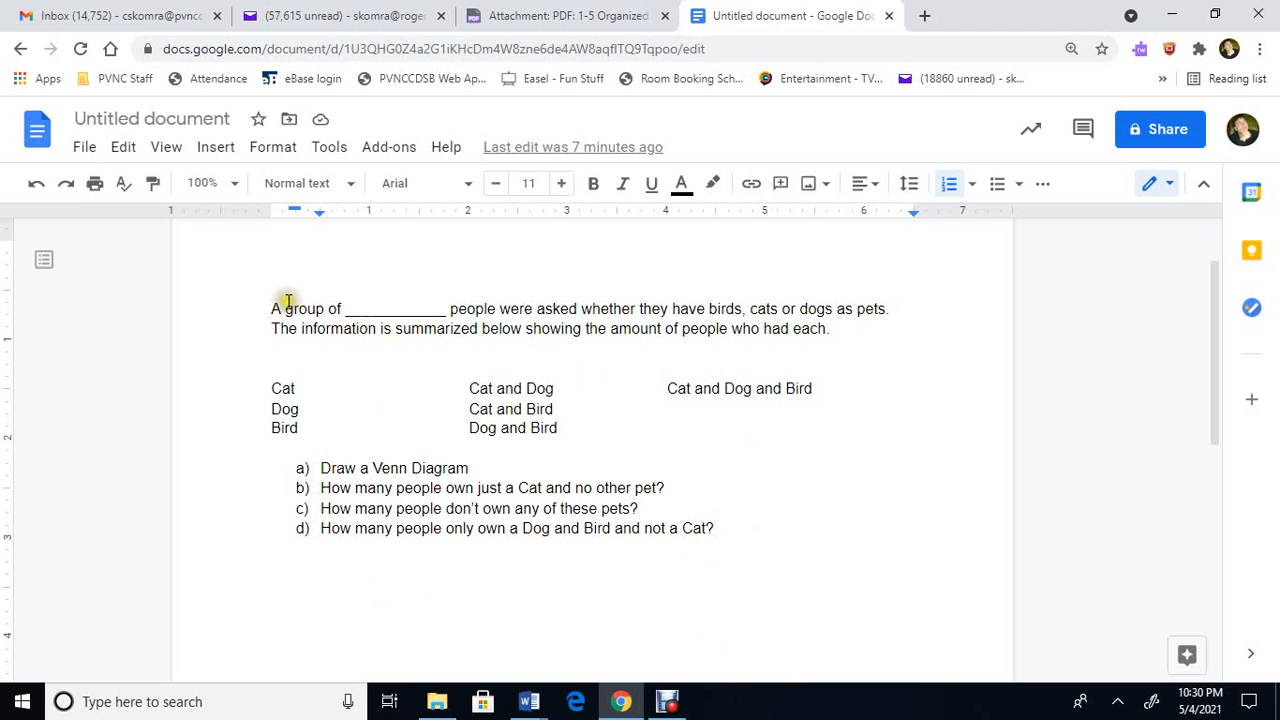
mouse_move(484, 388)
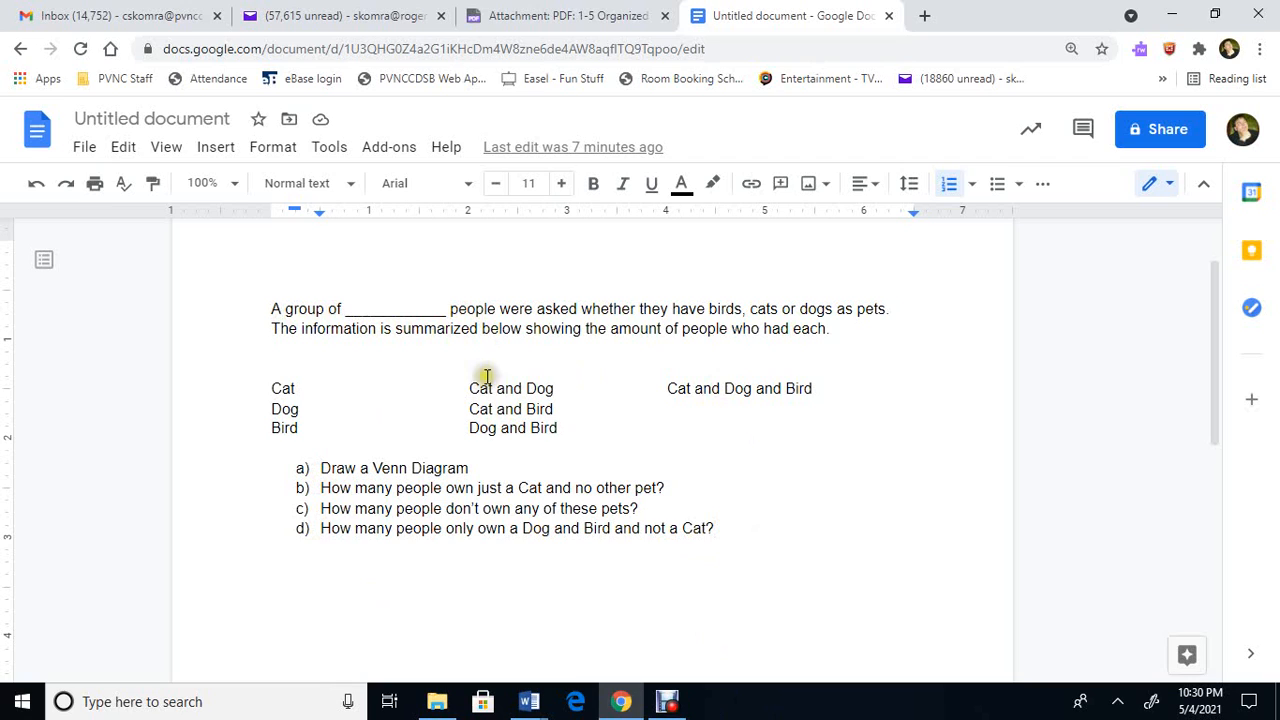
mouse_move(620, 700)
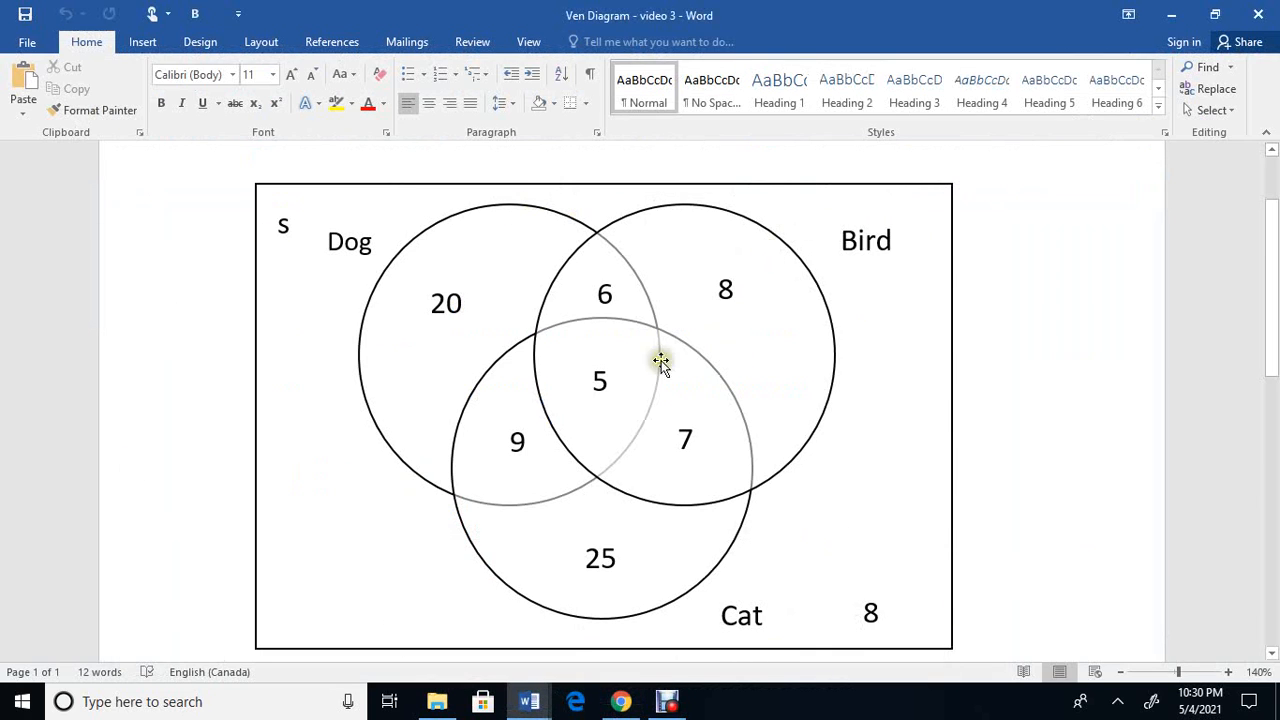
mouse_move(560, 370)
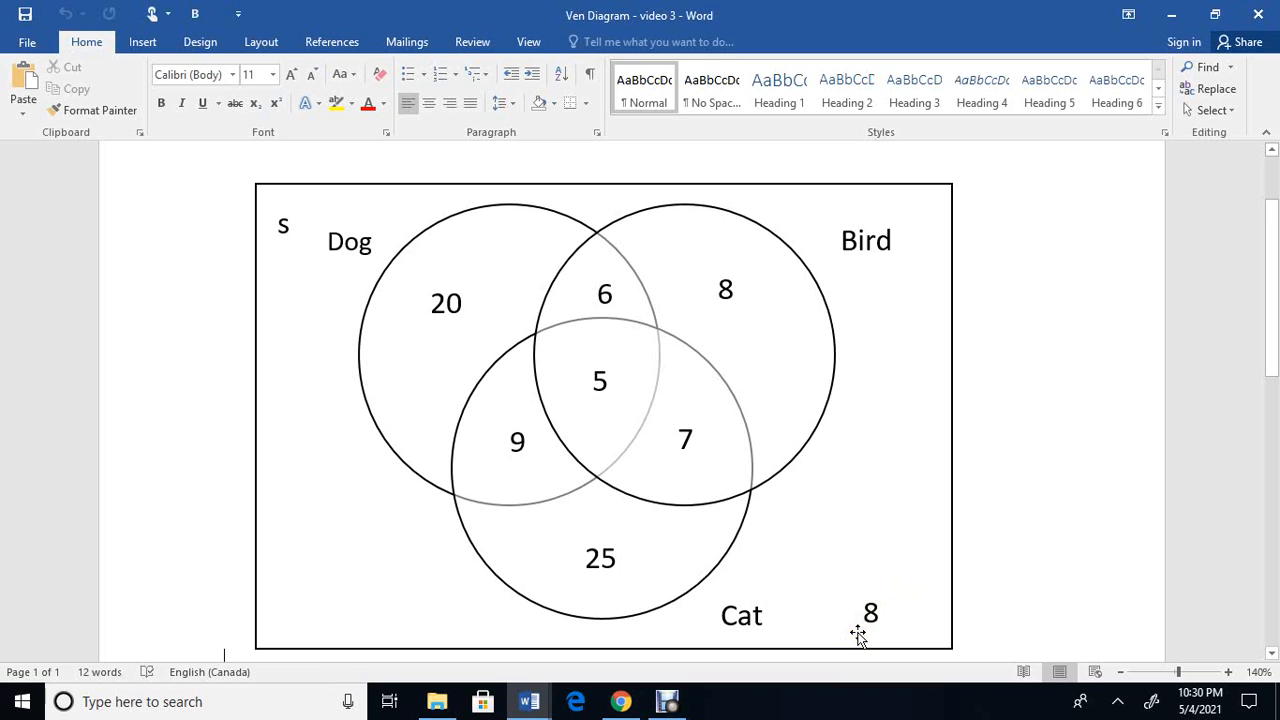
mouse_move(548, 278)
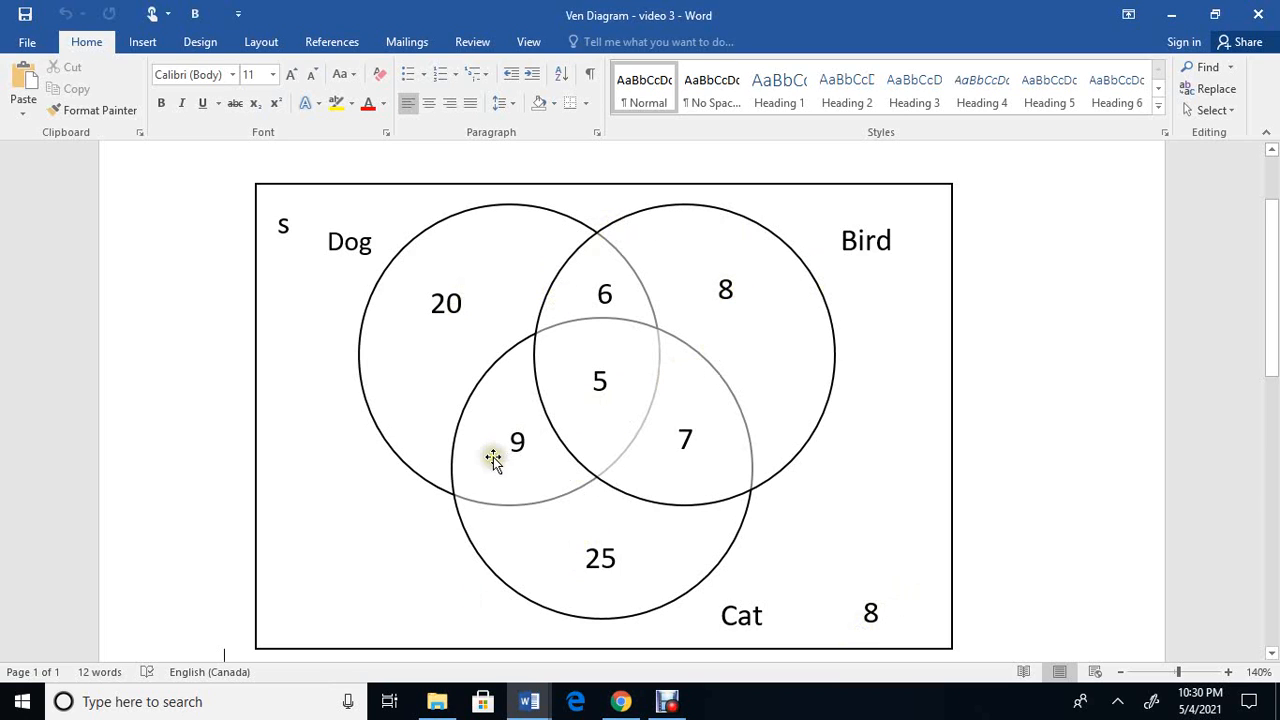
mouse_move(634, 574)
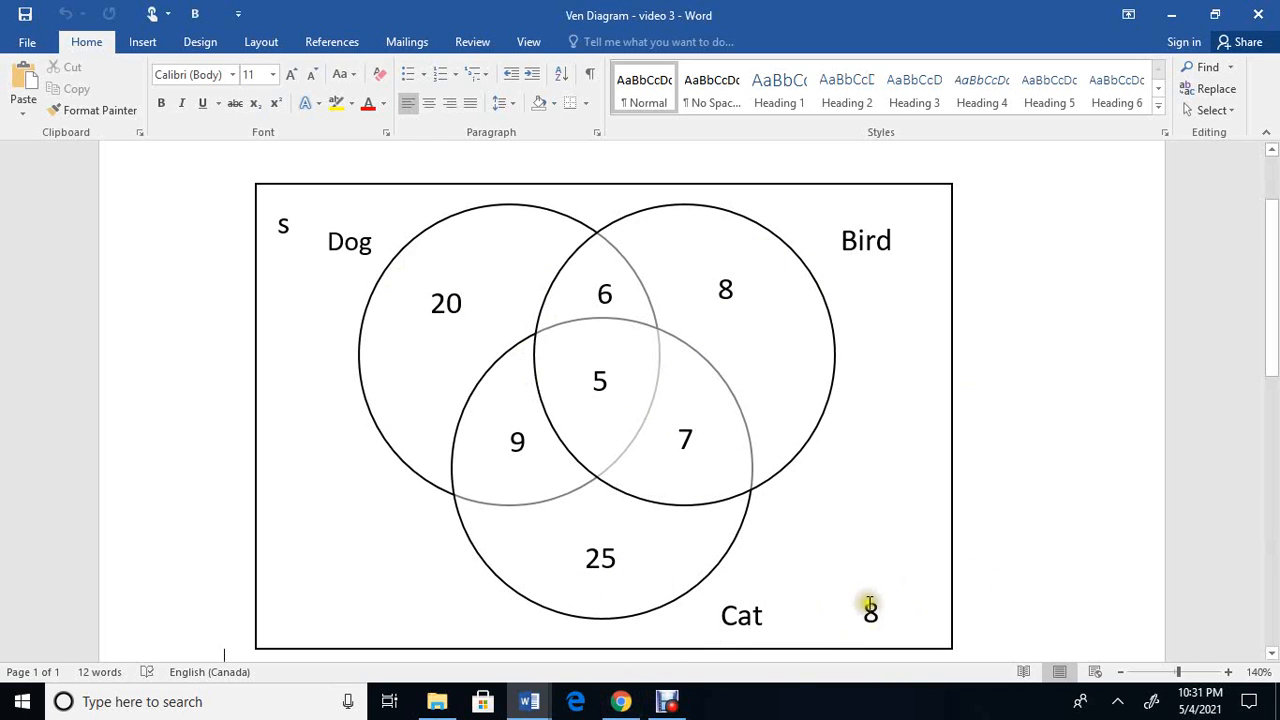
mouse_move(528, 700)
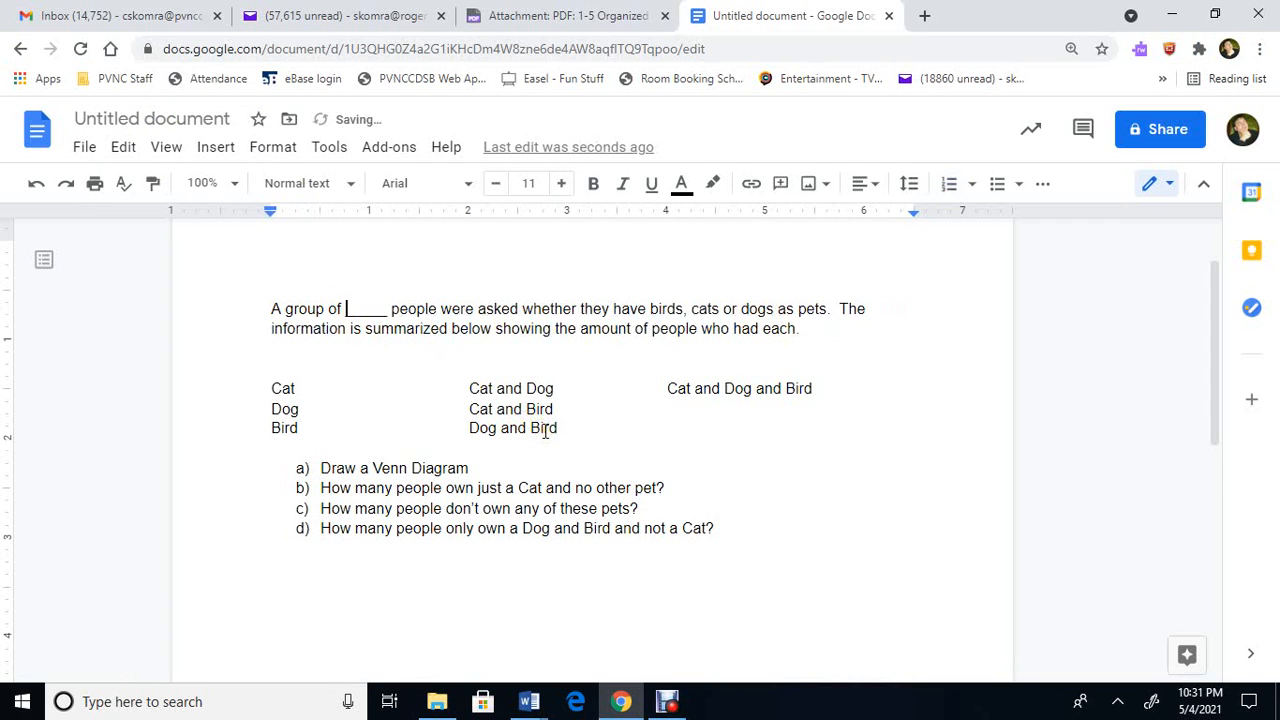
Replace the blank in the first sentence with 88, then position after the Cat label.
key("Backspace")
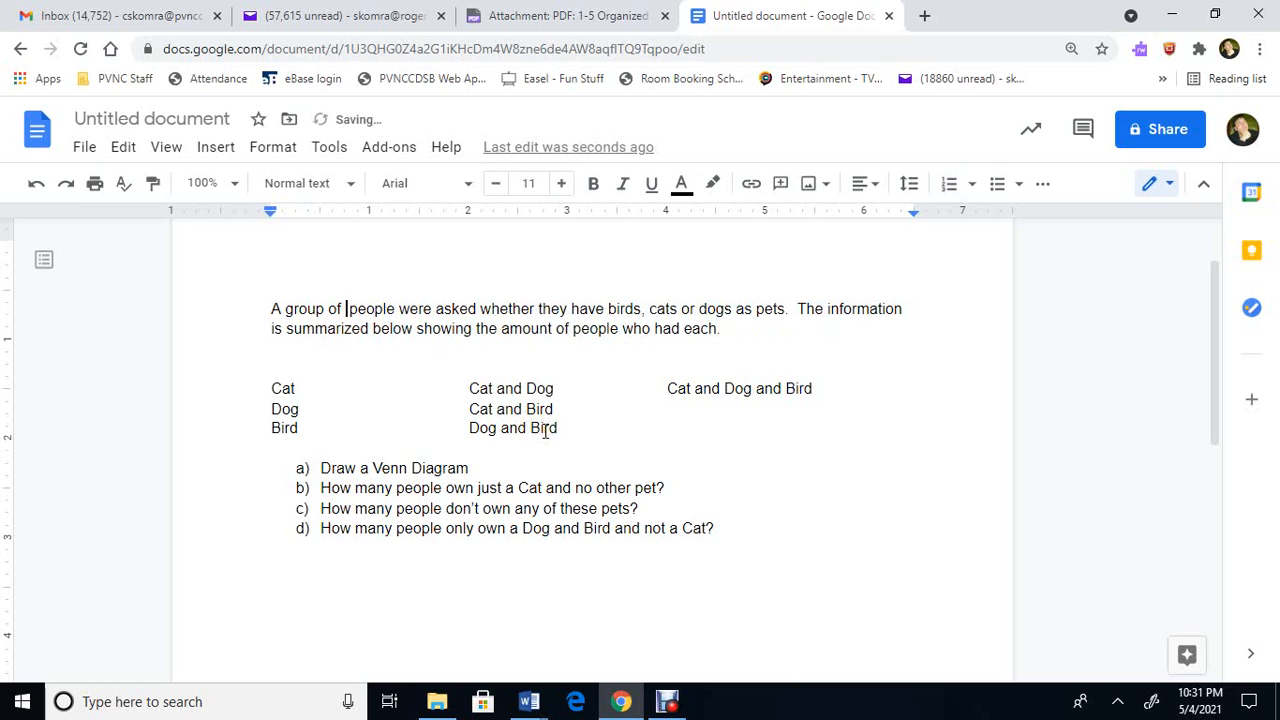
type("88")
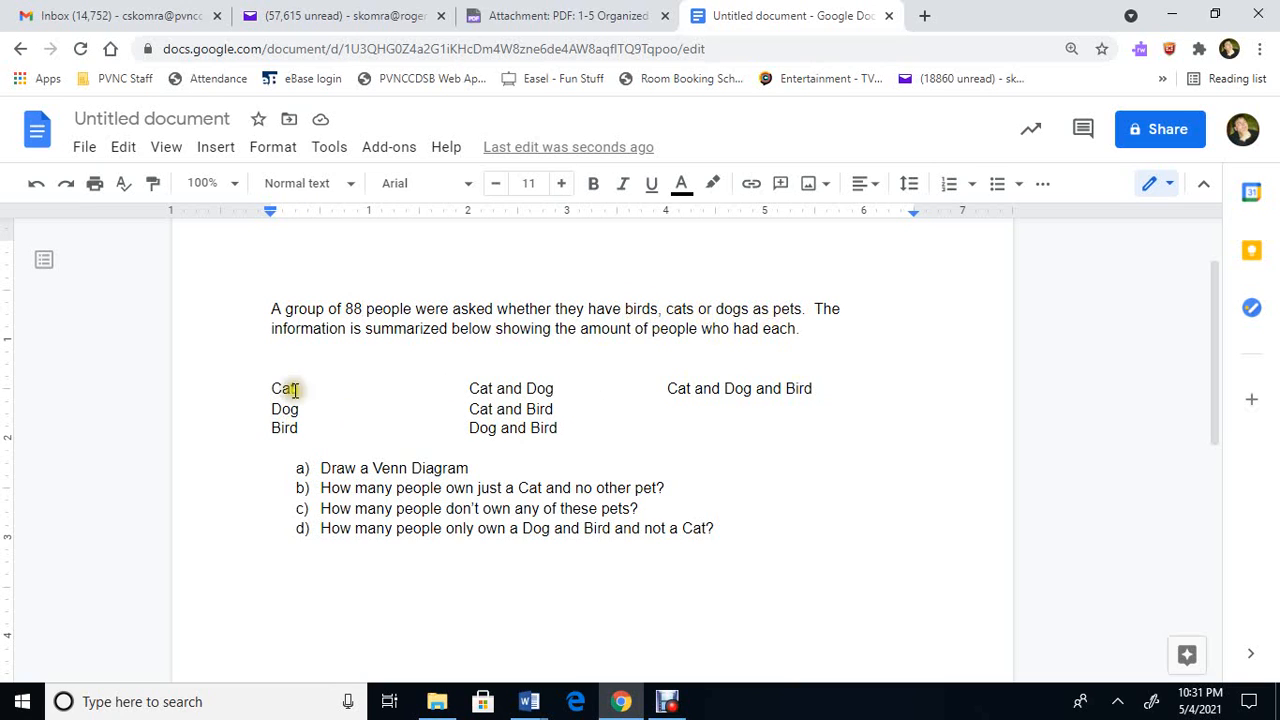
left_click(320, 388)
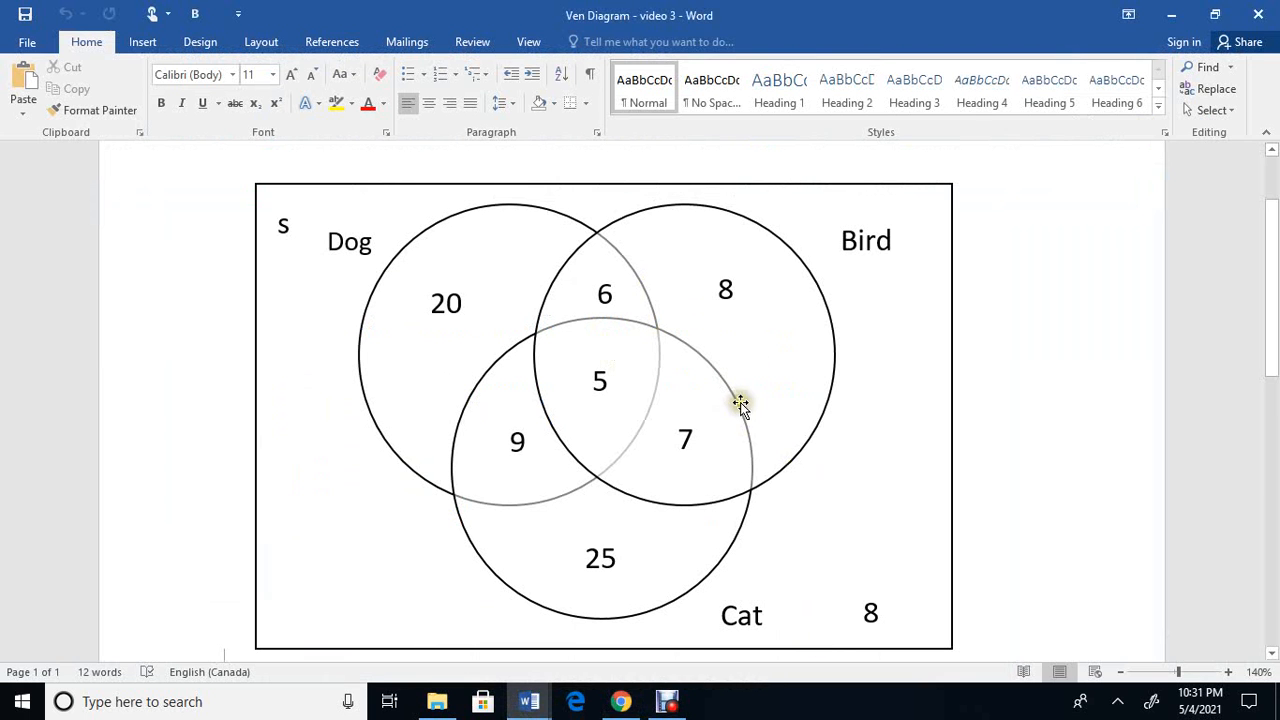
mouse_move(448, 528)
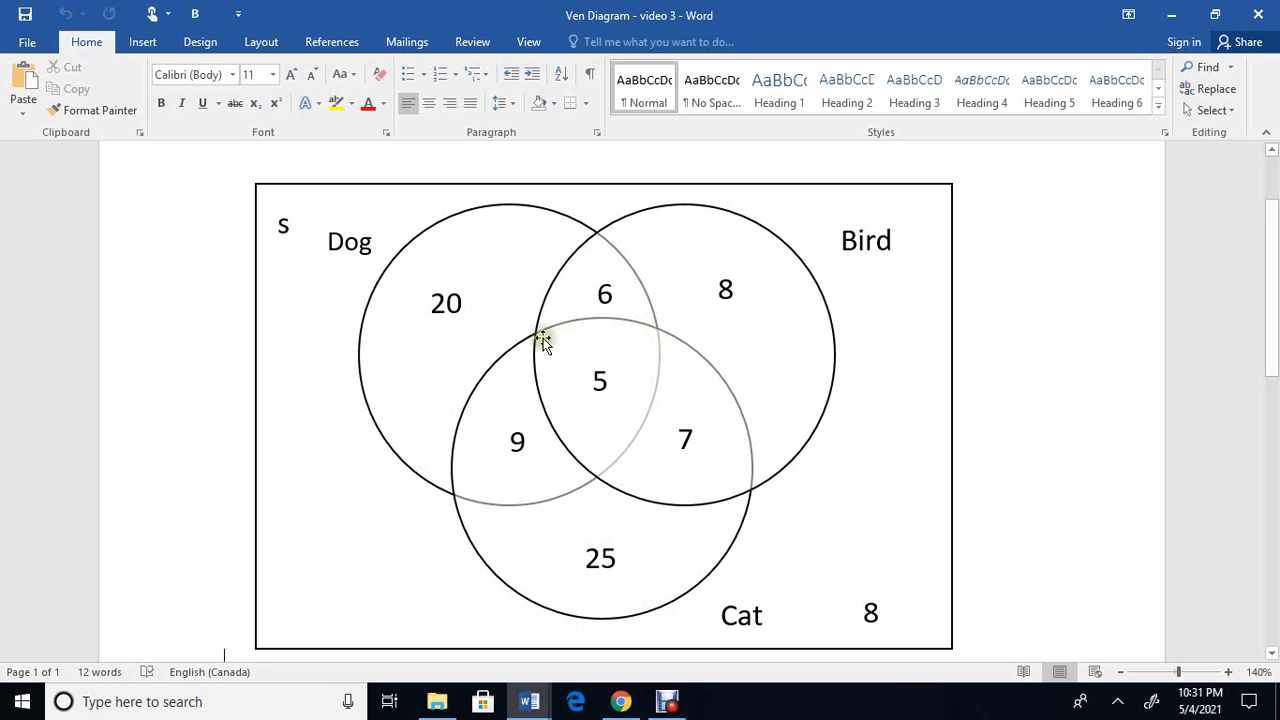
mouse_move(590, 576)
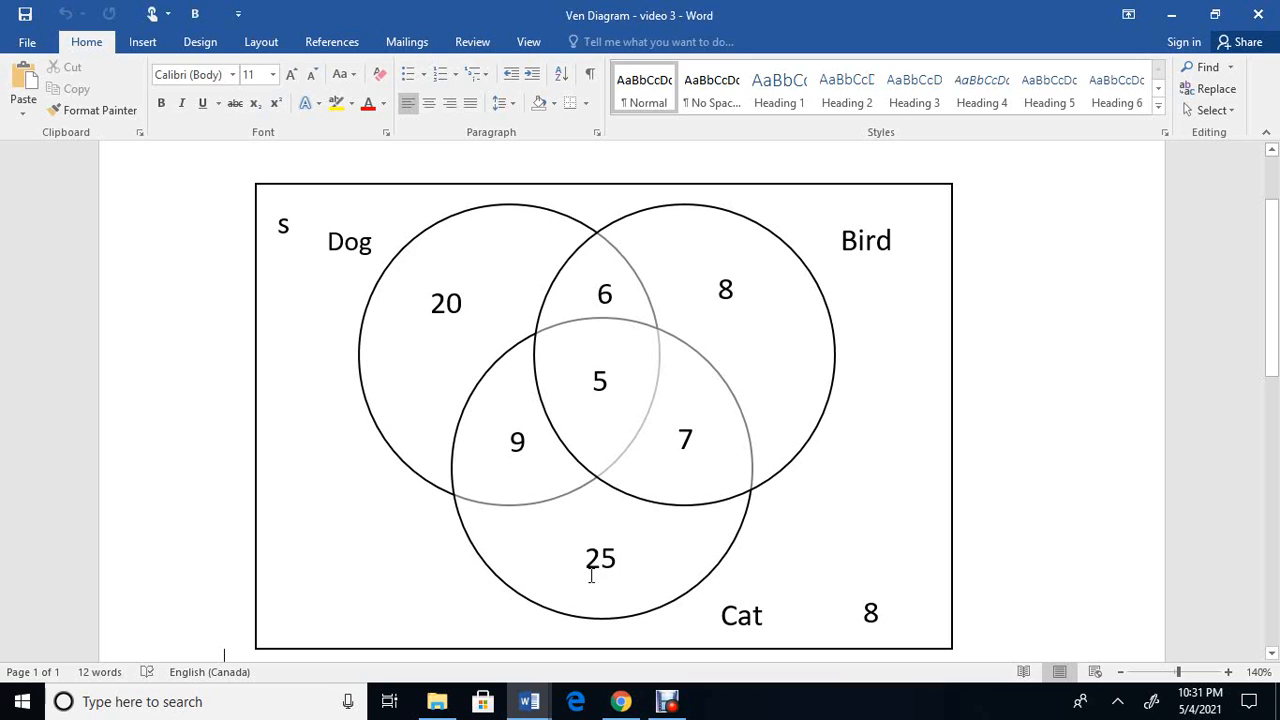
mouse_move(488, 448)
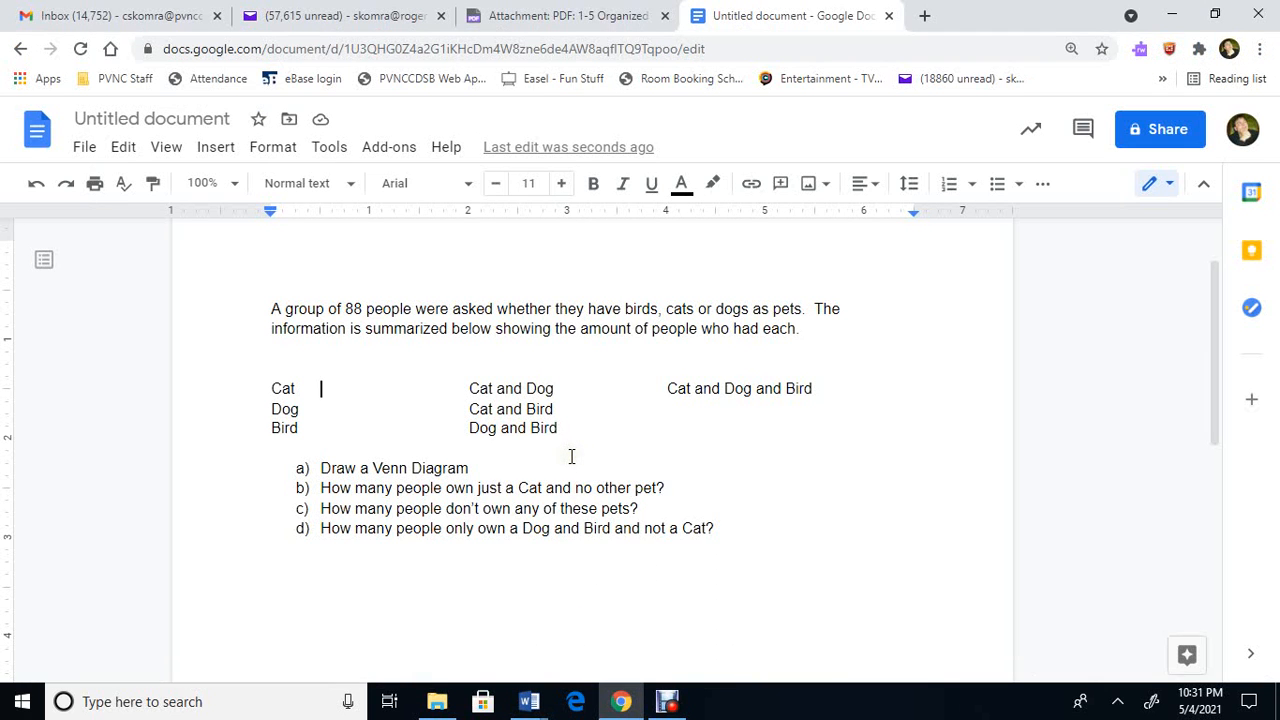
Enter 46 beside the Cat line as the total number of cat owners.
type("46")
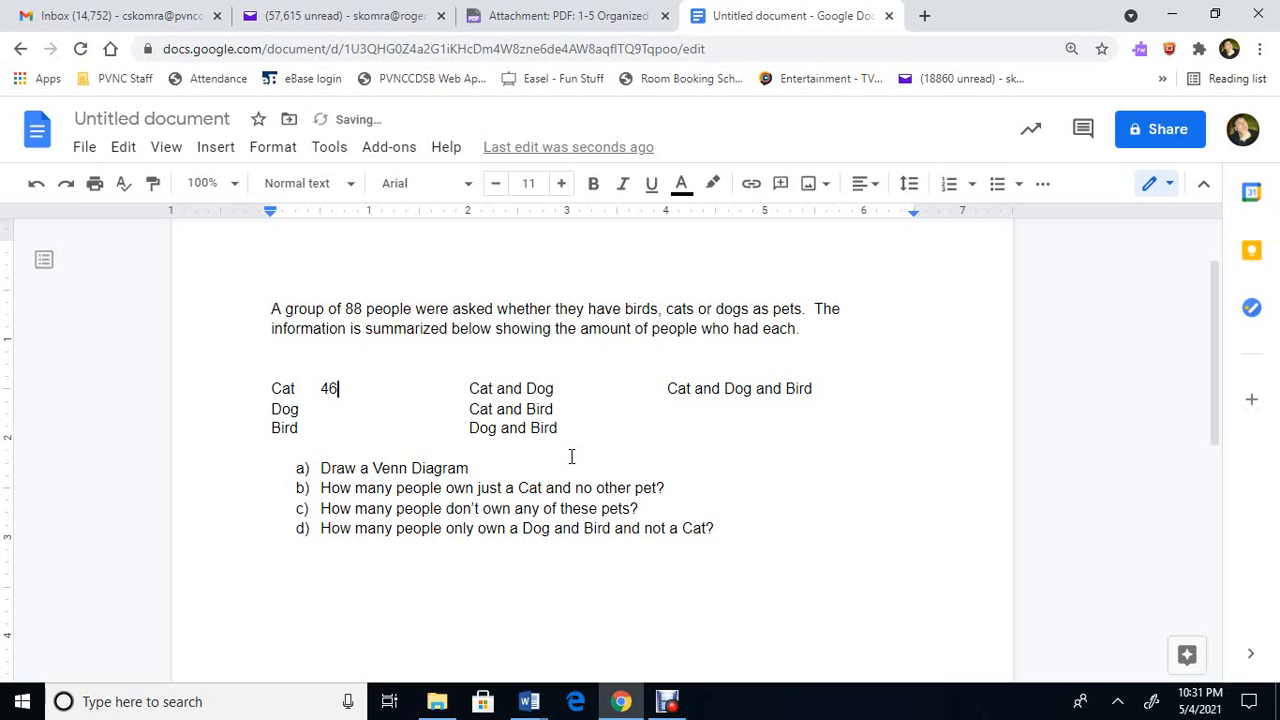
mouse_move(524, 660)
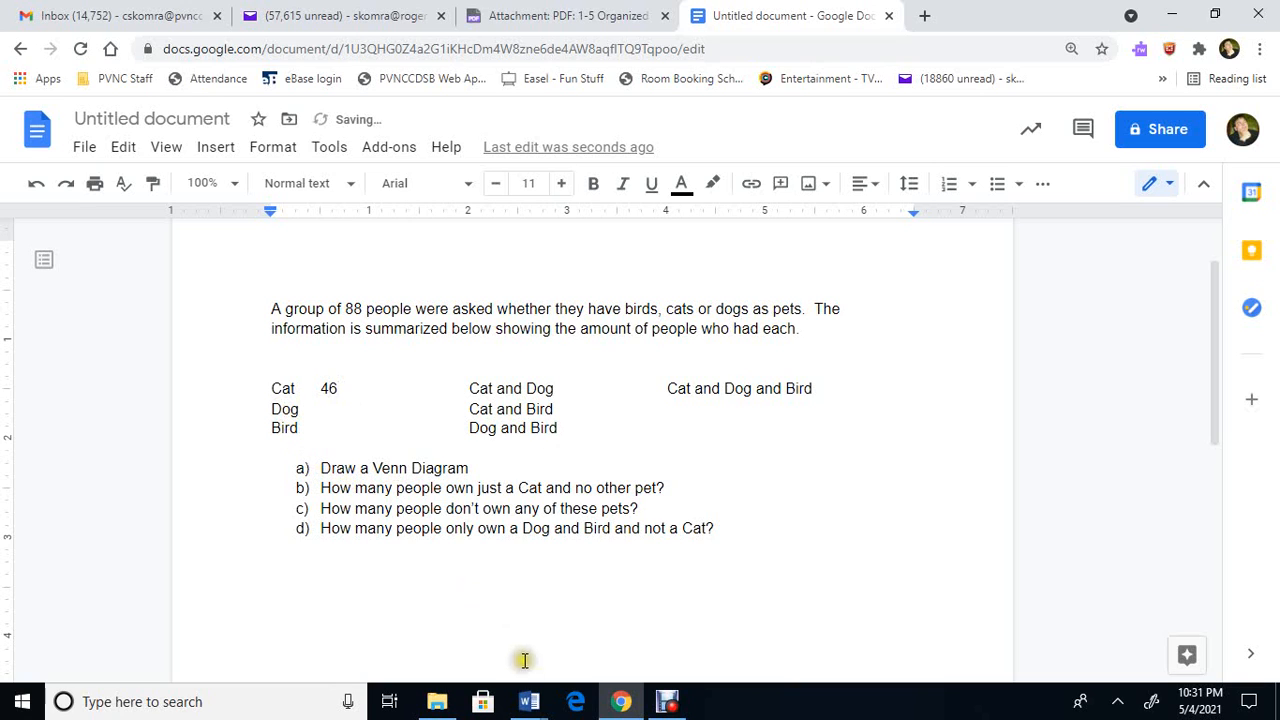
mouse_move(620, 700)
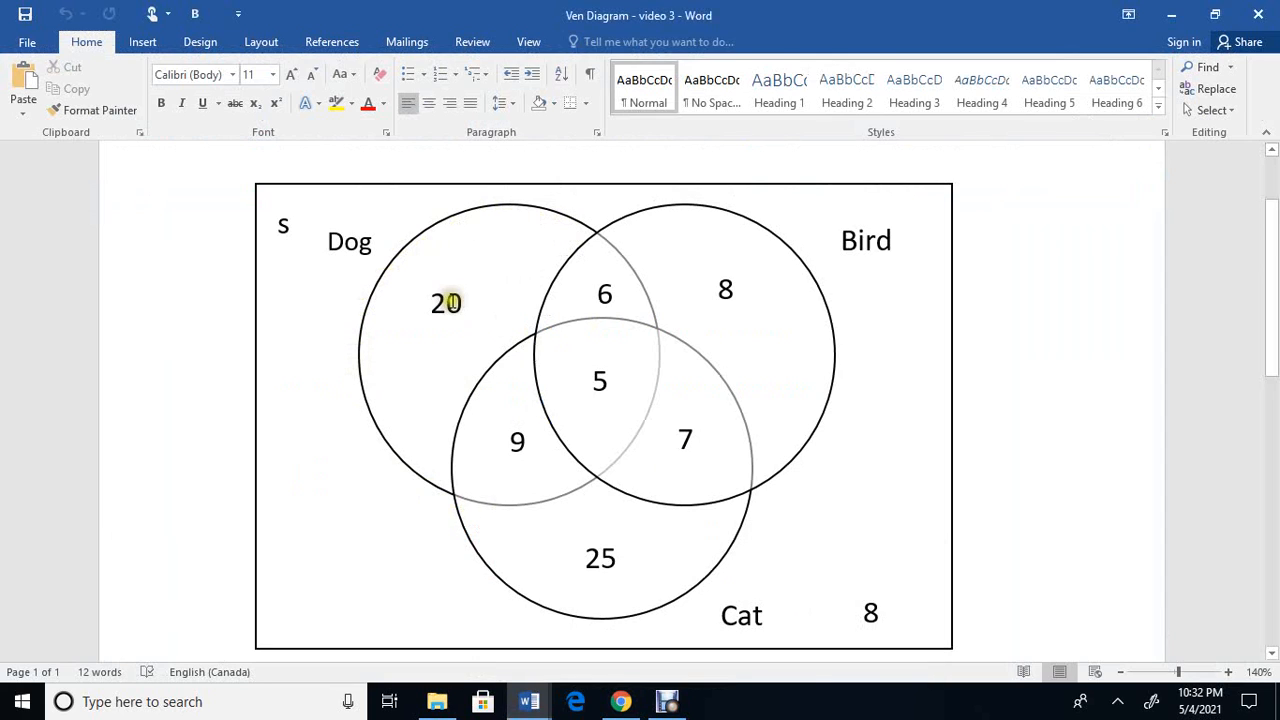
mouse_move(298, 318)
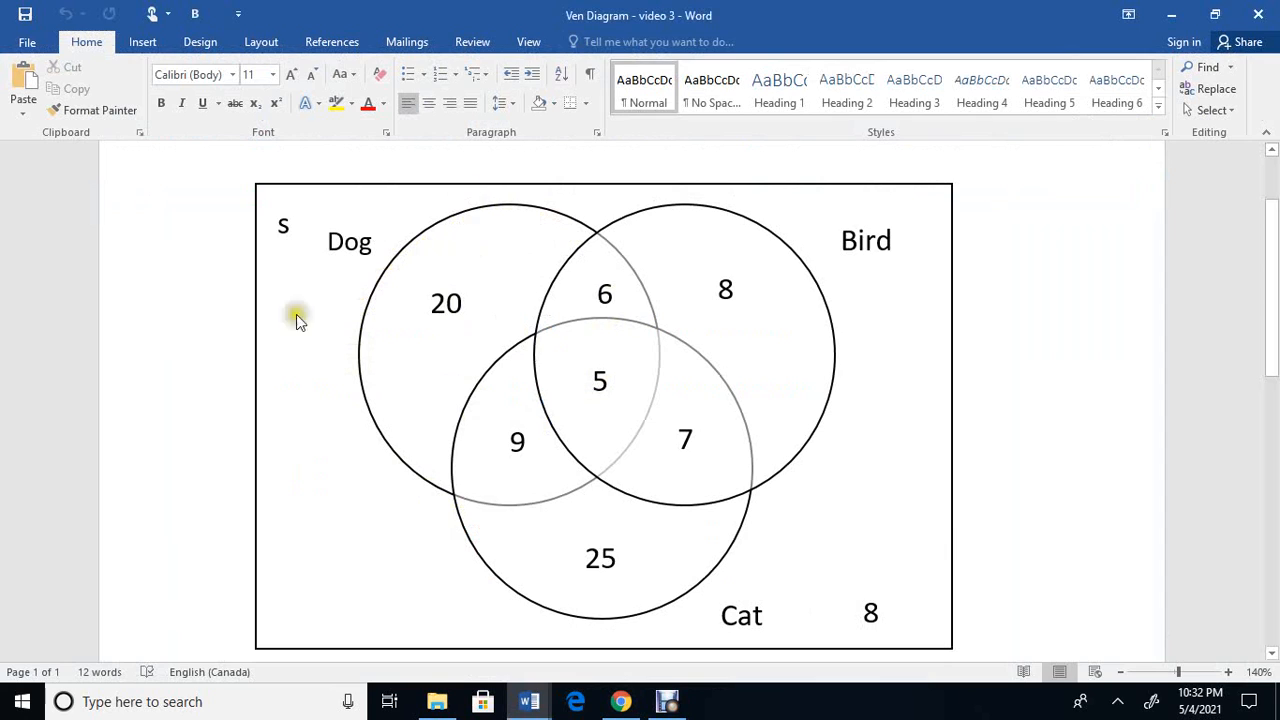
mouse_move(556, 632)
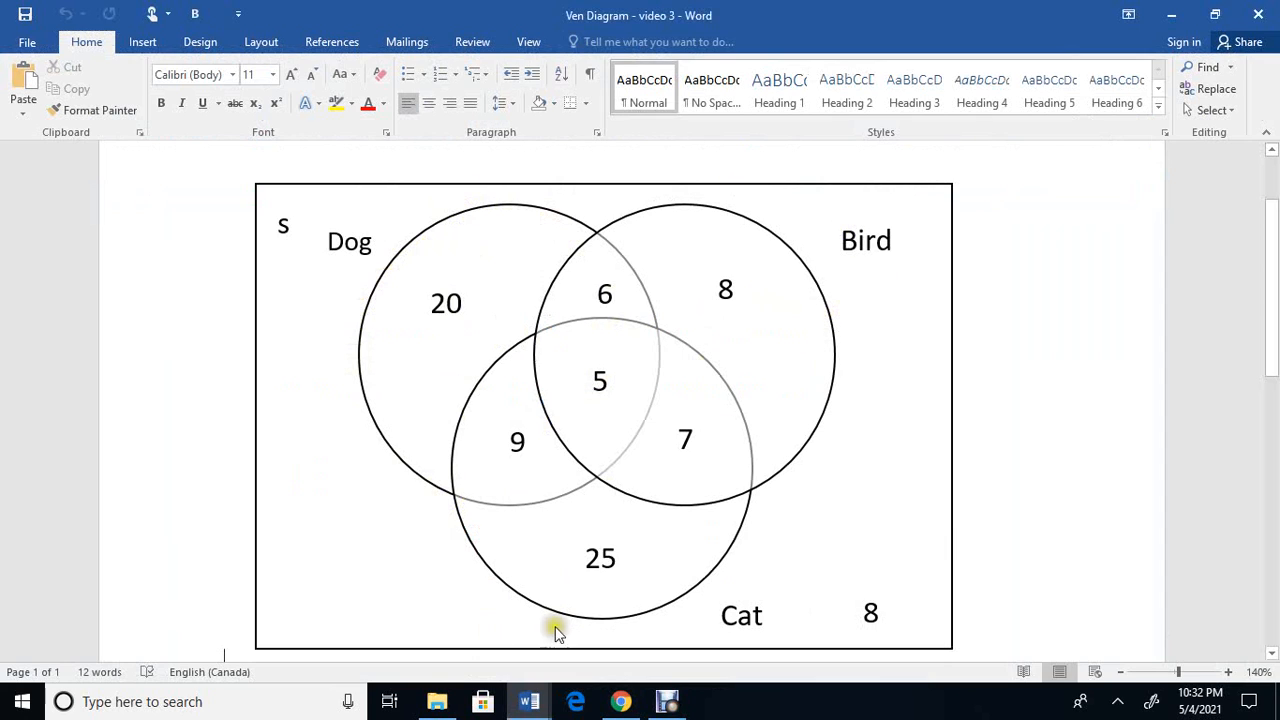
mouse_move(716, 420)
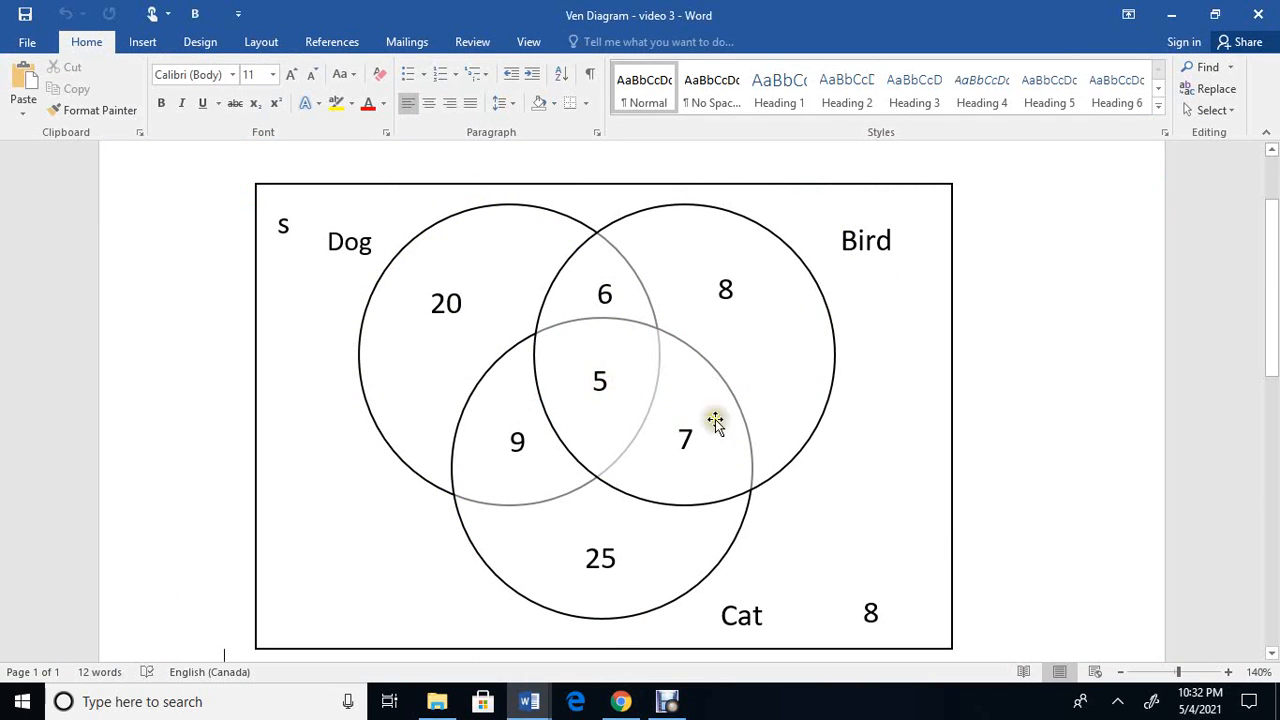
mouse_move(712, 338)
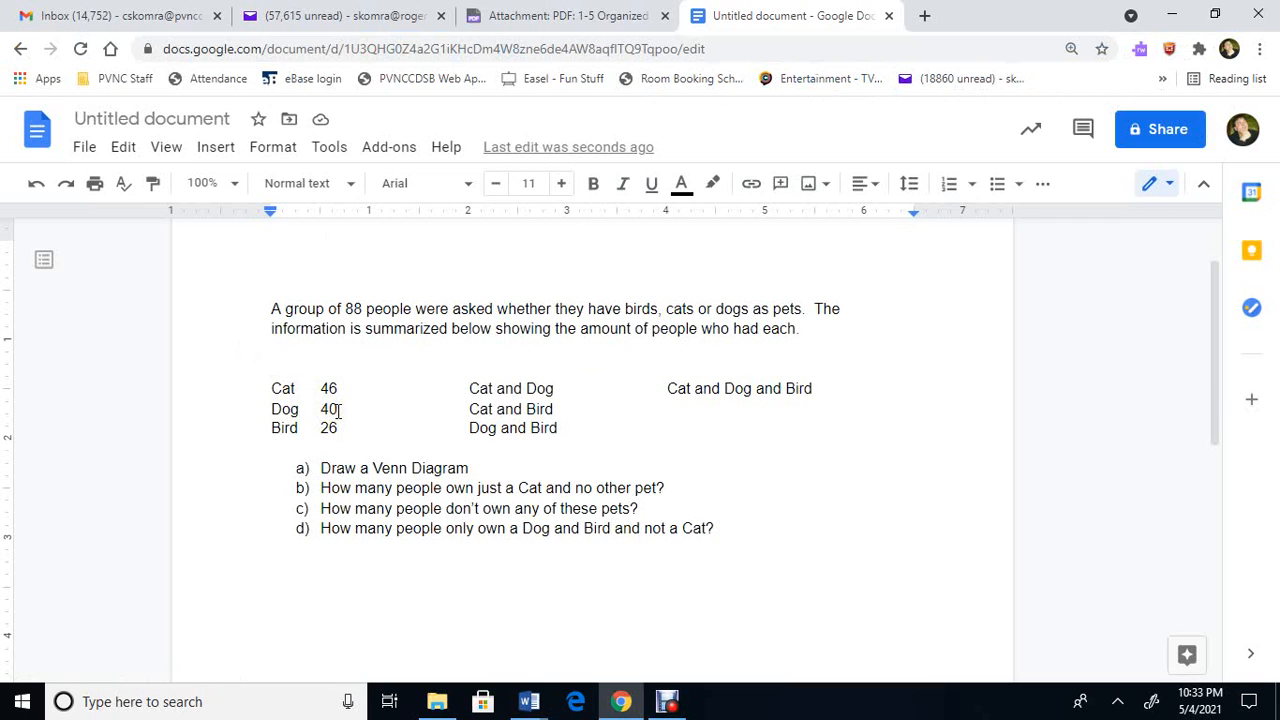
Select the Dog total 40 in the pet-survey problem.
double_click(328, 428)
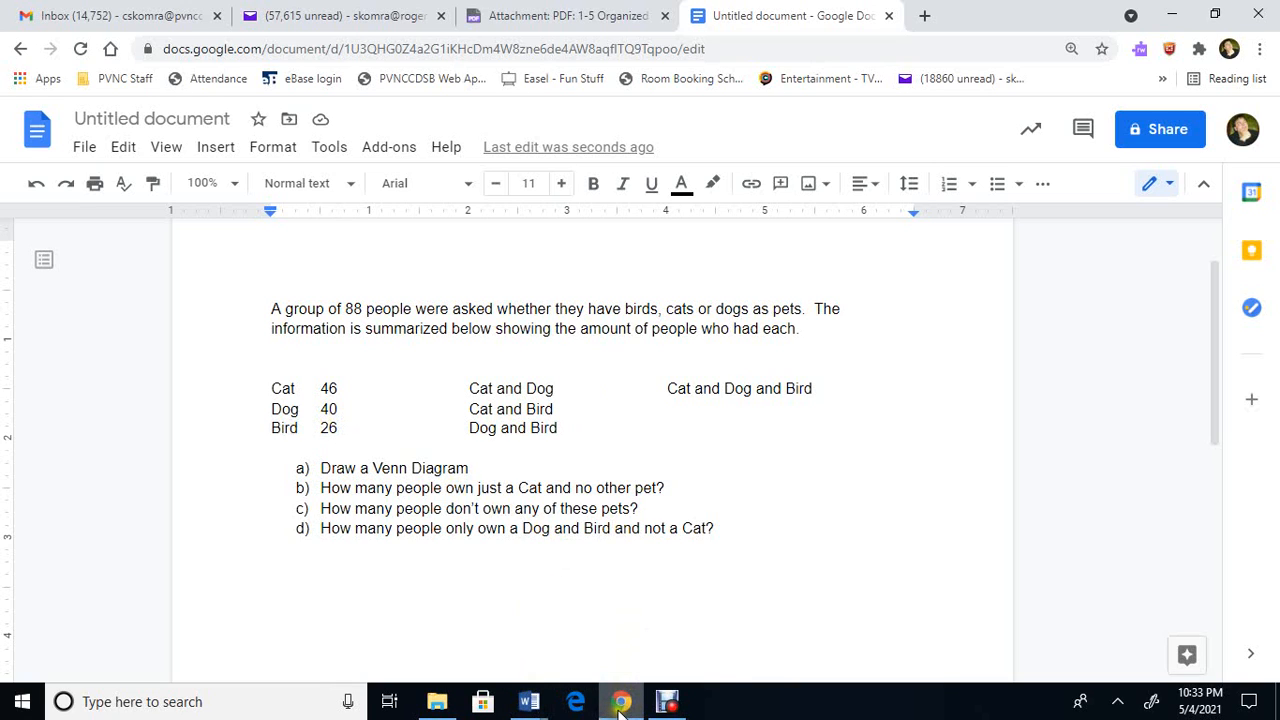
mouse_move(528, 700)
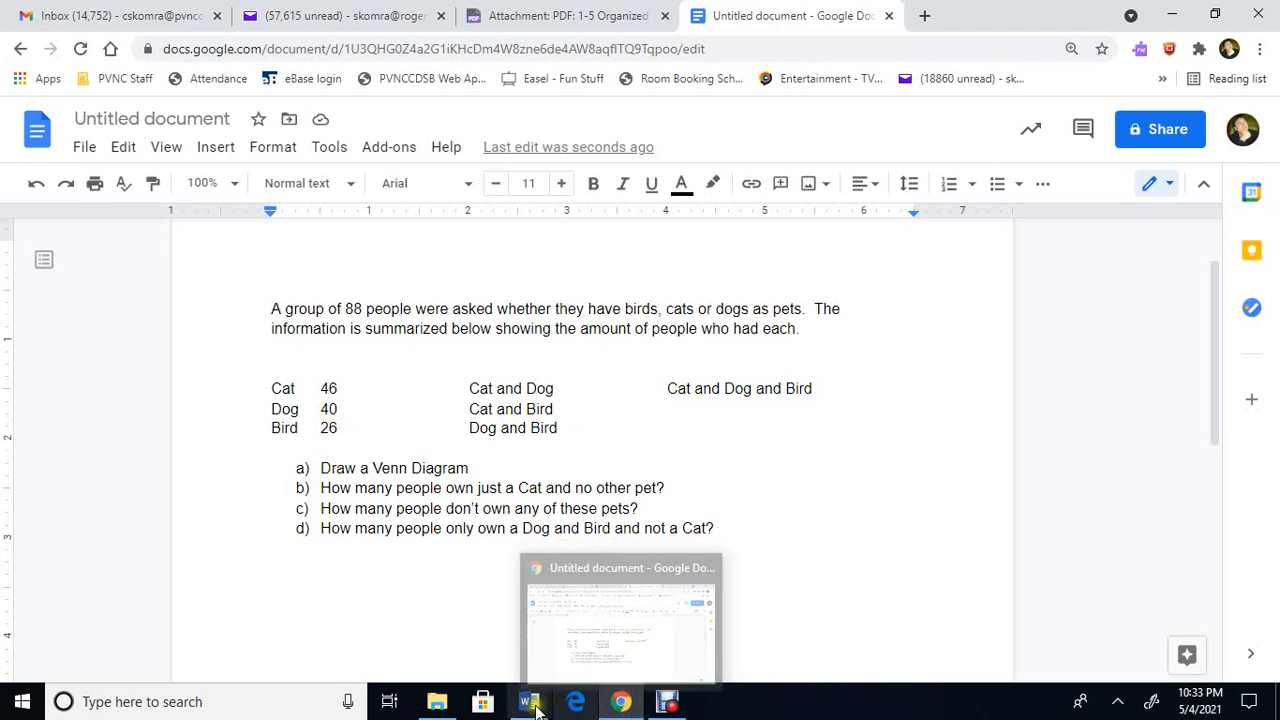
left_click(528, 700)
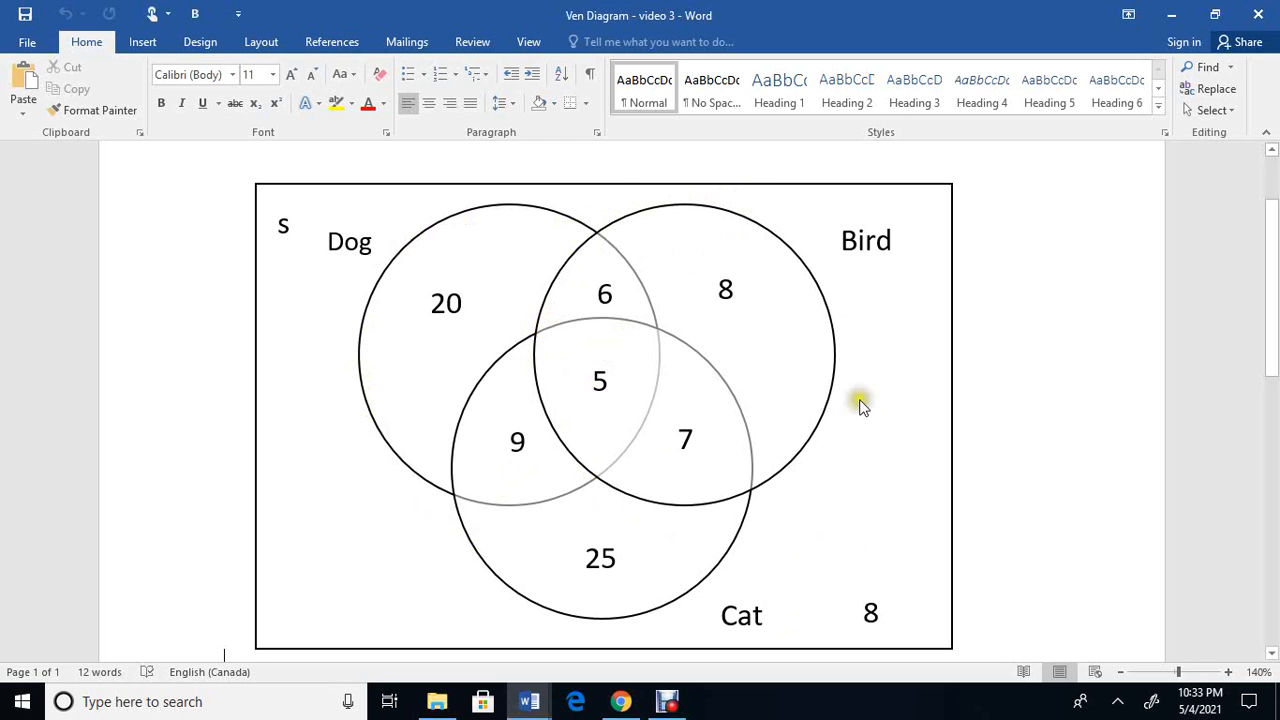
mouse_move(884, 524)
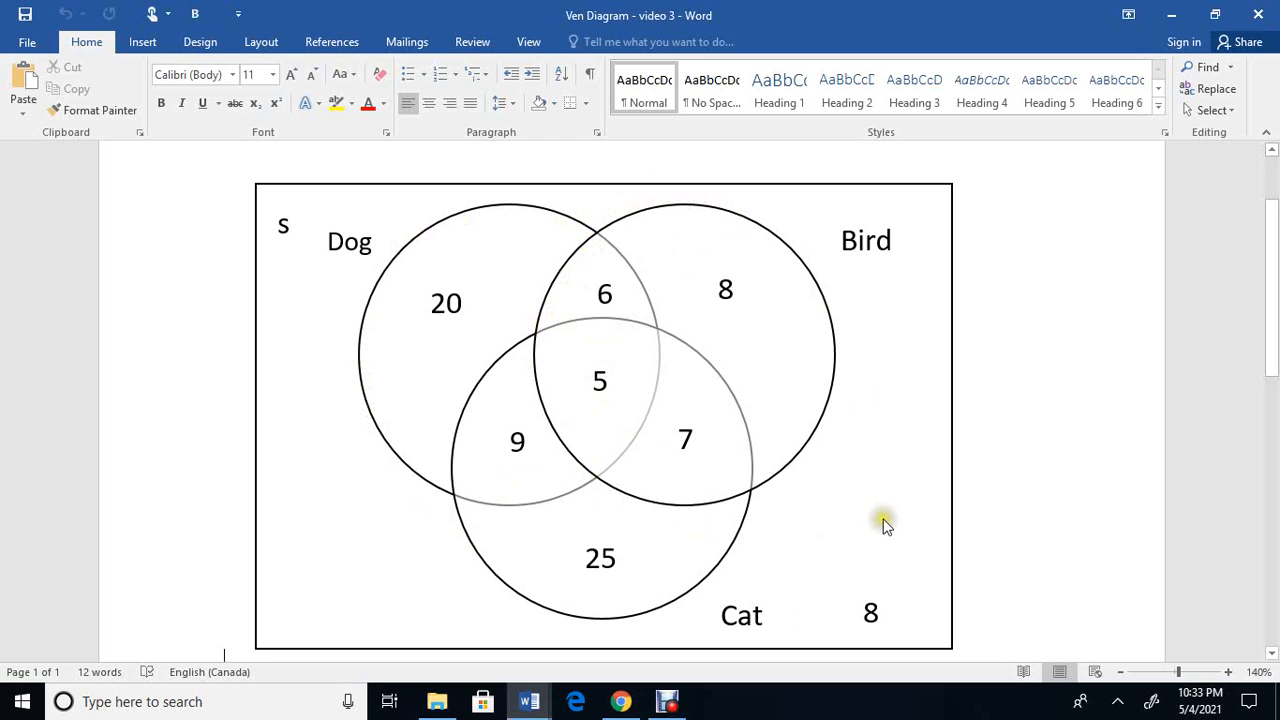
mouse_move(848, 418)
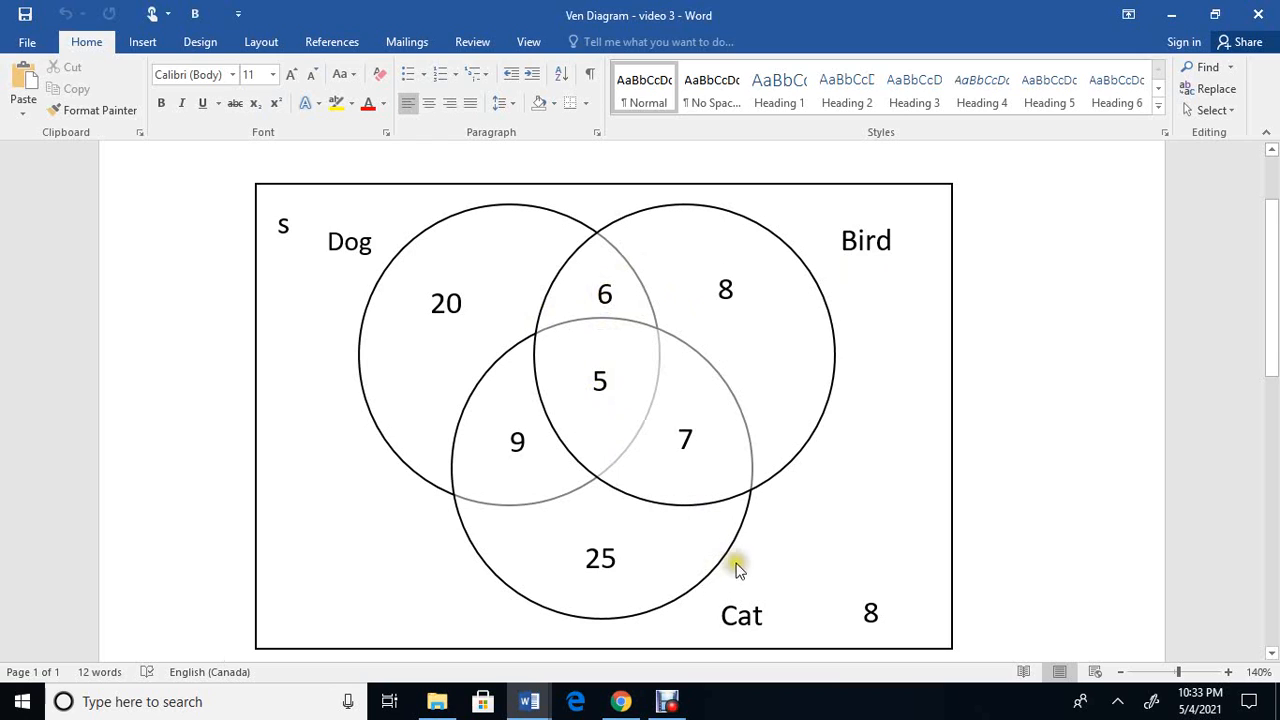
mouse_move(632, 388)
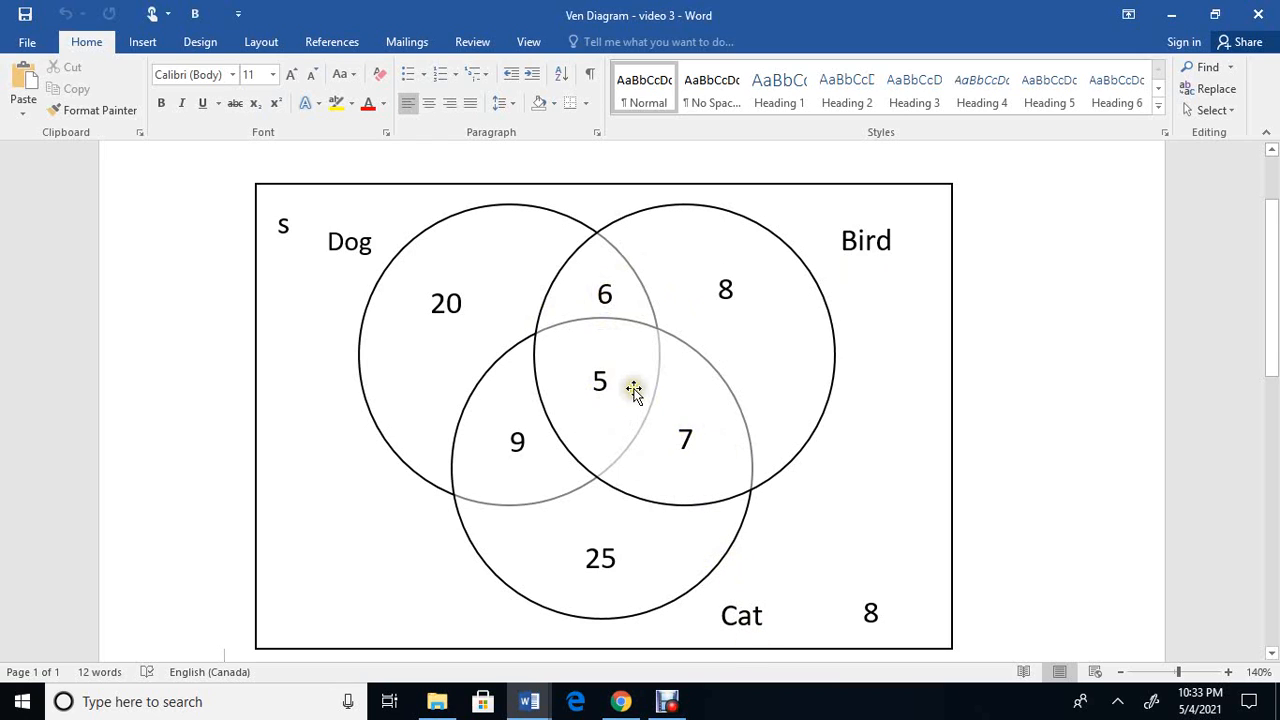
mouse_move(636, 424)
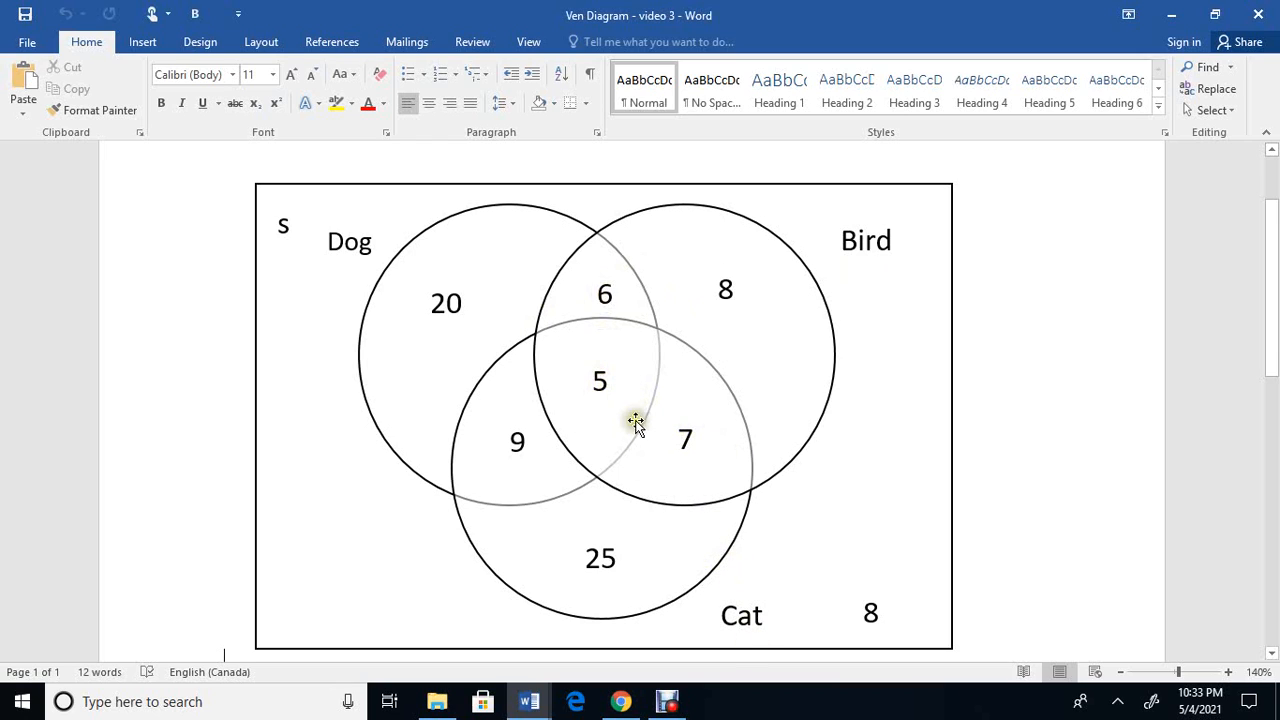
mouse_move(660, 428)
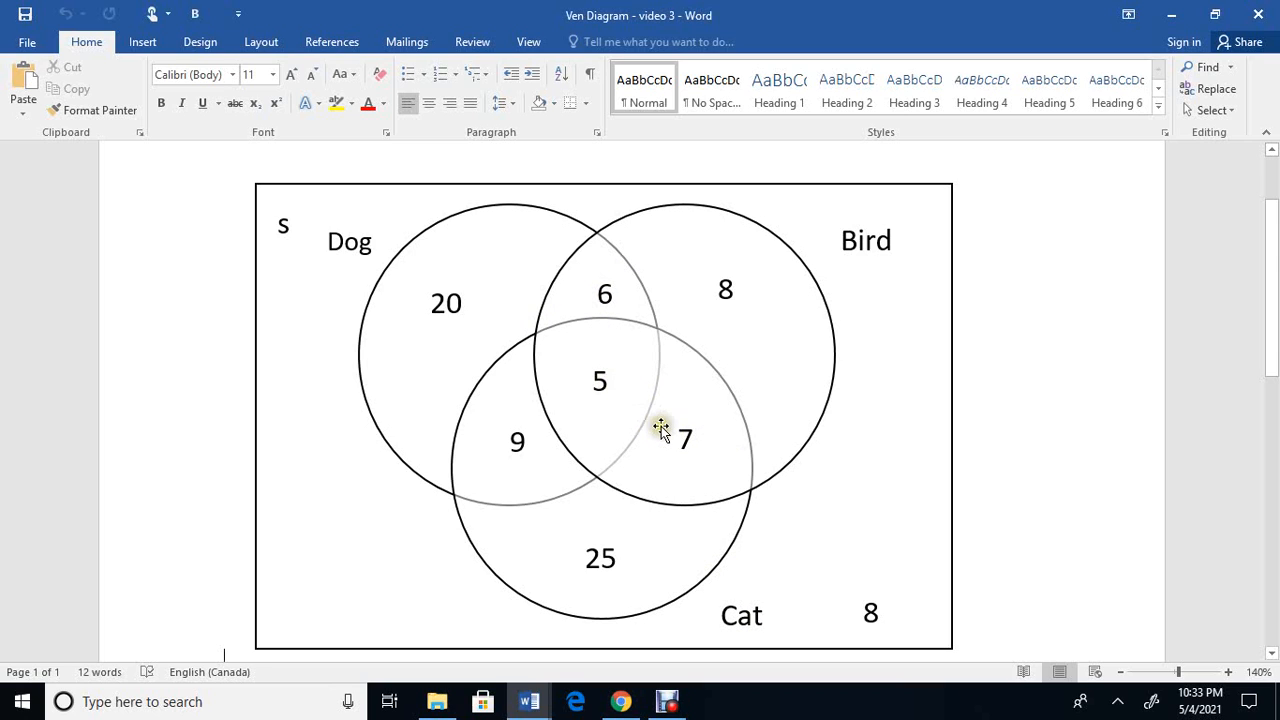
mouse_move(700, 496)
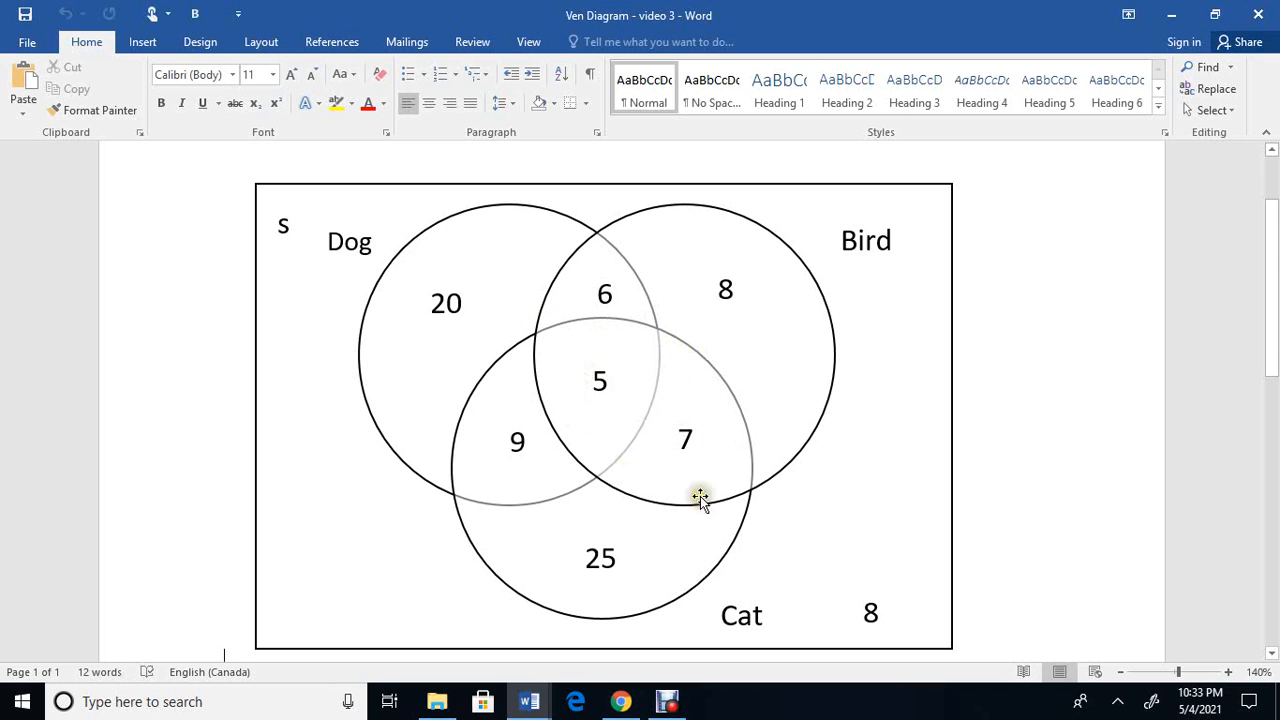
mouse_move(636, 432)
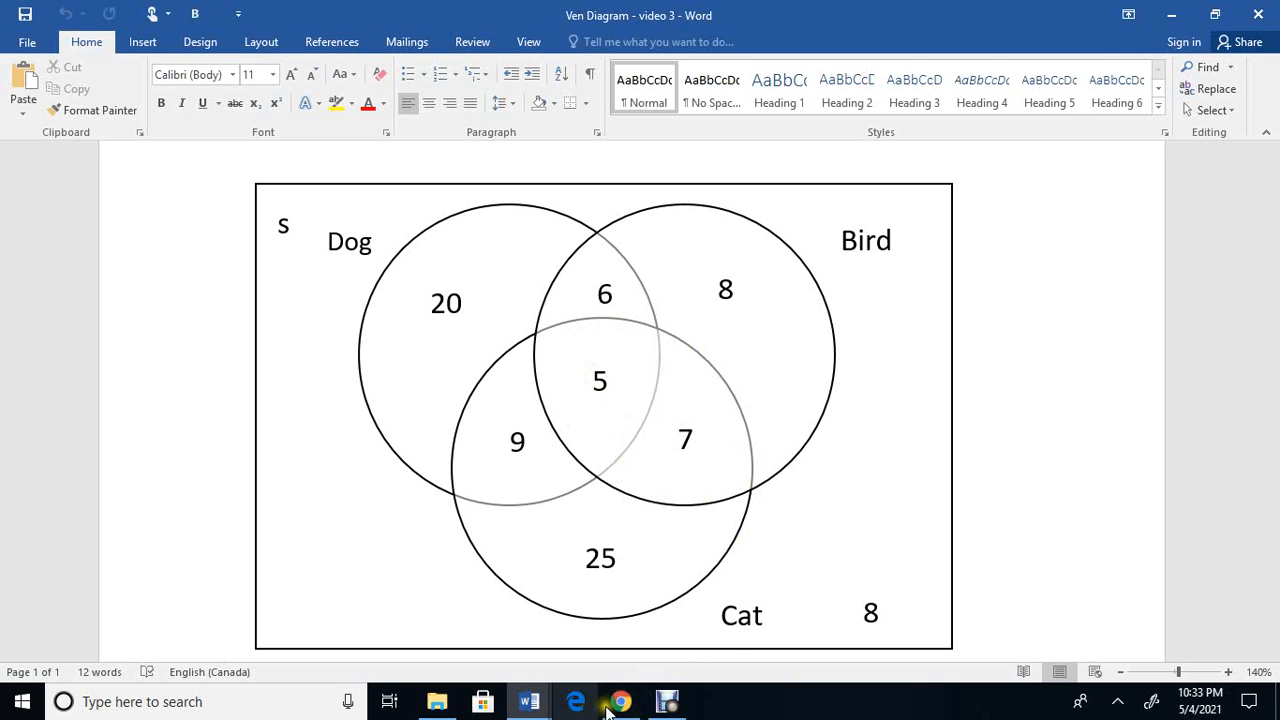
Enter 12 beside the Cat and Bird line of the problem.
left_click(622, 700)
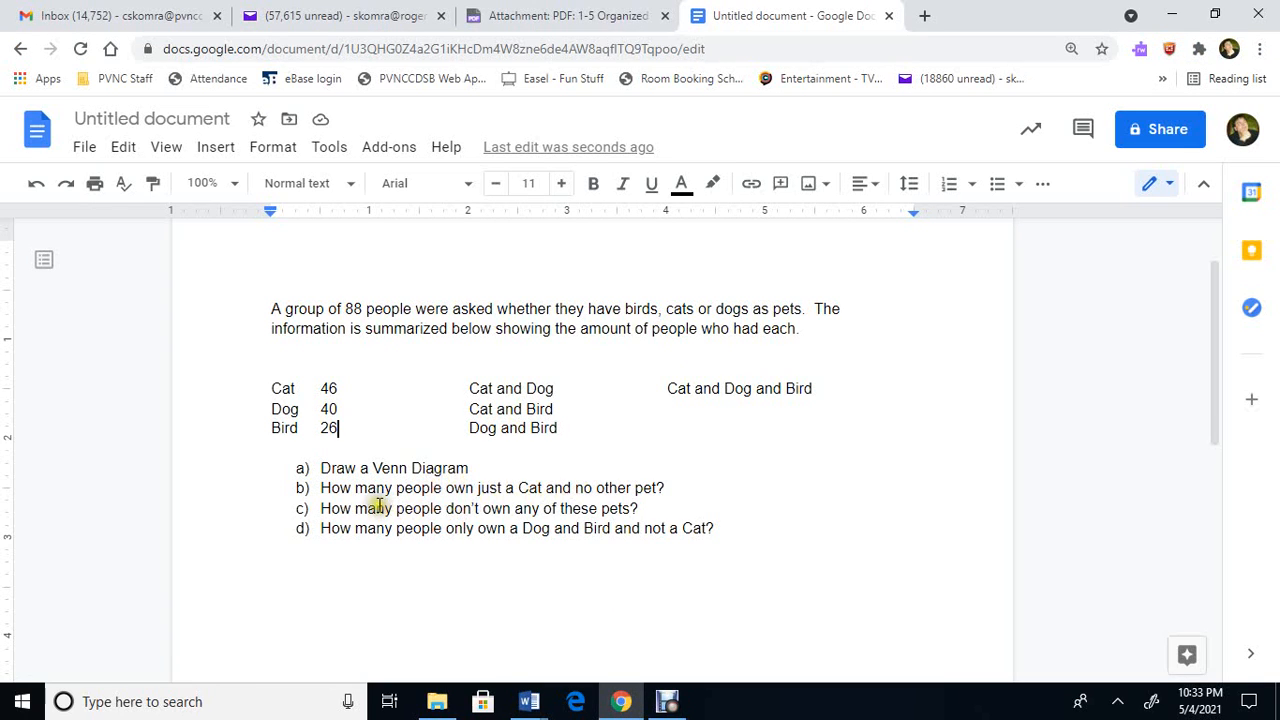
mouse_move(572, 428)
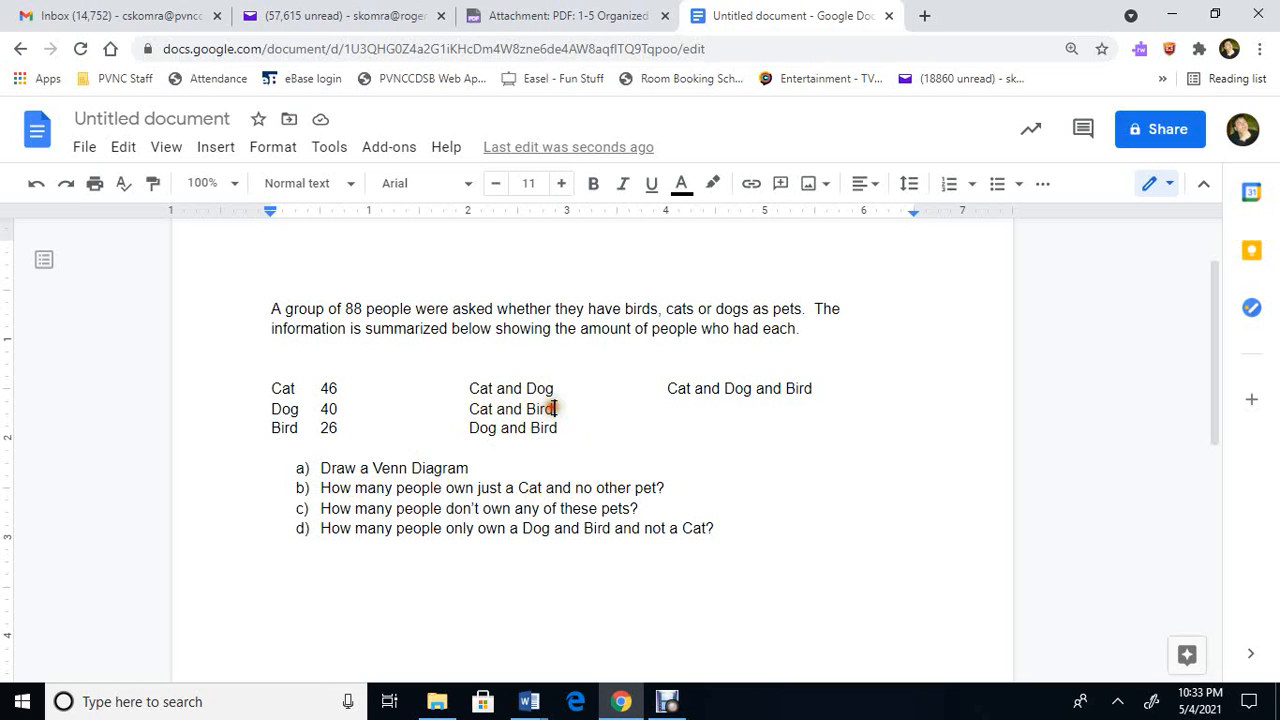
type("12")
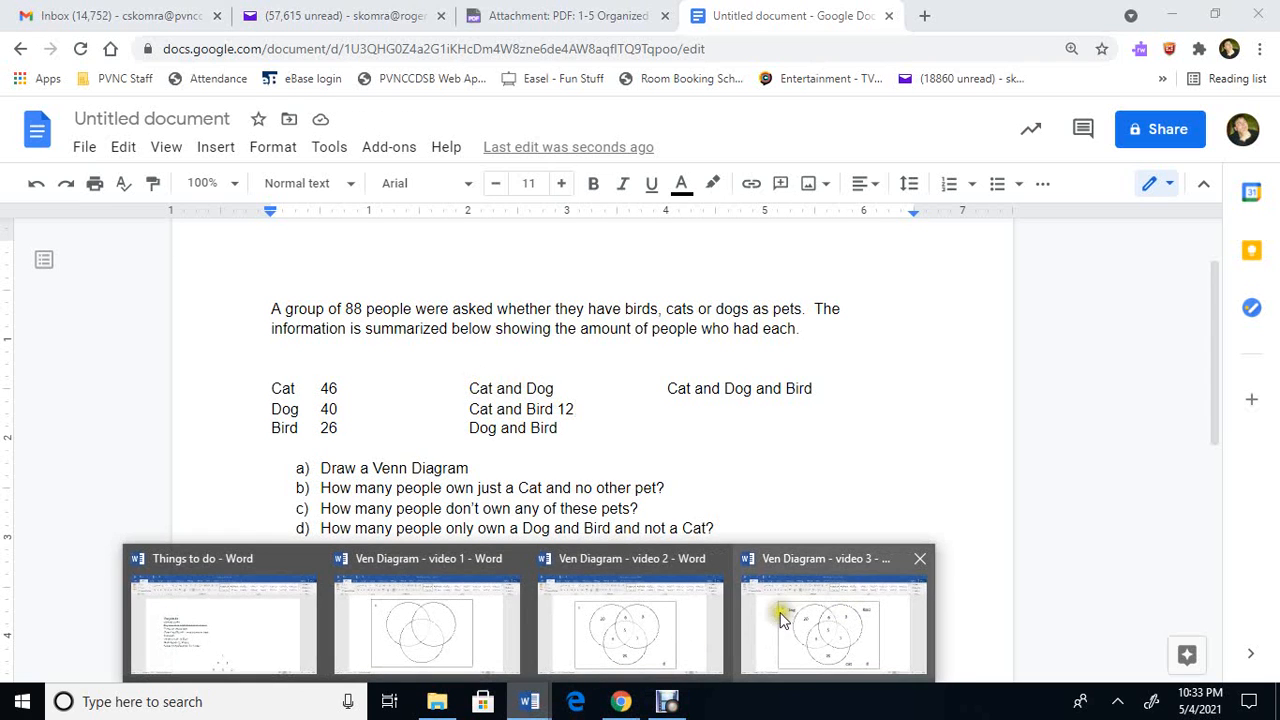
left_click(832, 620)
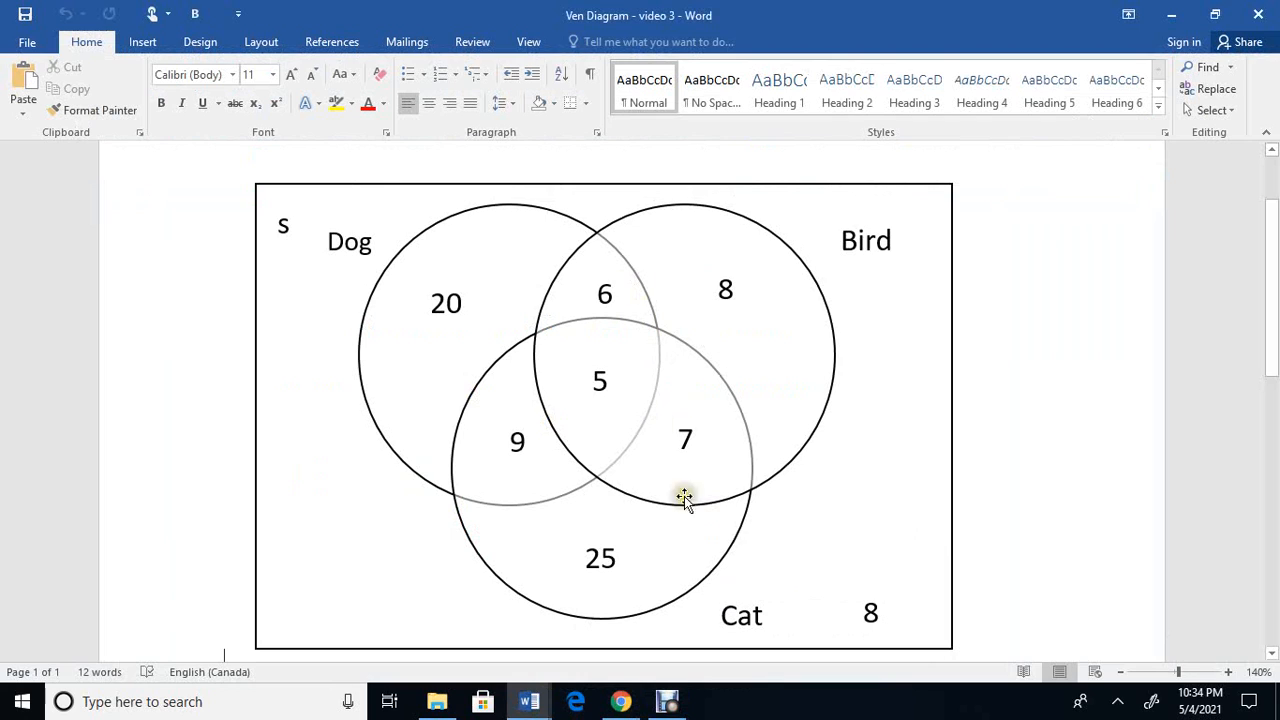
mouse_move(488, 428)
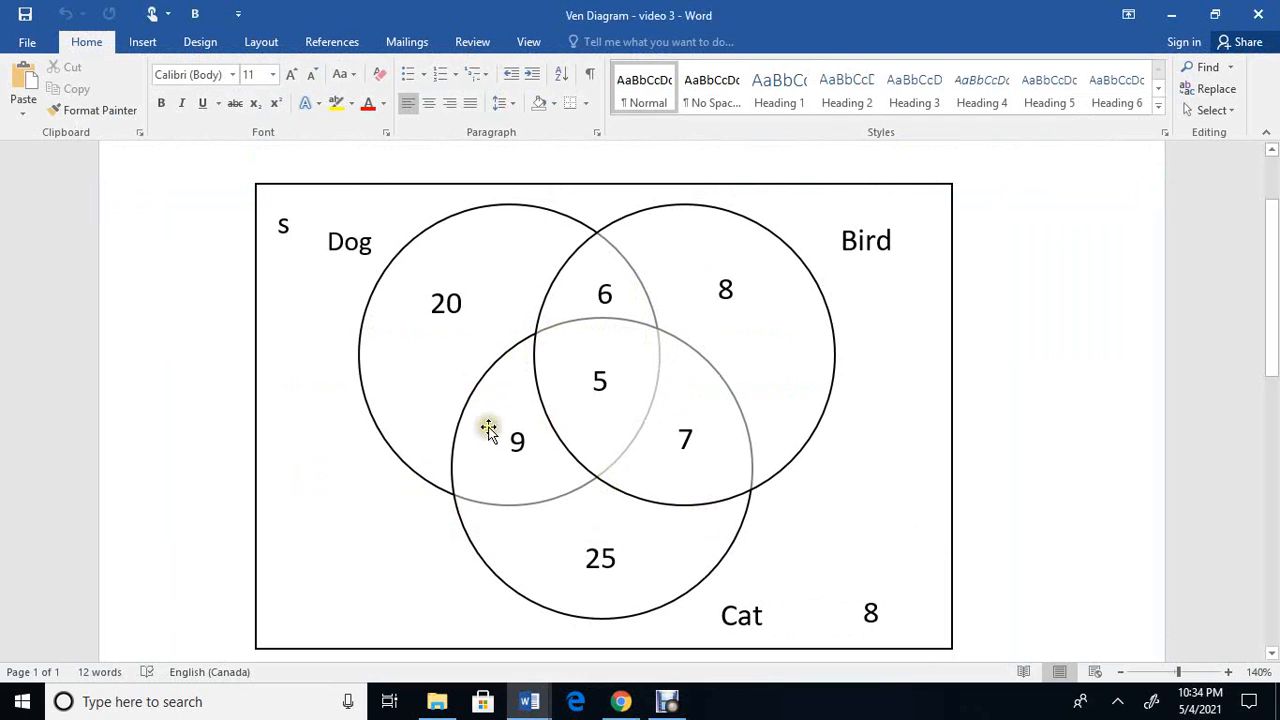
mouse_move(556, 424)
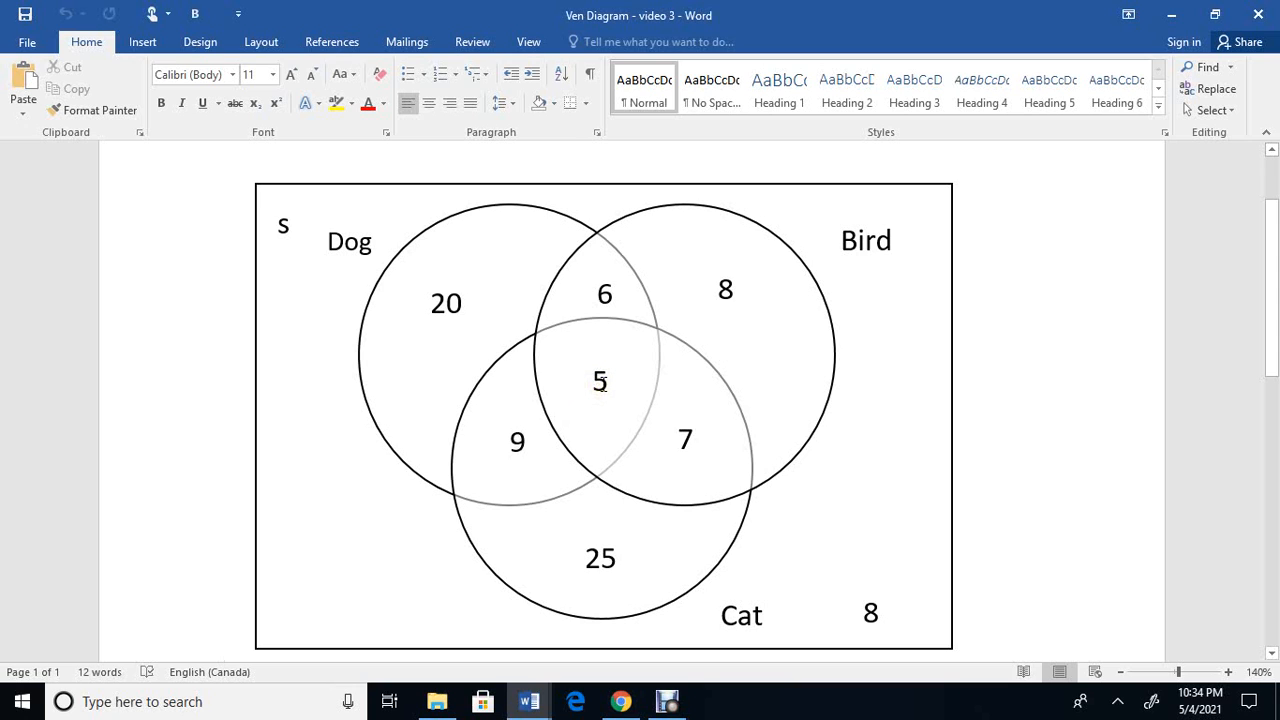
left_click(620, 700)
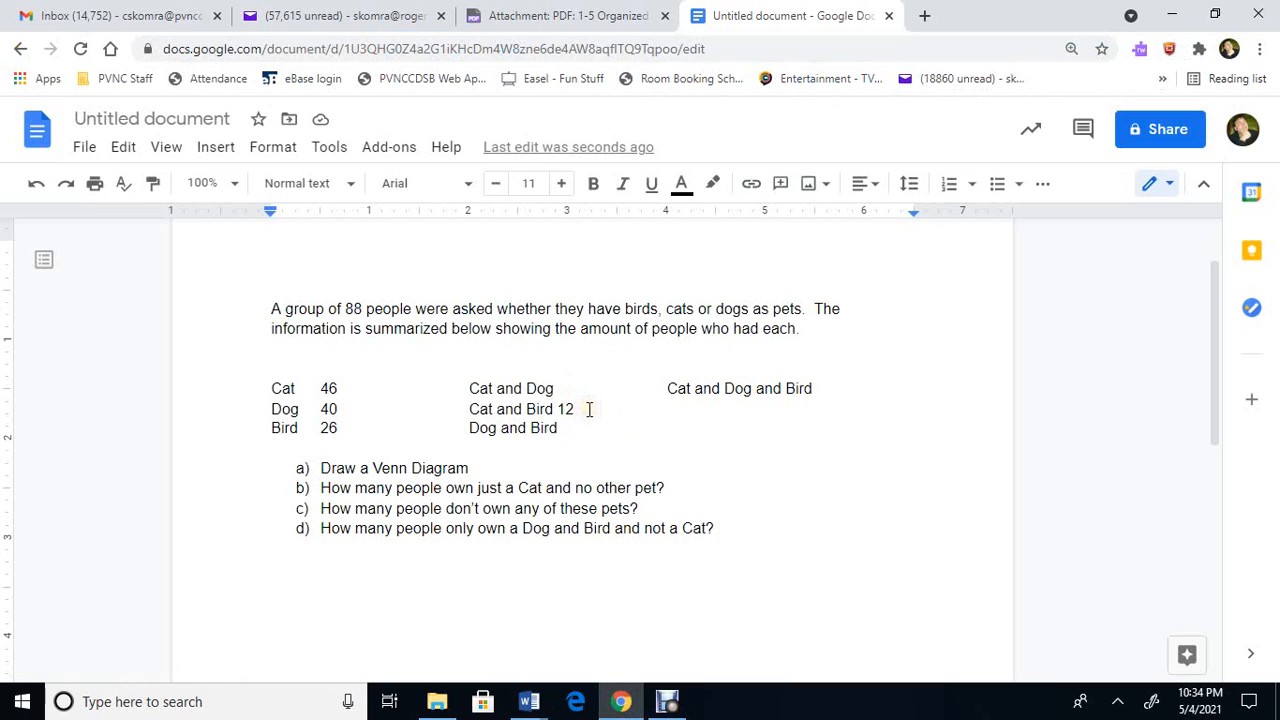
Enter 14 beside the Cat and Dog line of the problem.
type("1")
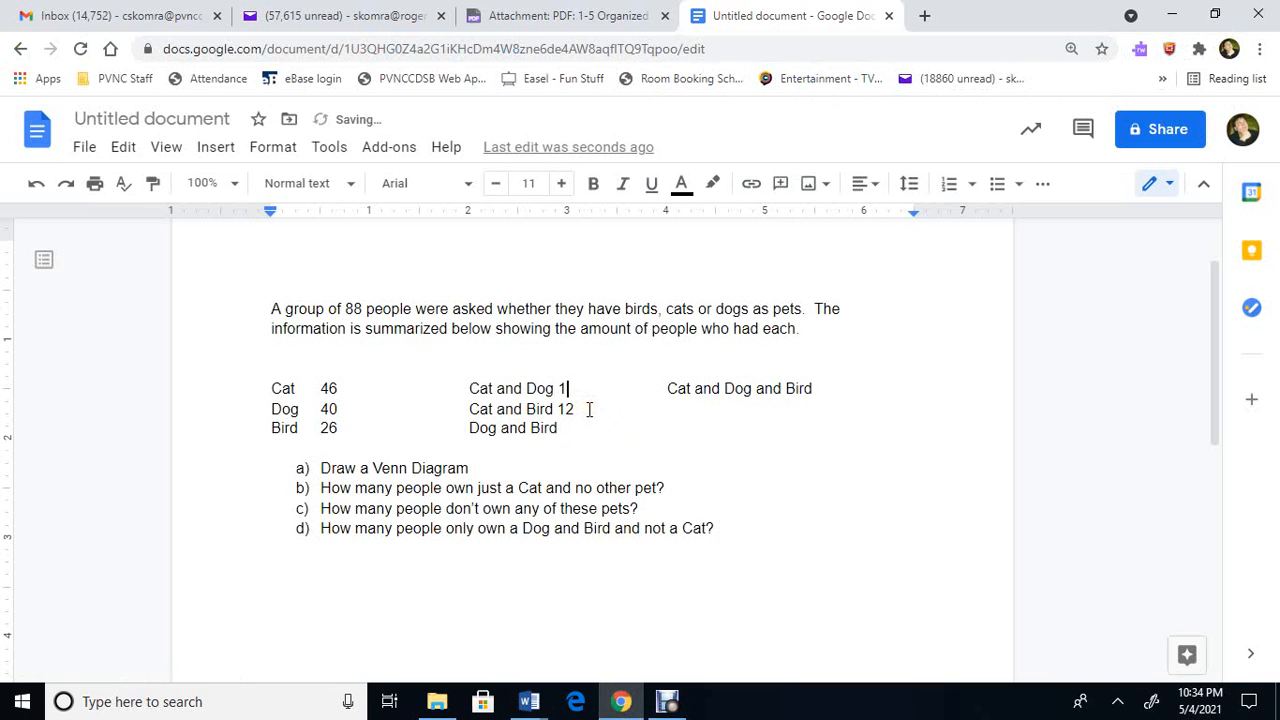
type("4")
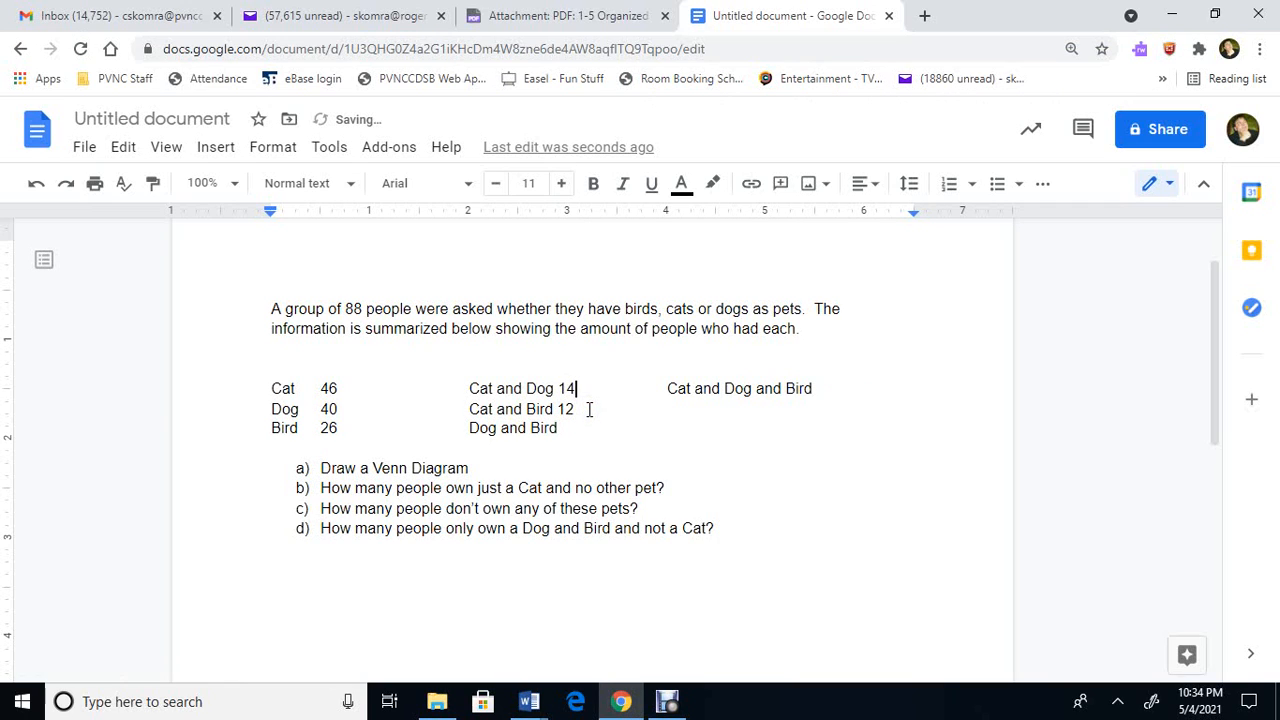
mouse_move(620, 700)
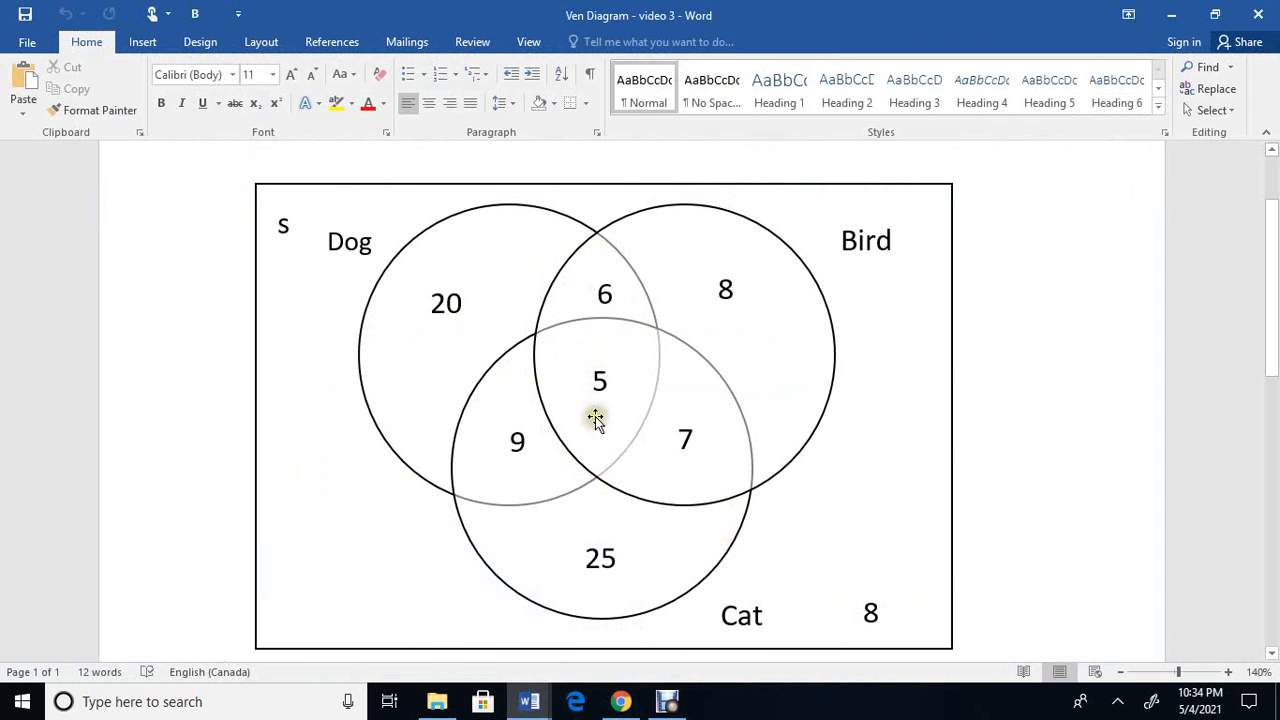
Switch back from the Word Venn diagram to the Google Docs word problem.
left_click(622, 700)
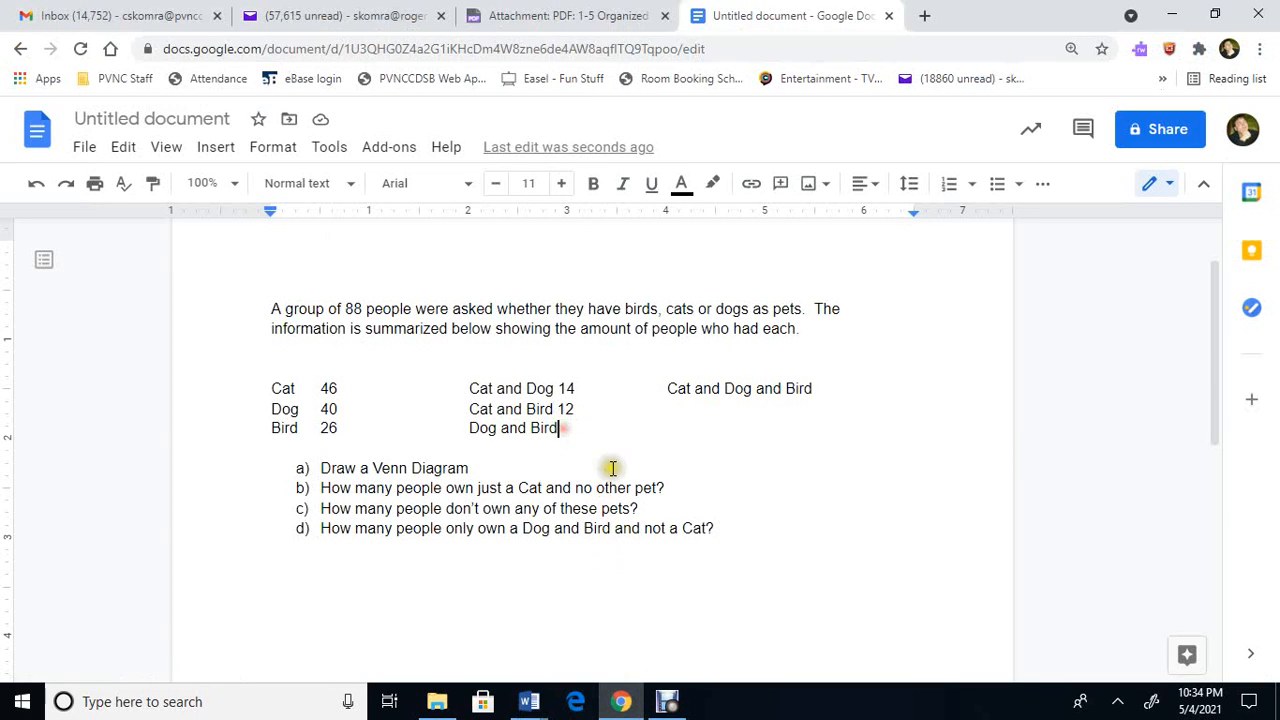
Enter 11 for Dog and Bird and 5 for Cat and Dog and Bird, then add a line below question d.
type("11")
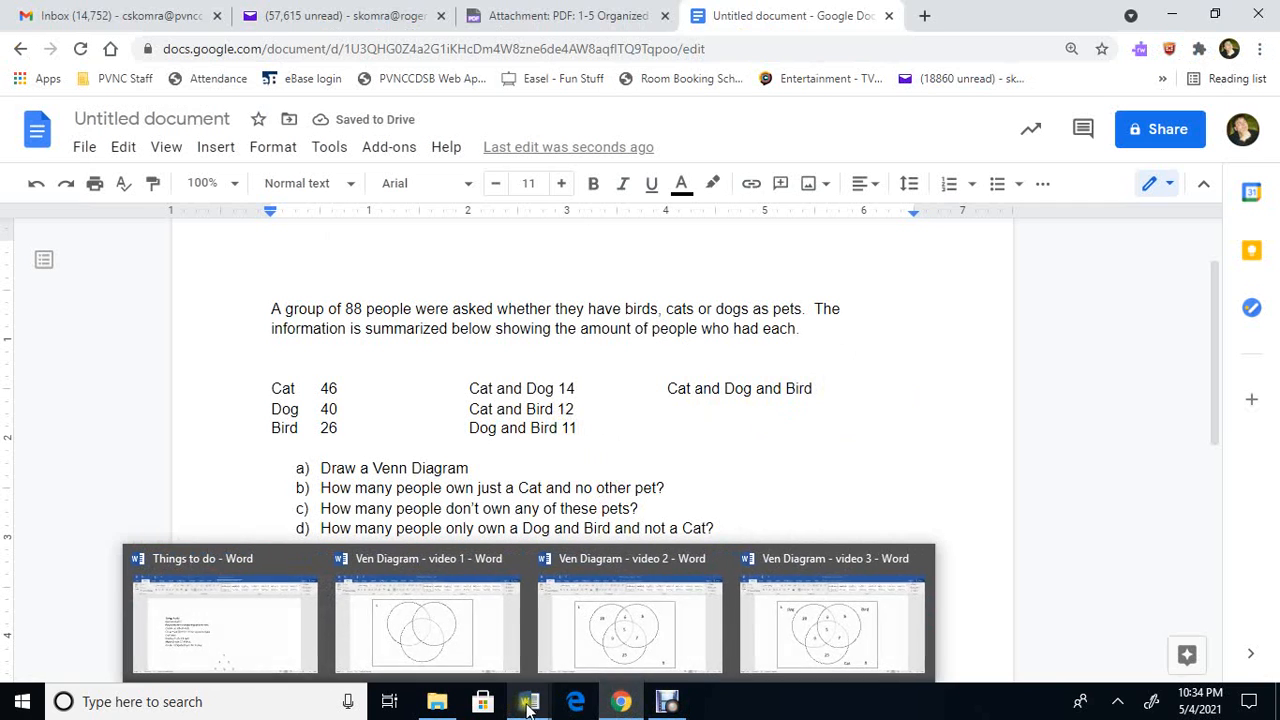
left_click(832, 616)
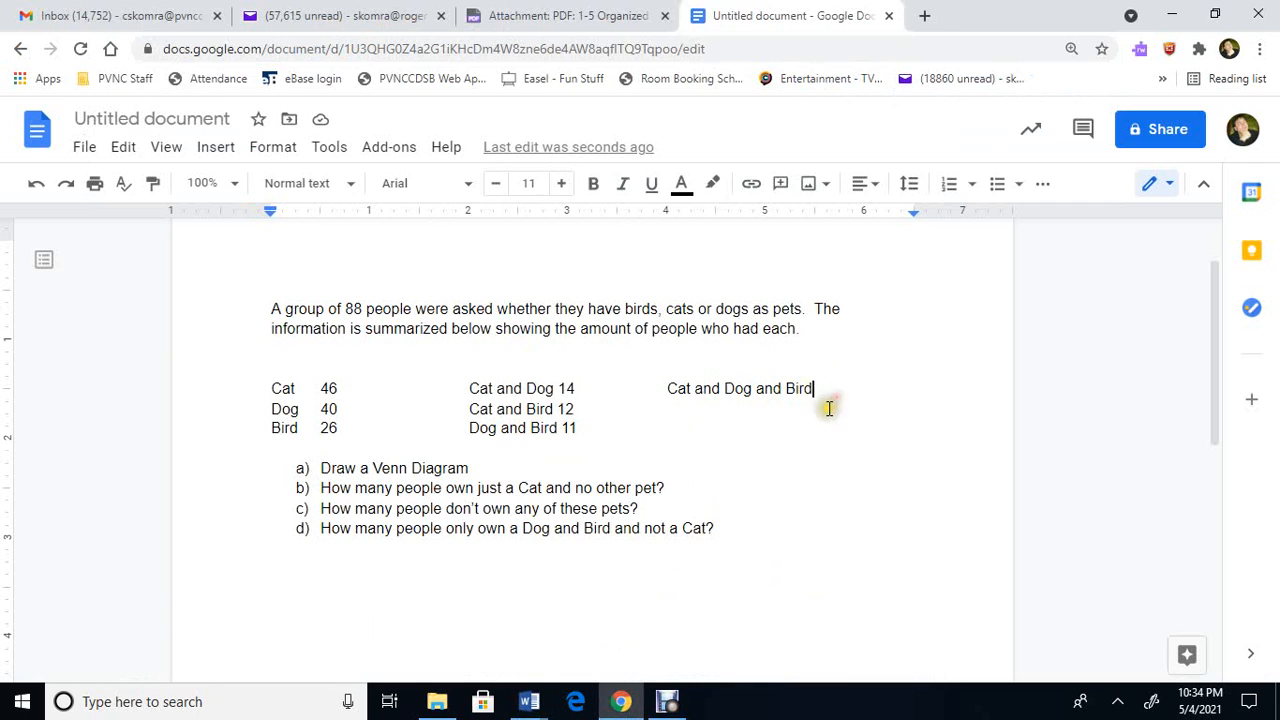
type("5")
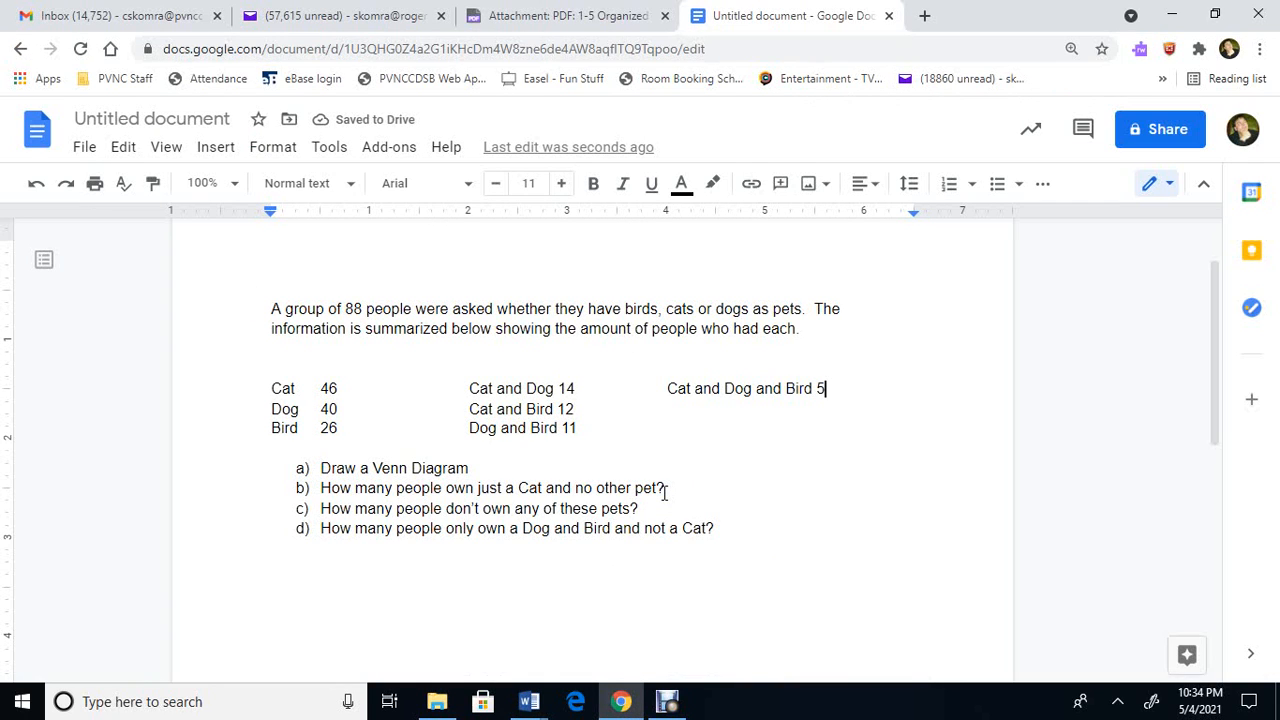
mouse_move(360, 548)
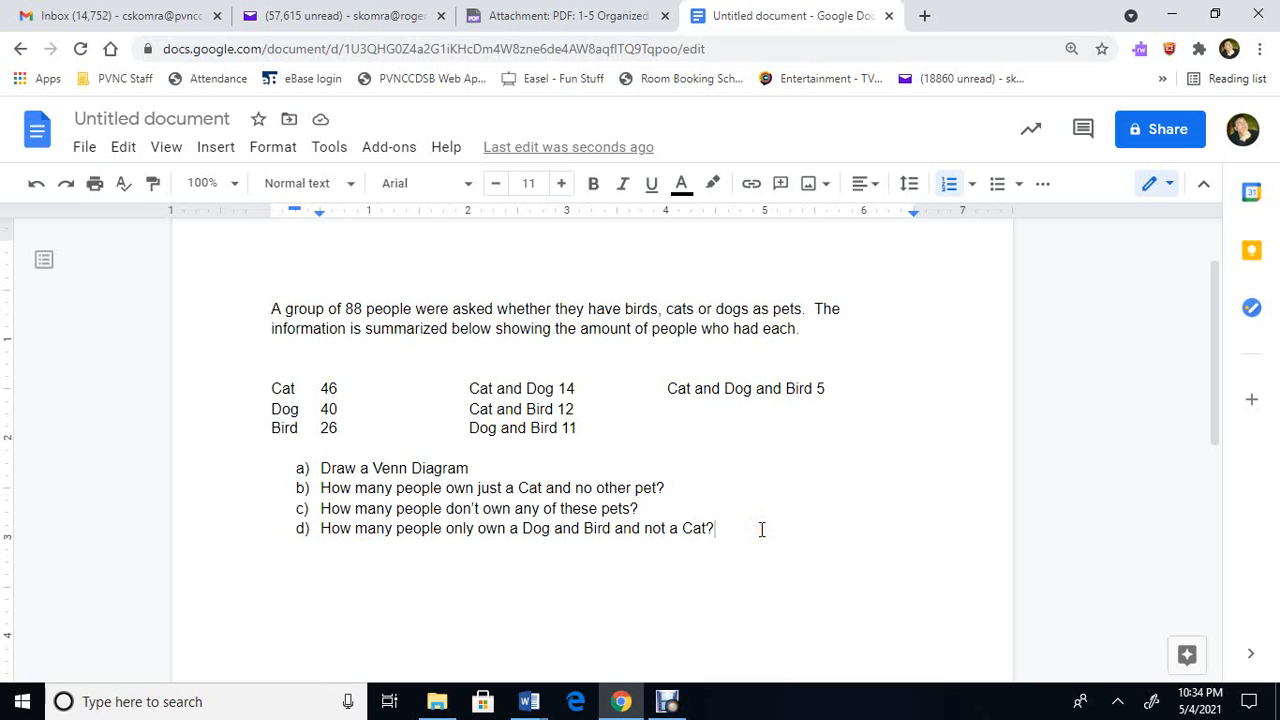
key("enter")
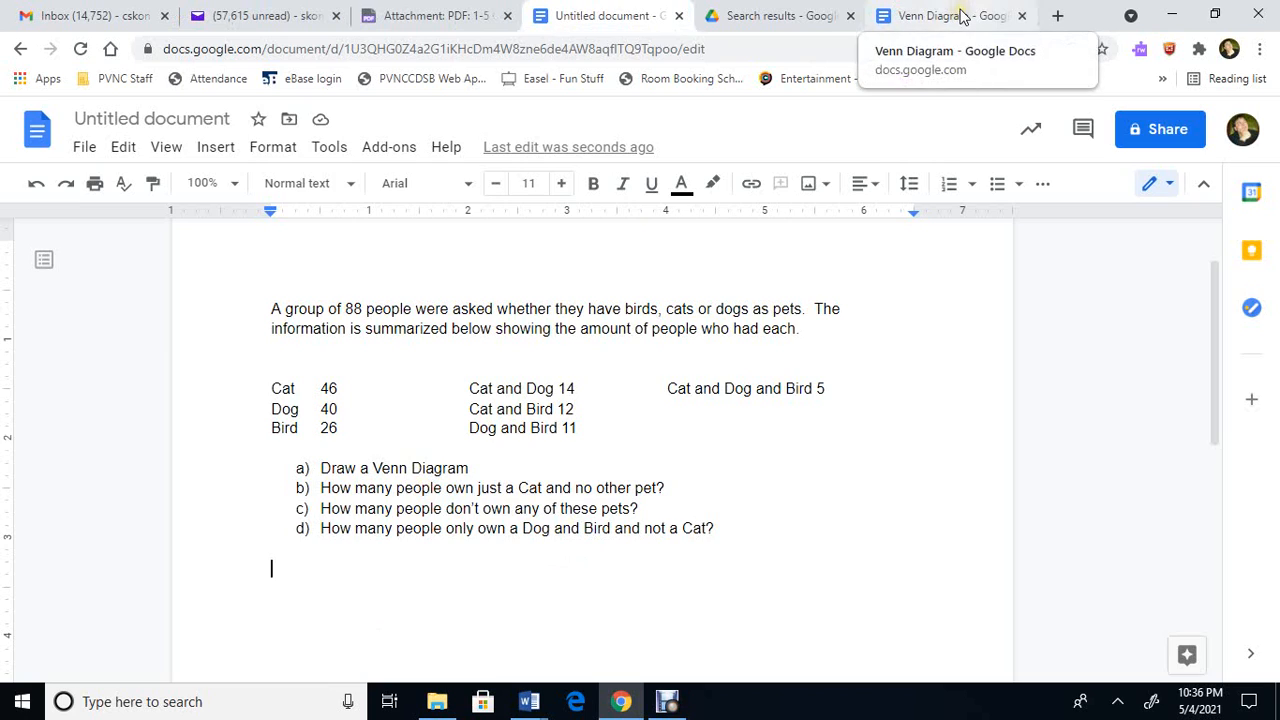
Copy the blank Venn diagram image from the Venn Diagram tab and scroll below the questions.
left_click(940, 16)
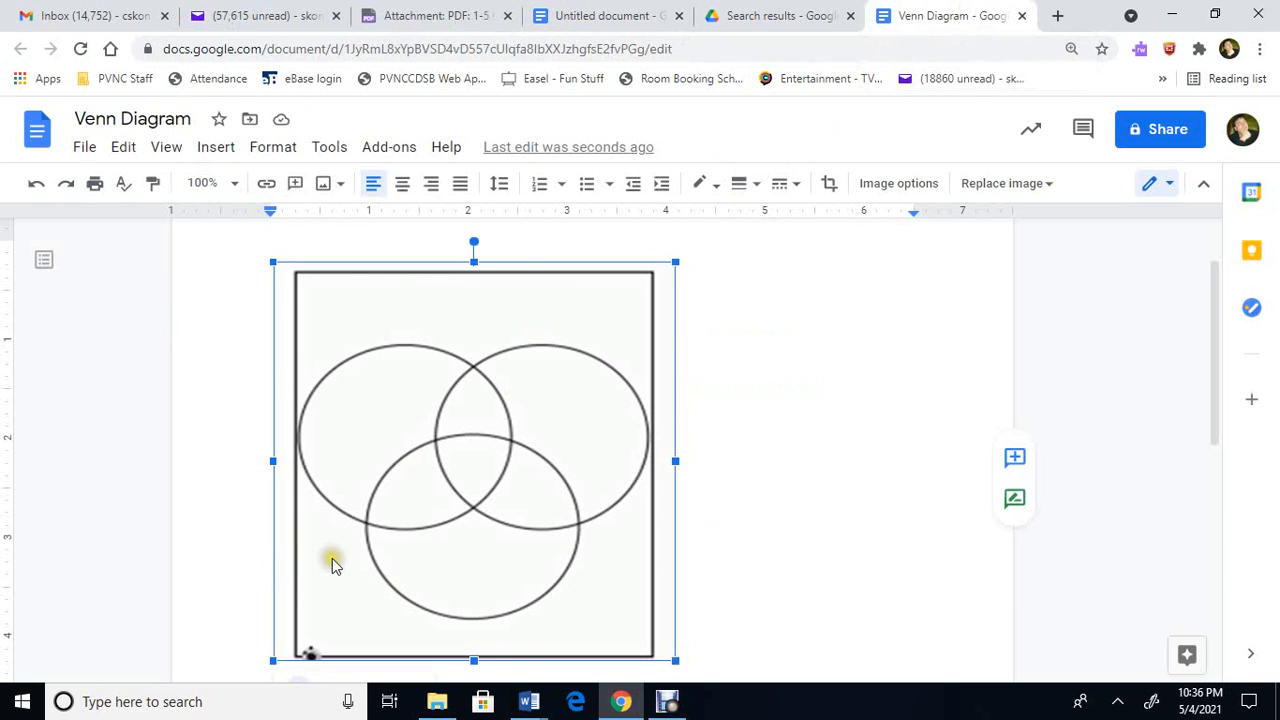
mouse_move(828, 340)
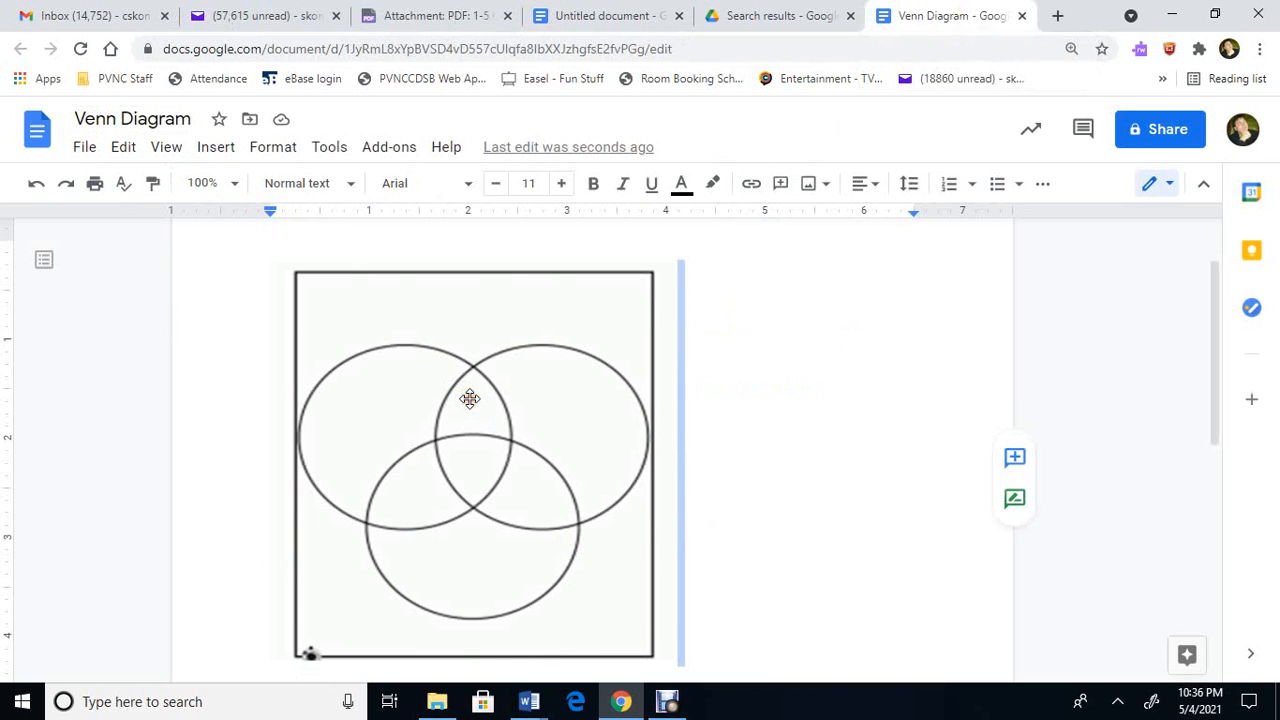
right_click(470, 398)
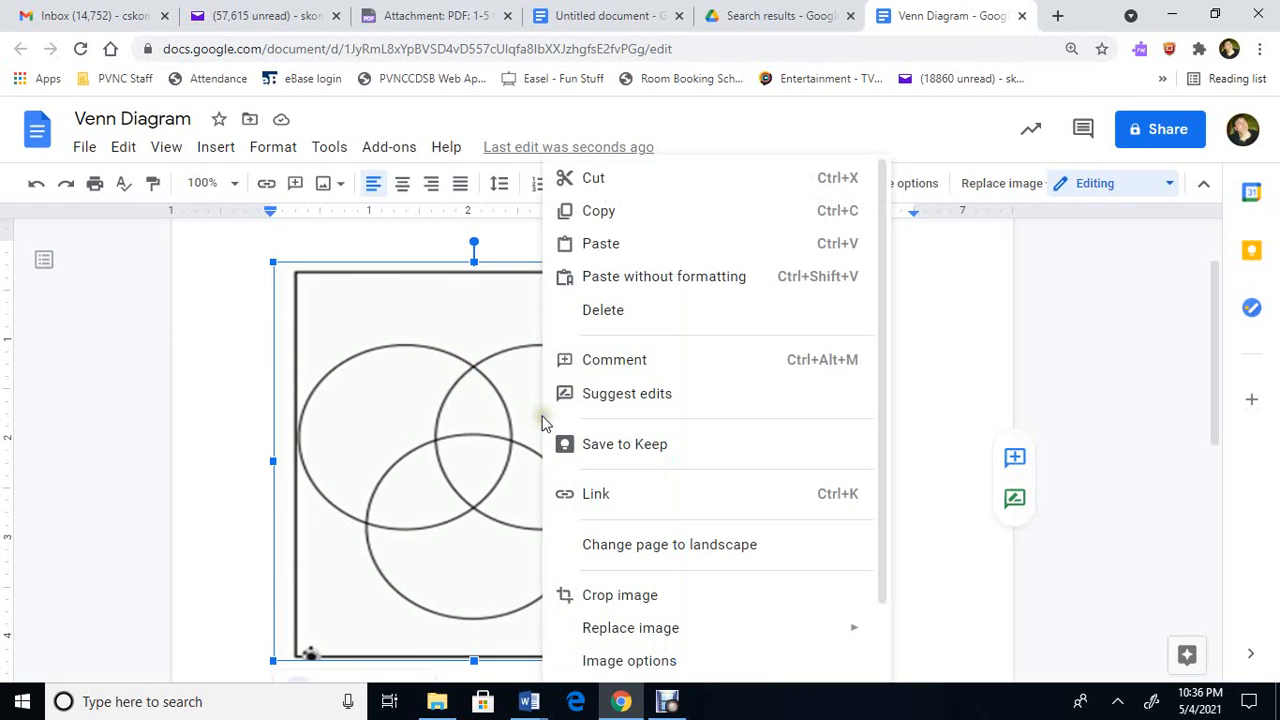
left_click(652, 124)
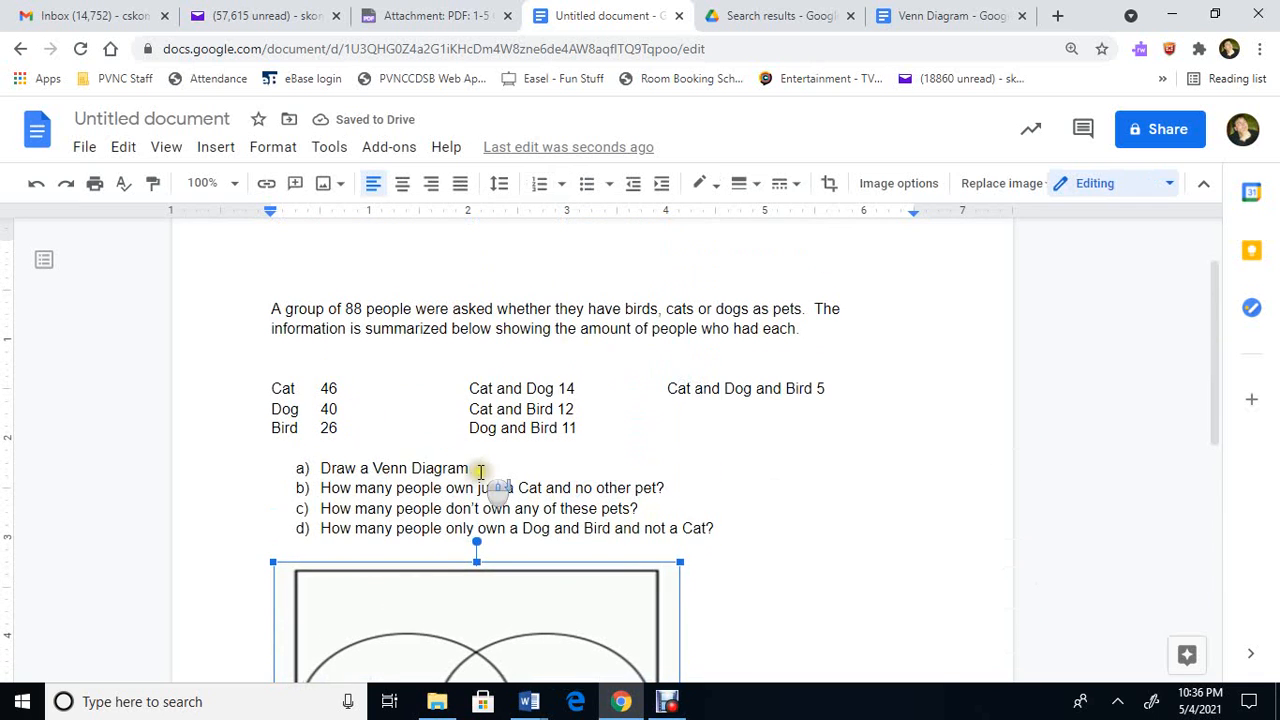
scroll("down", 3)
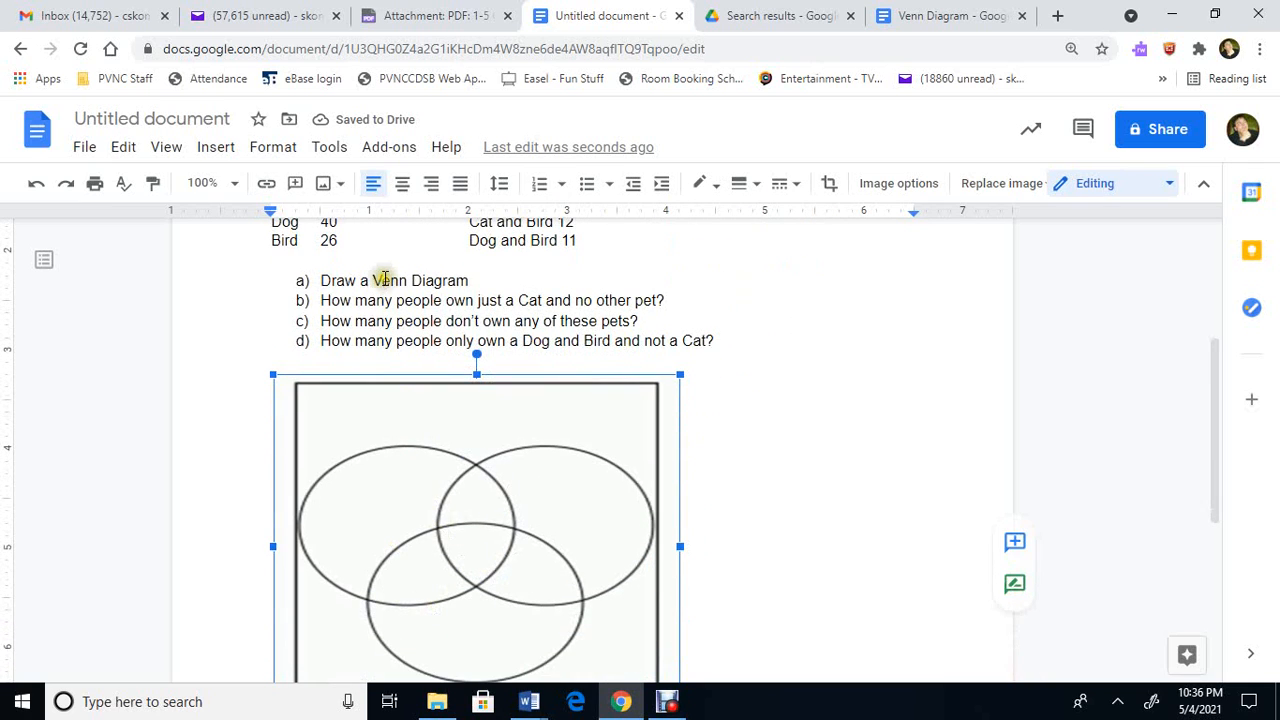
scroll("down", 3)
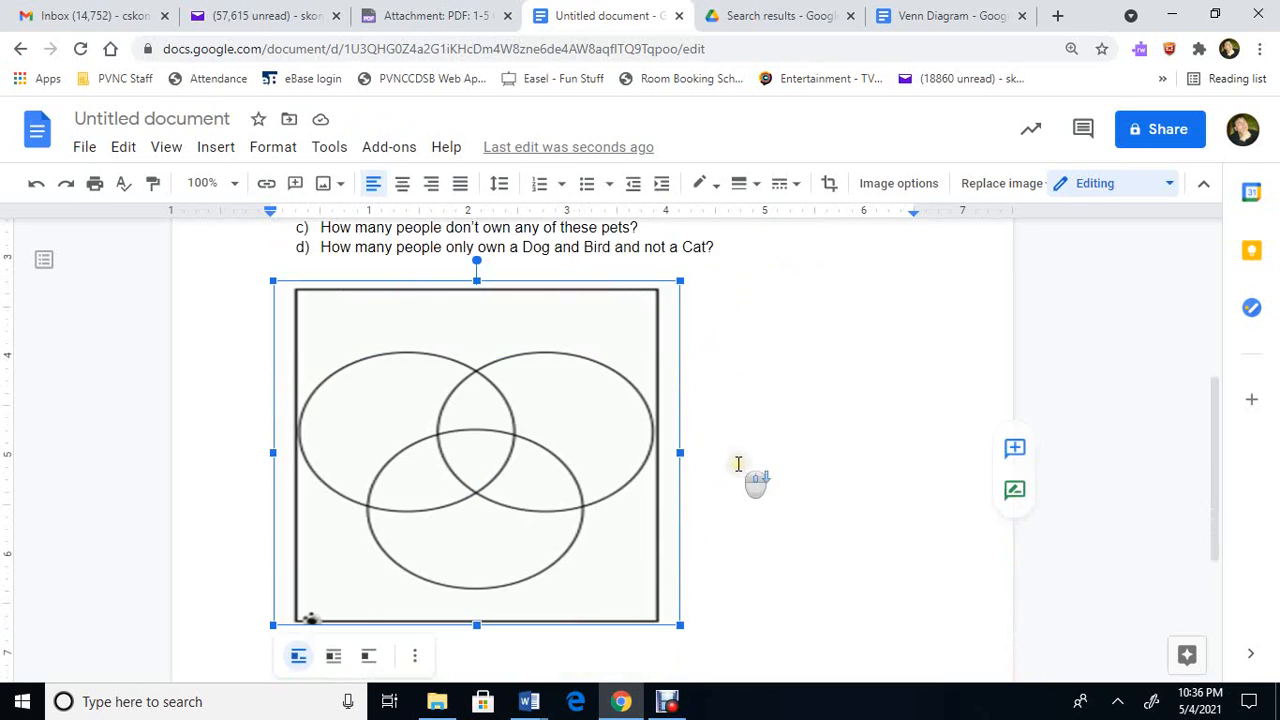